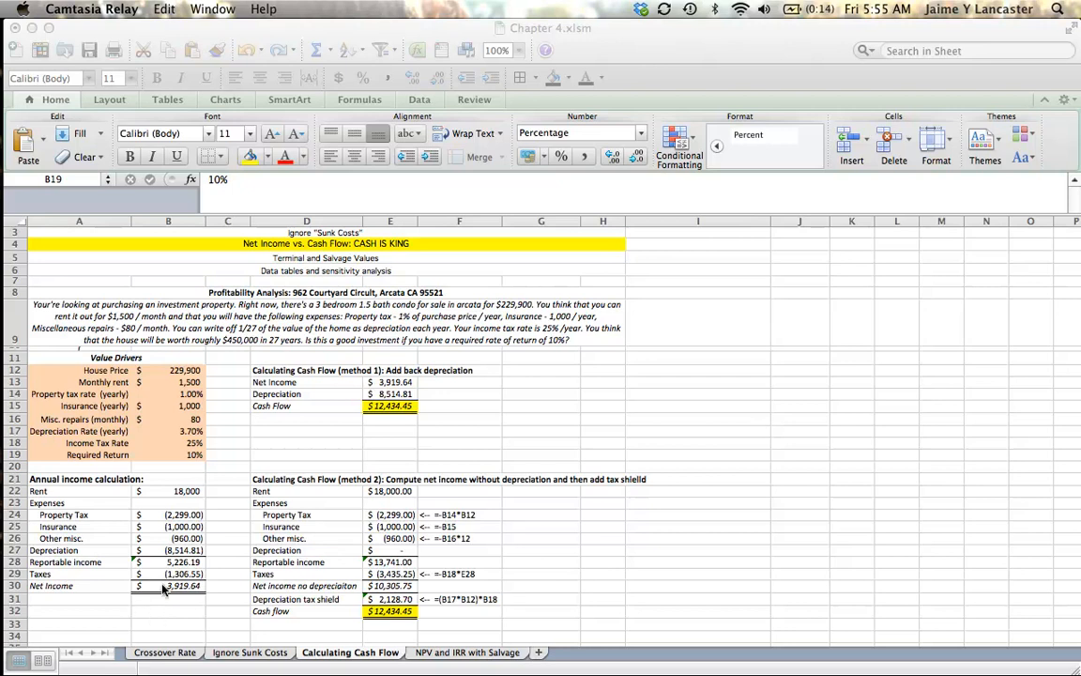
Review the cash-flow formulas, switch to the NPV and IRR with Salvage sheet and select B9 for the discount rate.
left_click(169, 586)
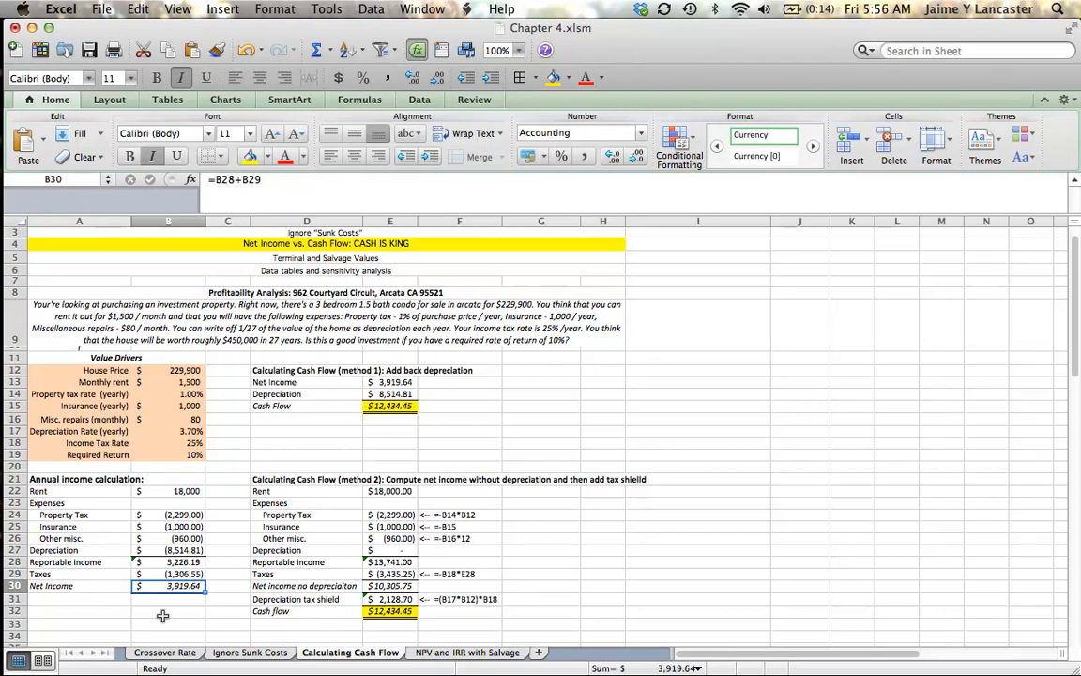
left_click(391, 405)
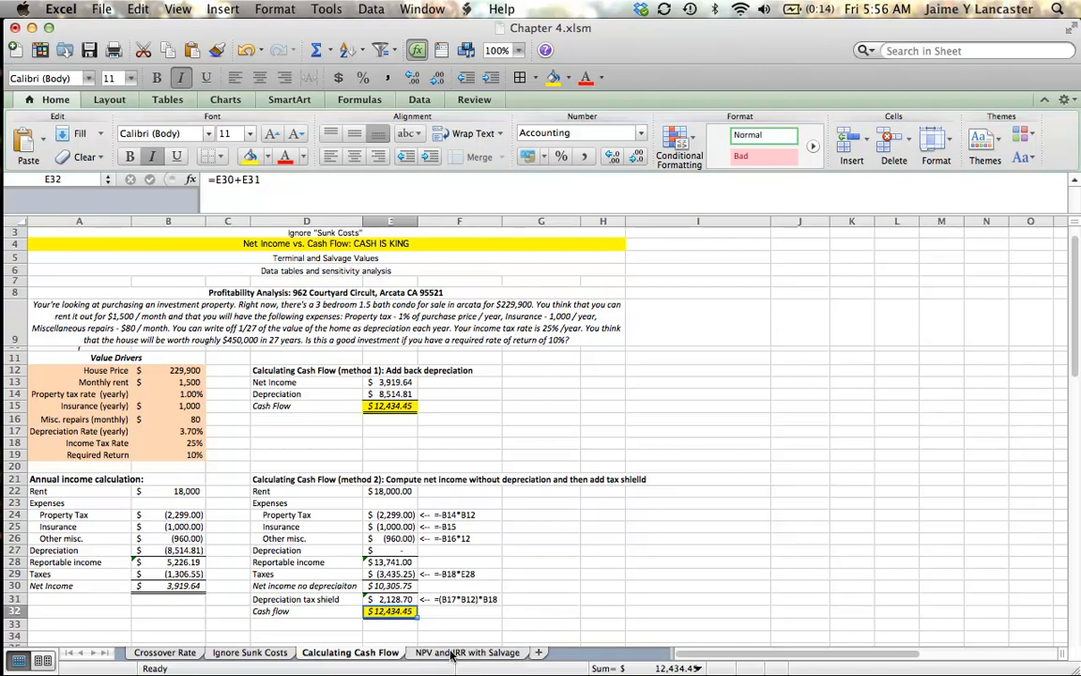
mouse_move(455, 496)
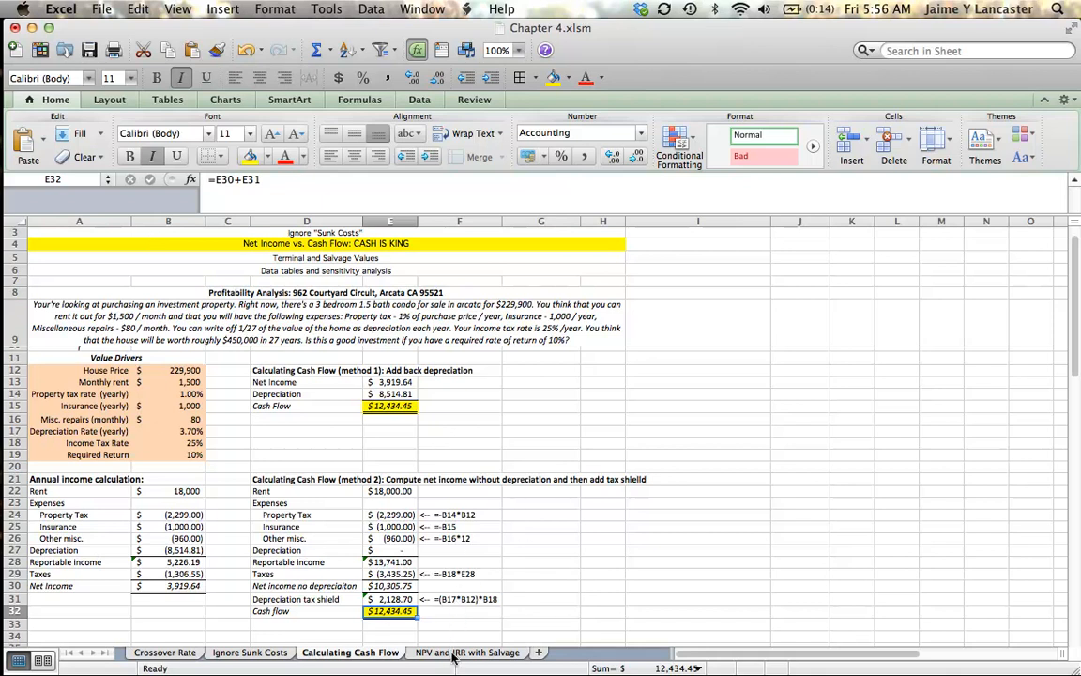
left_click(467, 654)
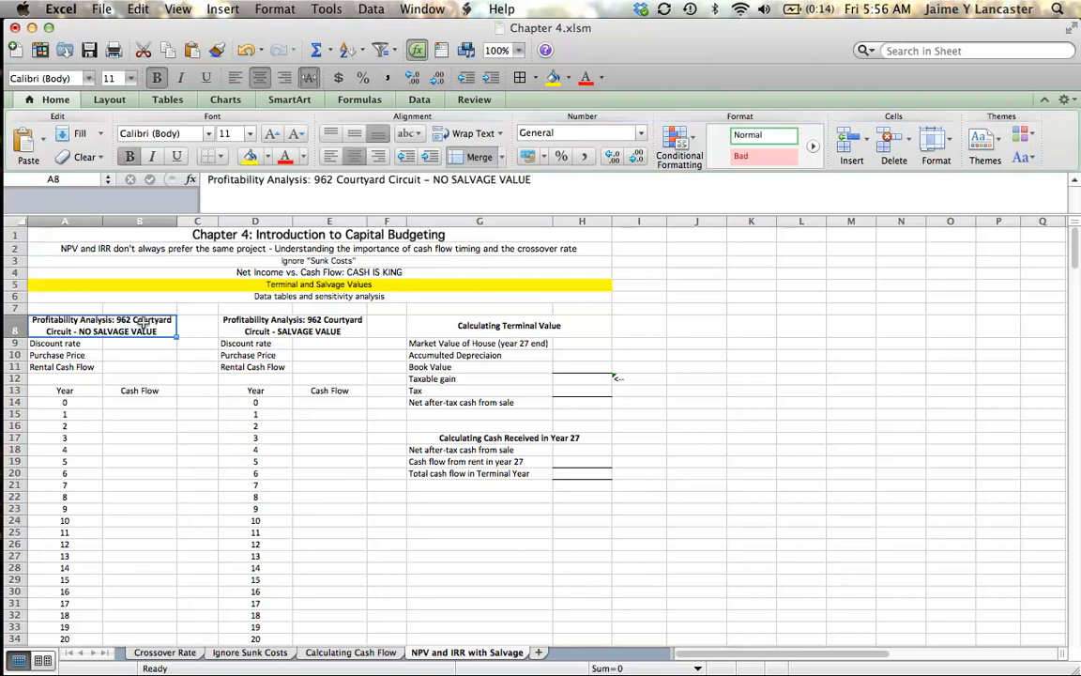
mouse_move(147, 518)
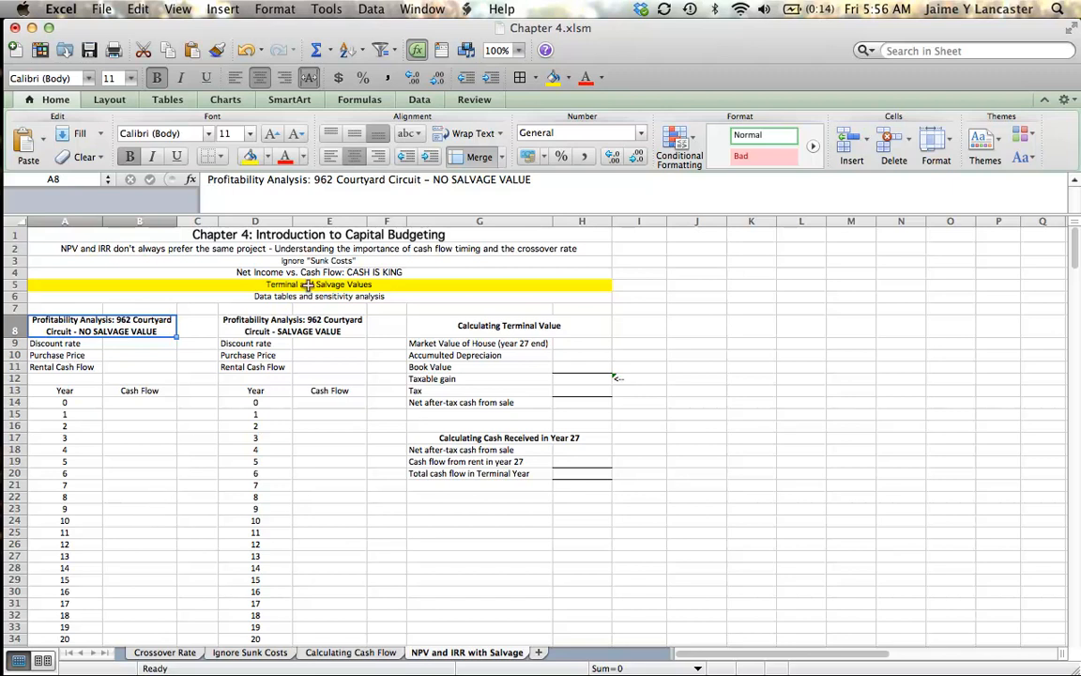
left_click(293, 327)
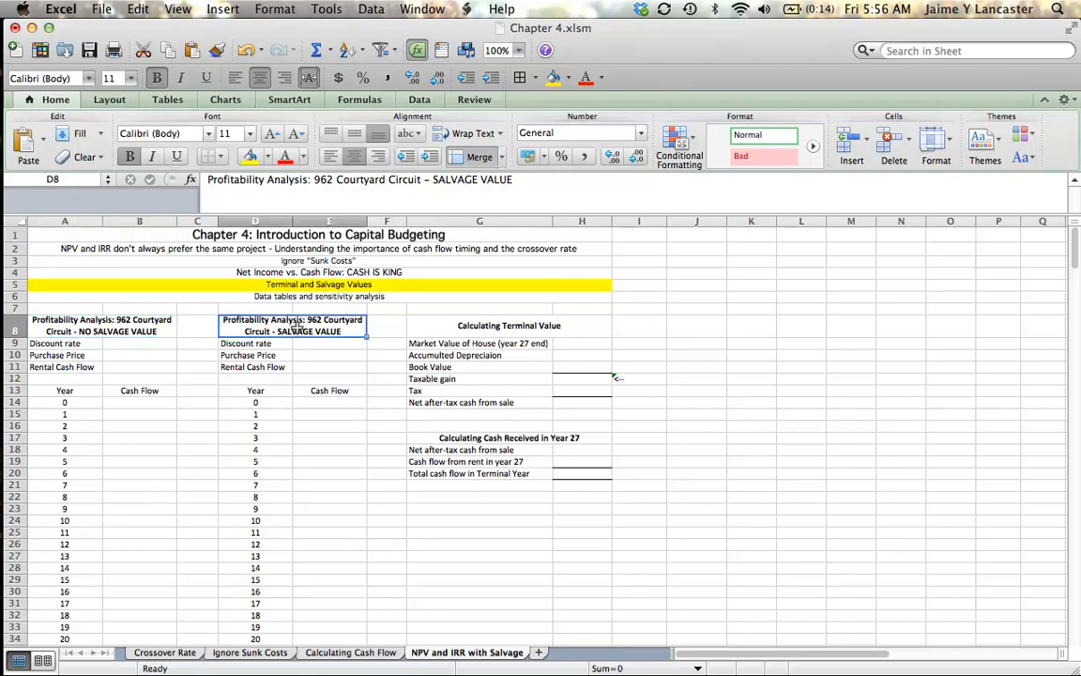
mouse_move(315, 492)
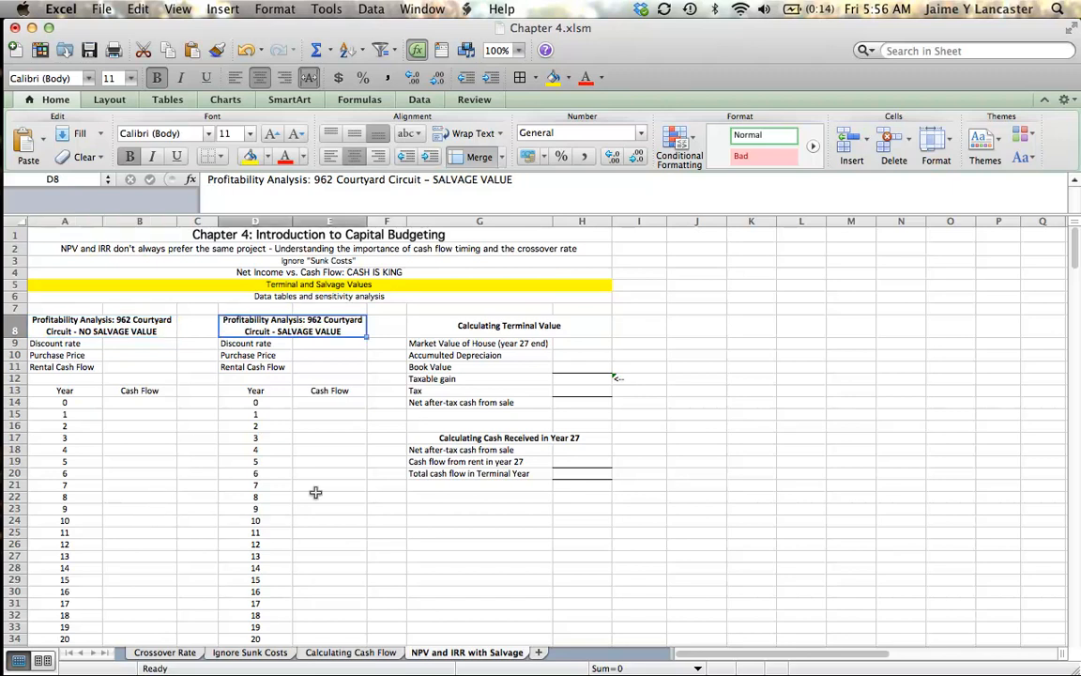
mouse_move(90, 361)
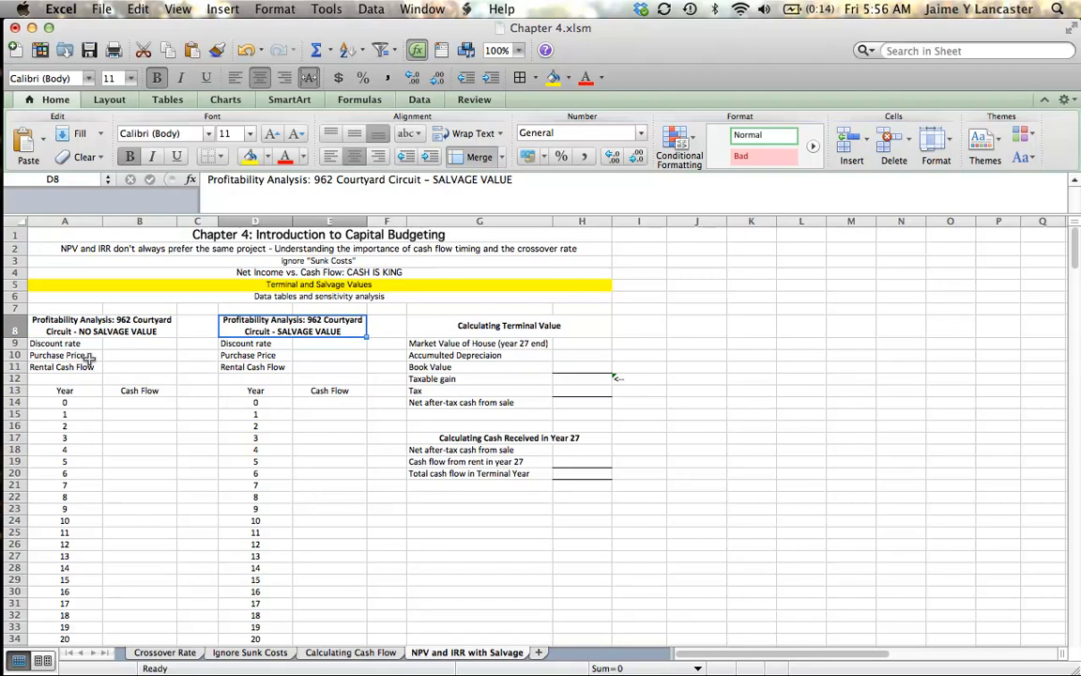
left_click(139, 342)
type("=")
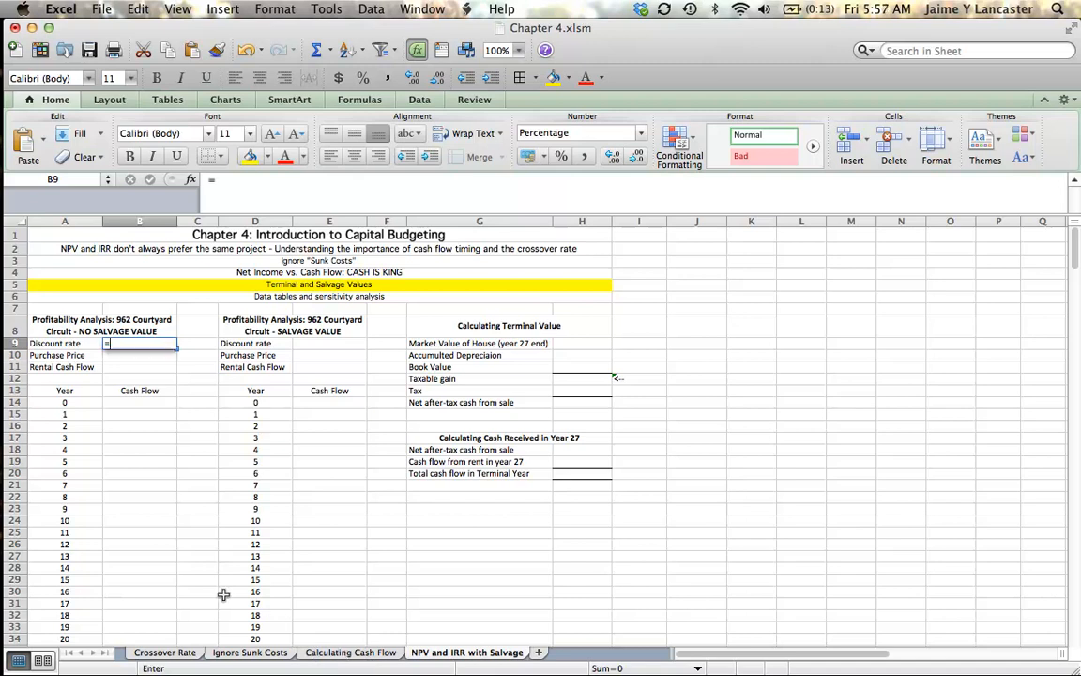
Link the no-salvage discount rate in B9 to the 10% required return on Calculating Cash Flow.
left_click(349, 652)
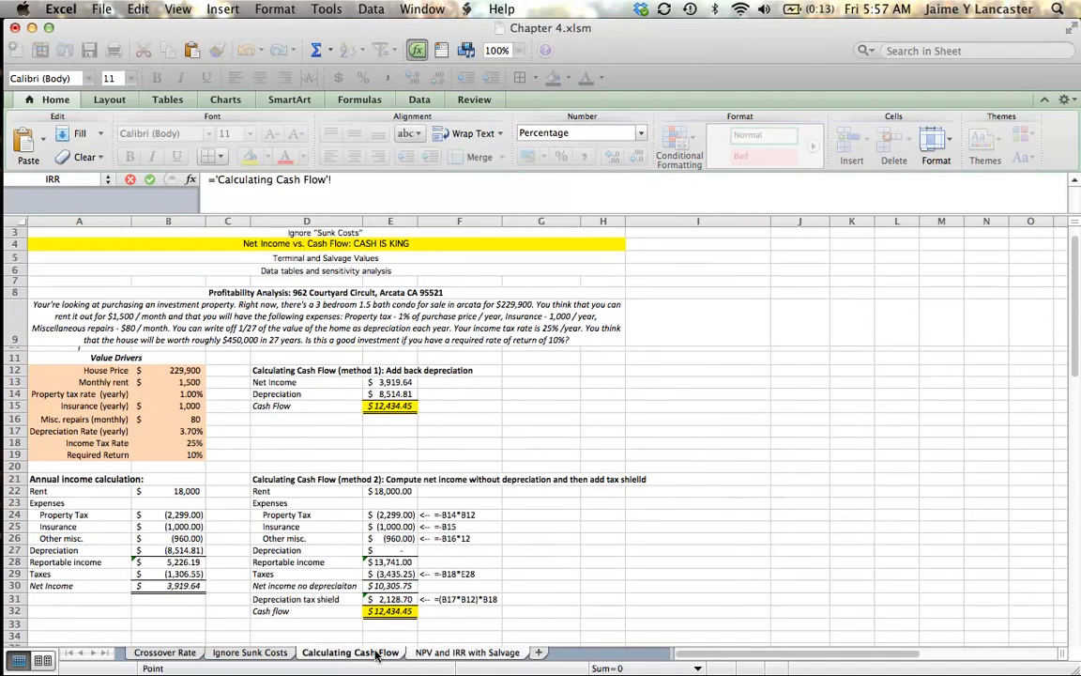
left_click(169, 370)
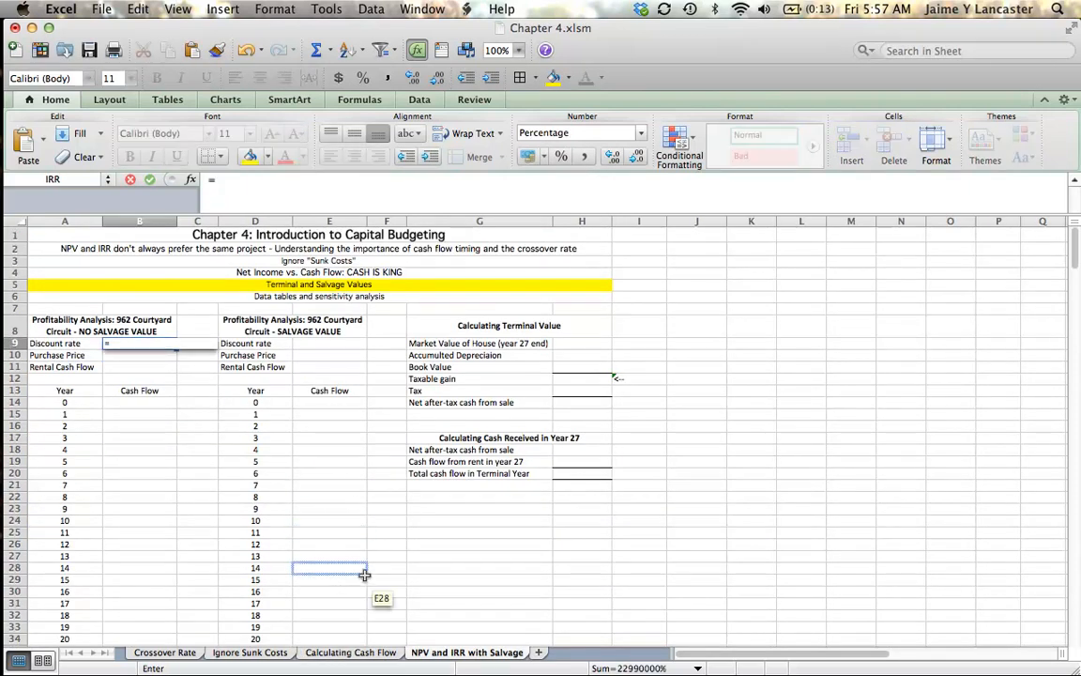
left_click(349, 652)
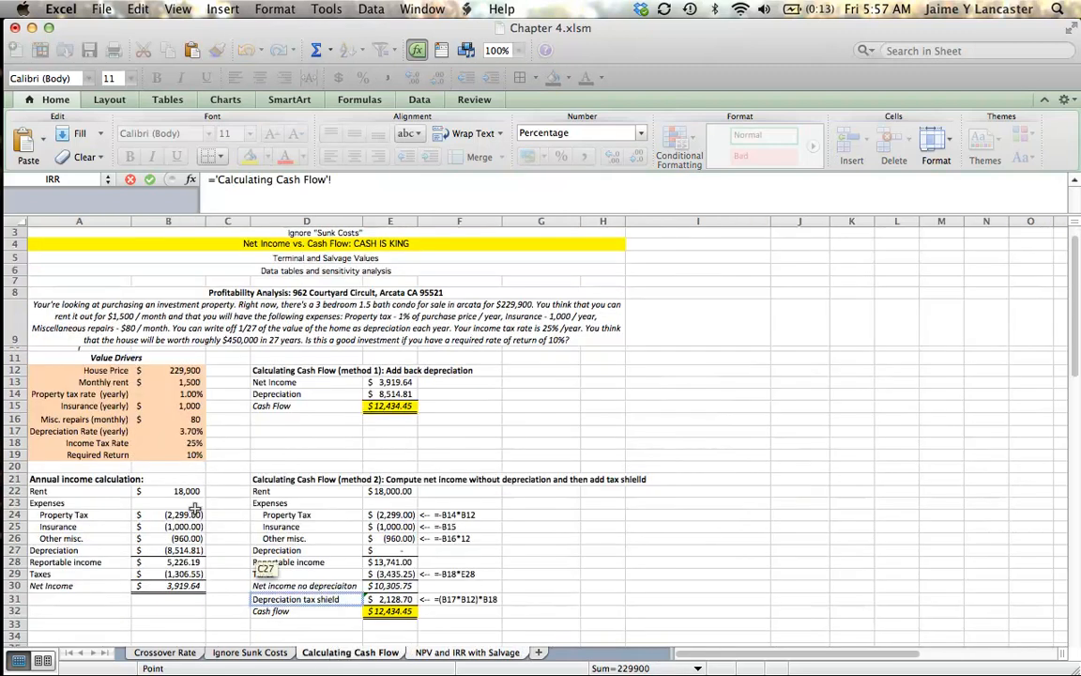
left_click(465, 654)
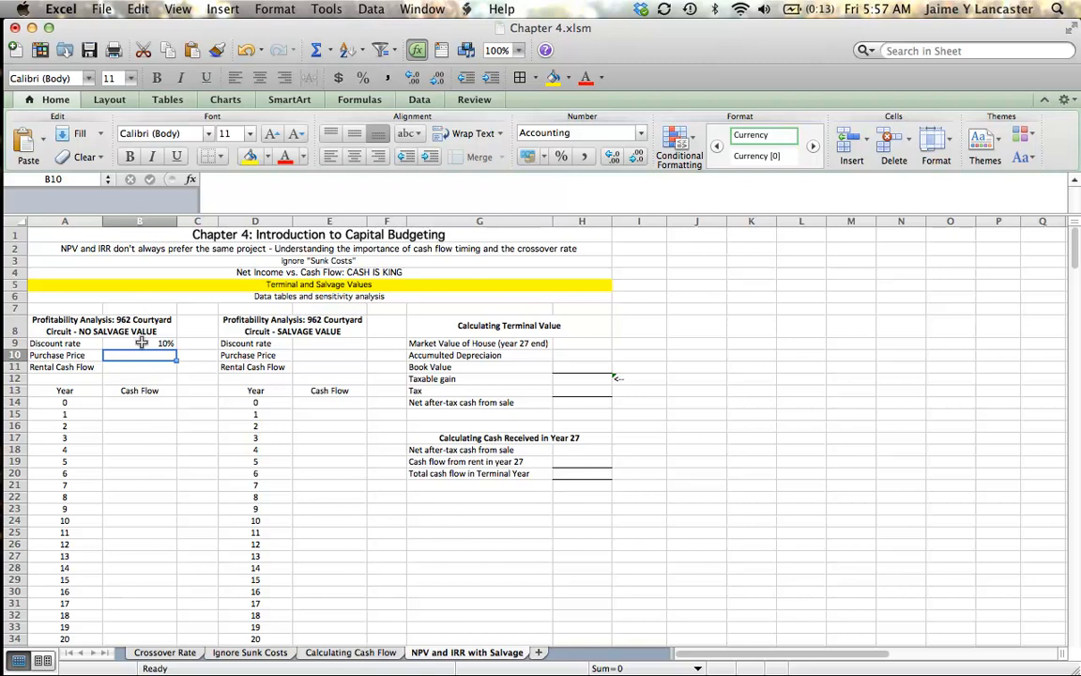
Link the purchase price in B10 to the $229,900 house price on Calculating Cash Flow.
left_click(139, 355)
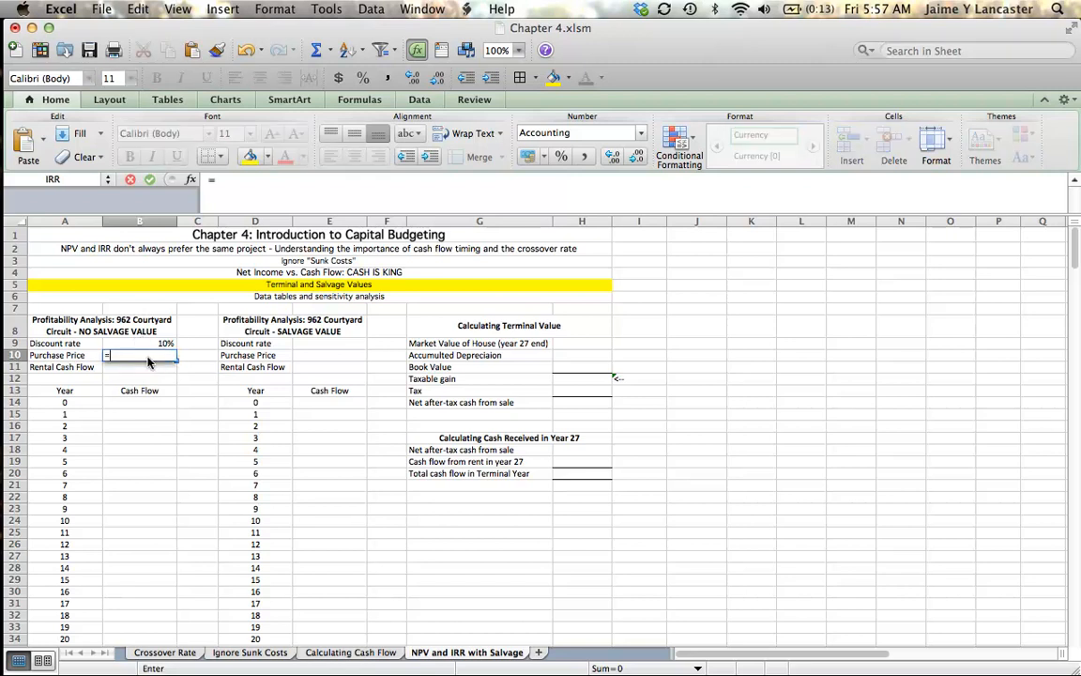
left_click(351, 653)
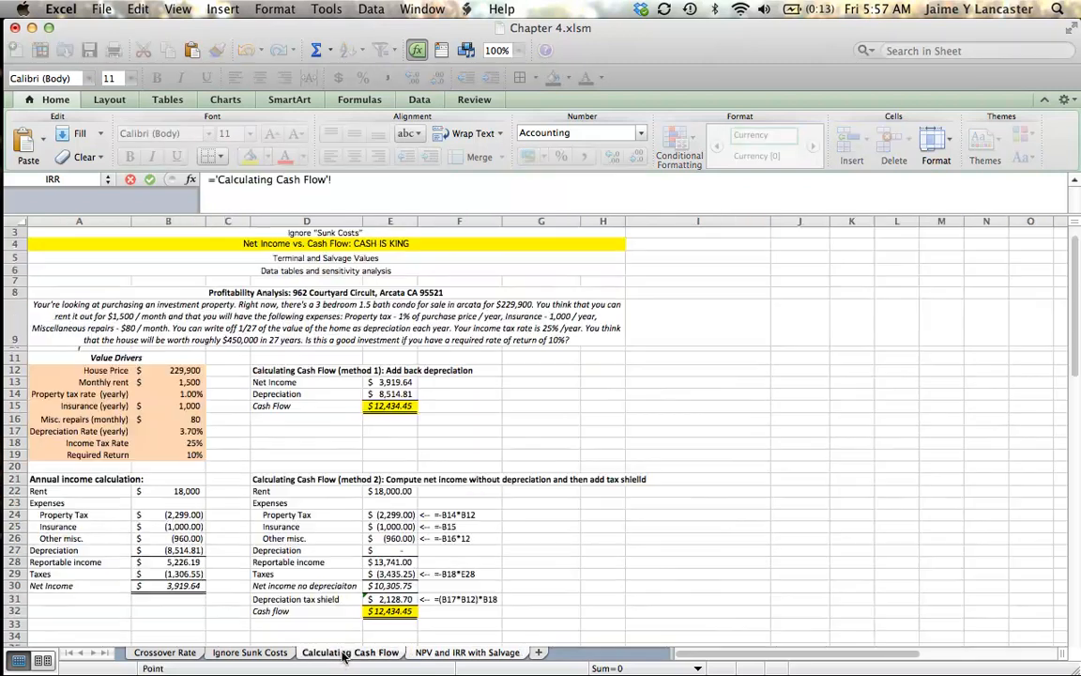
left_click(169, 370)
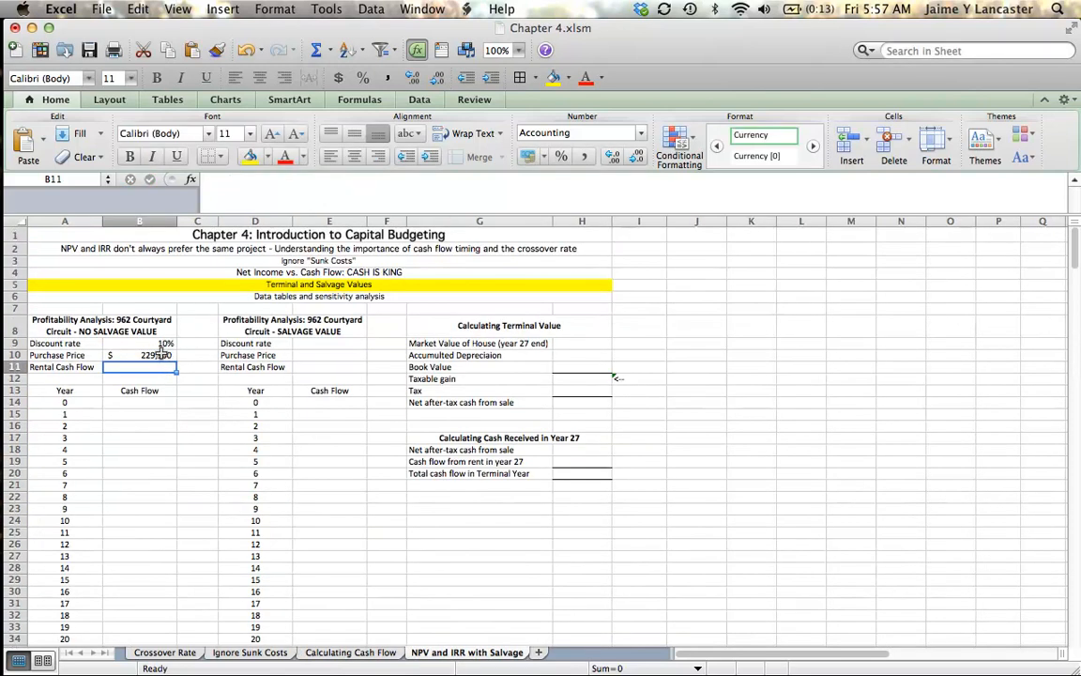
left_click(139, 355)
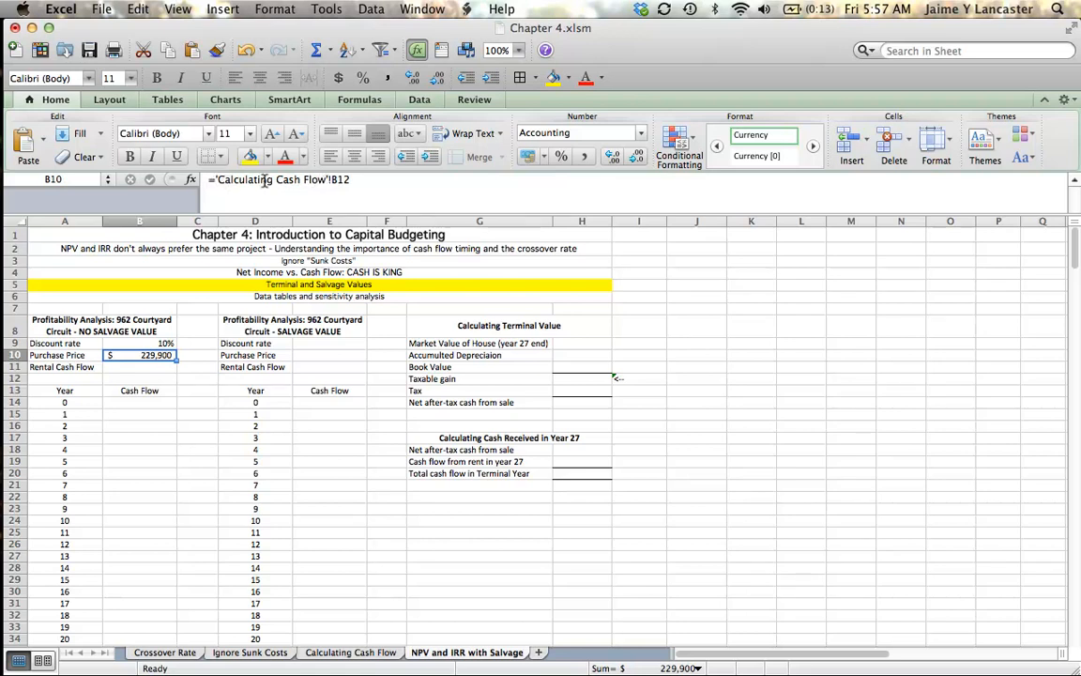
mouse_move(282, 185)
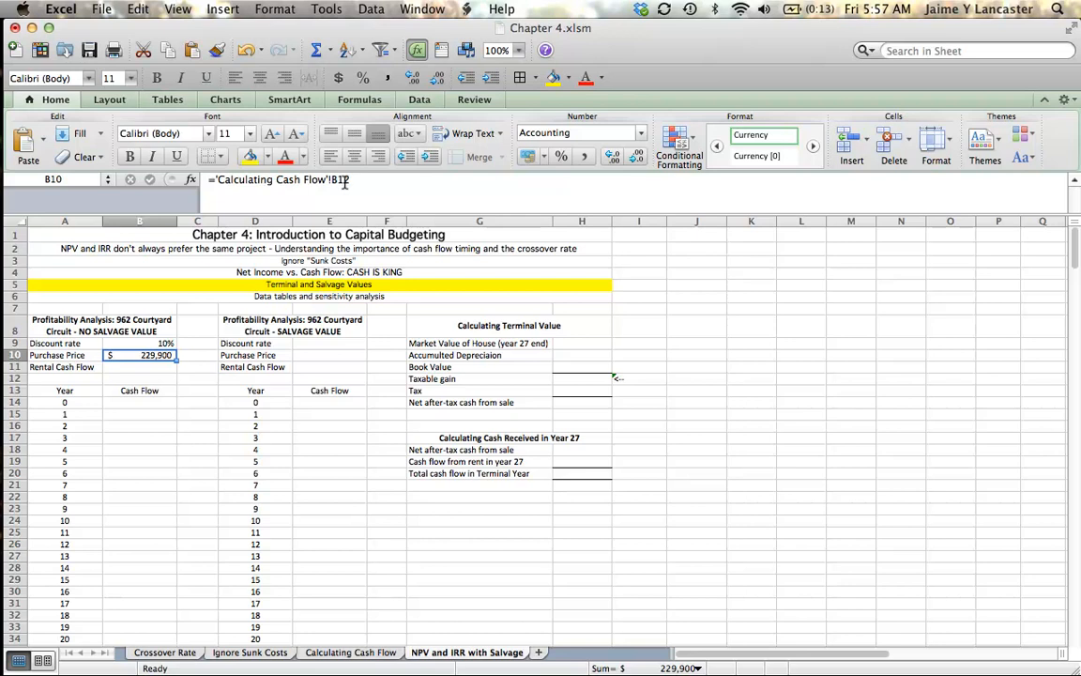
Link the rental cash flow in B11 to the $12,434.45 result on Calculating Cash Flow.
left_click(139, 366)
type("=")
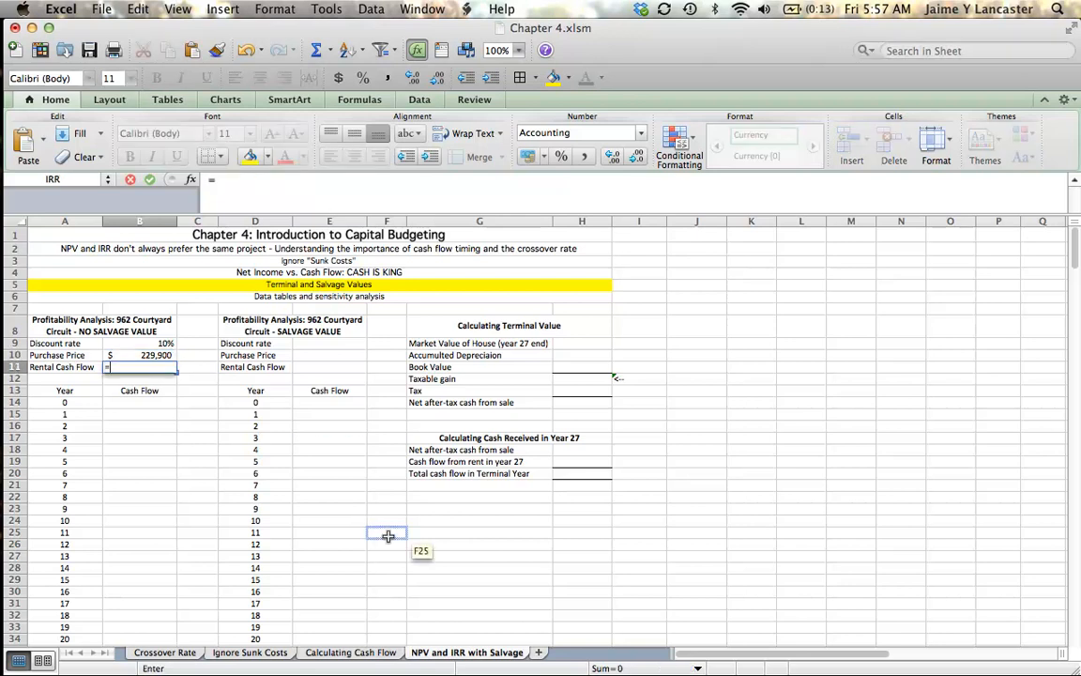
left_click(351, 654)
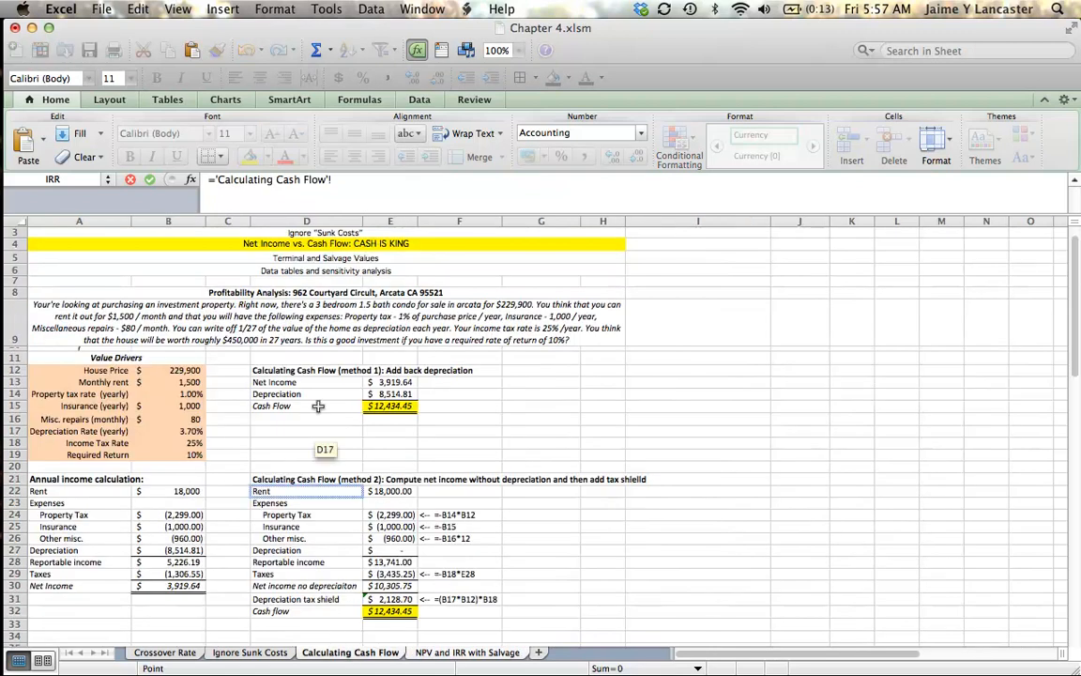
left_click(391, 406)
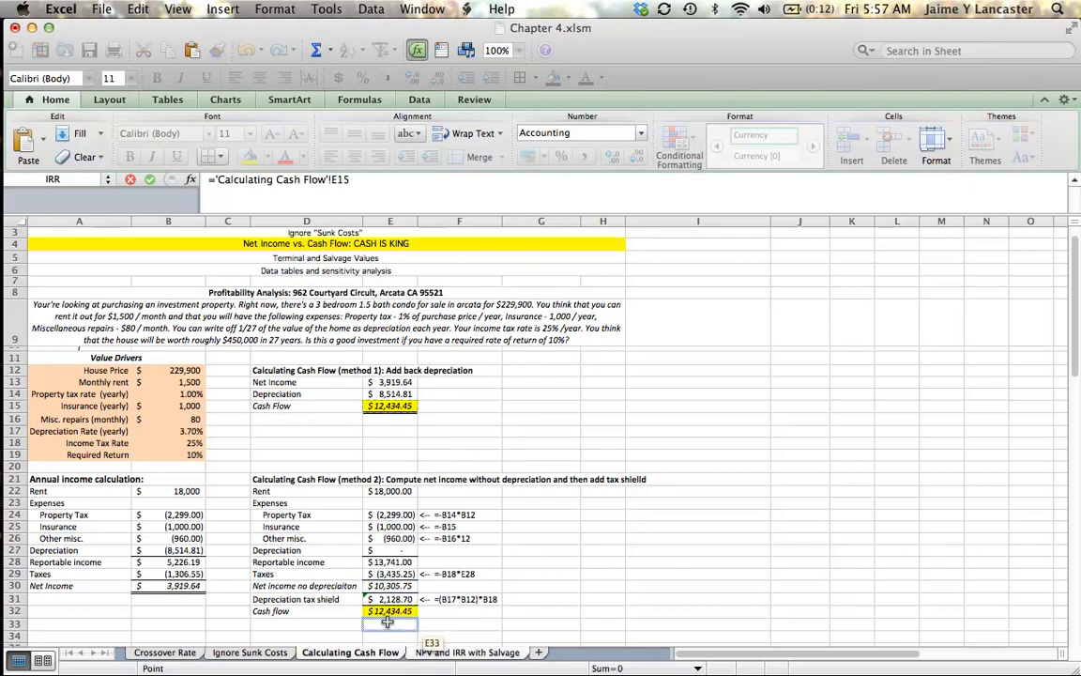
left_click(465, 652)
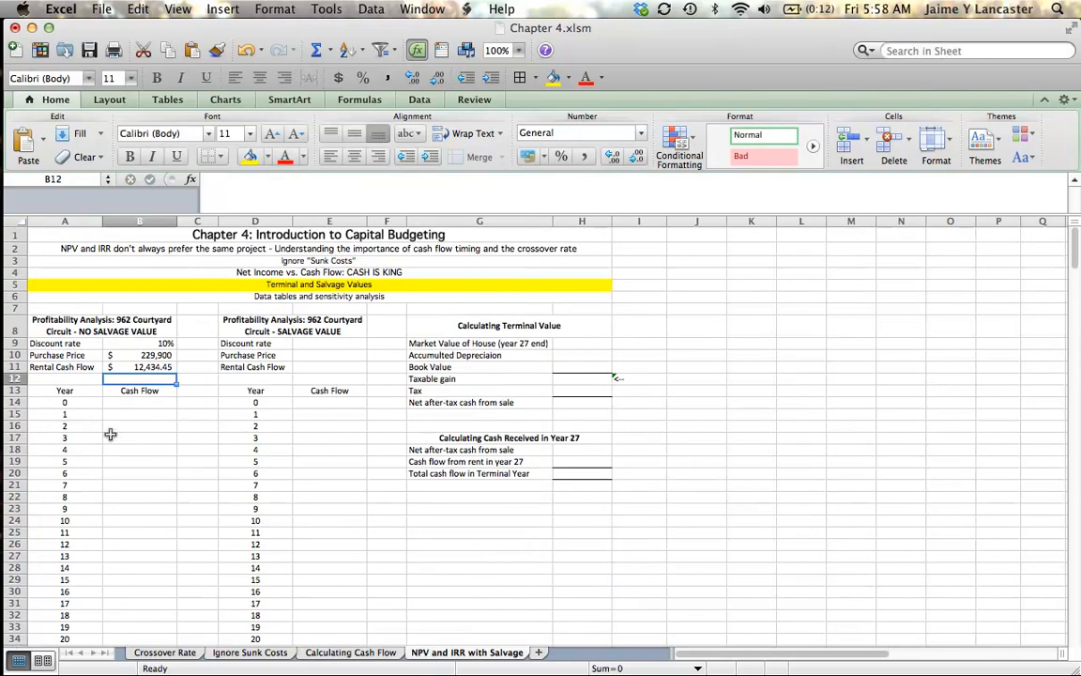
Enter the Year 0 cash flow and link Year 1 in B15 to the rental cash flow =$B$11.
left_click(139, 402)
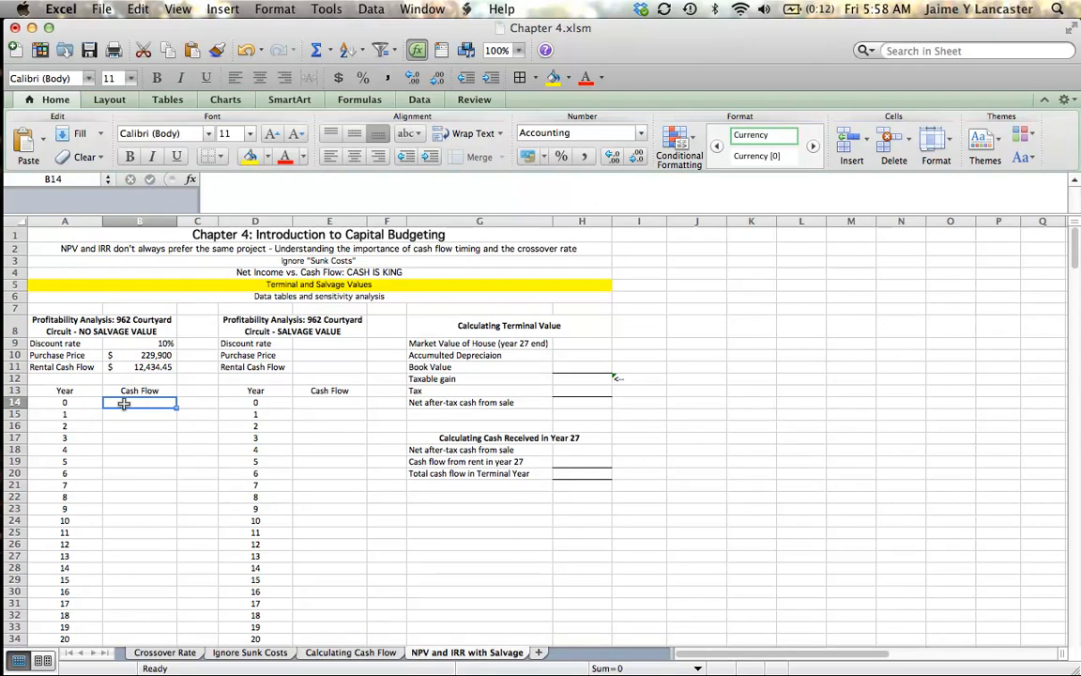
type("=")
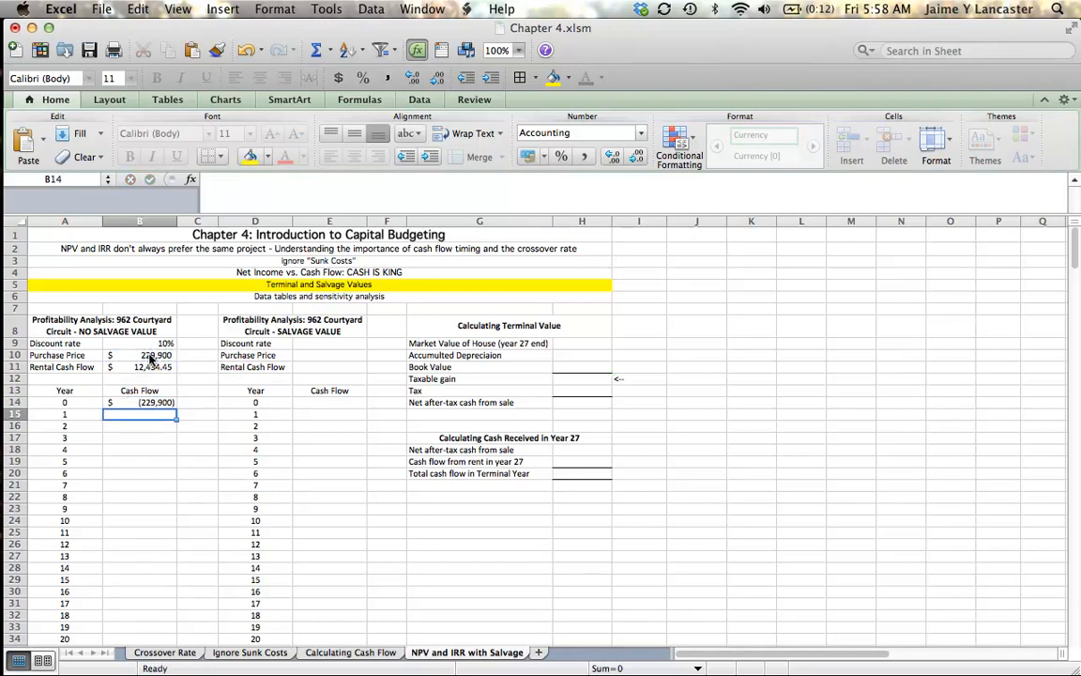
left_click(139, 415)
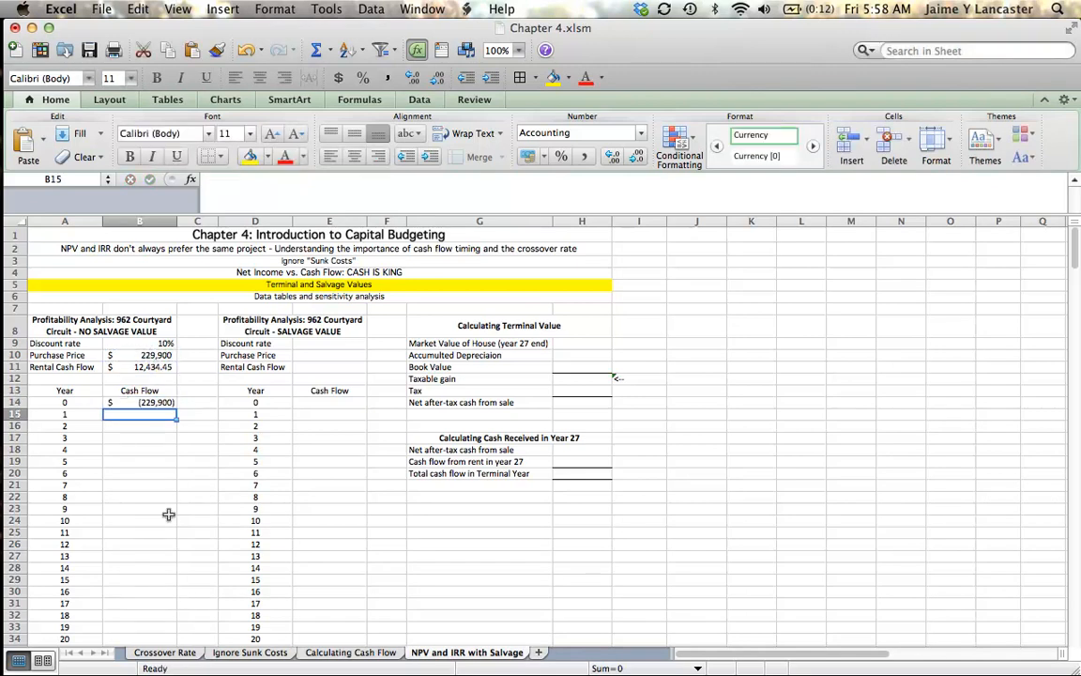
type("=")
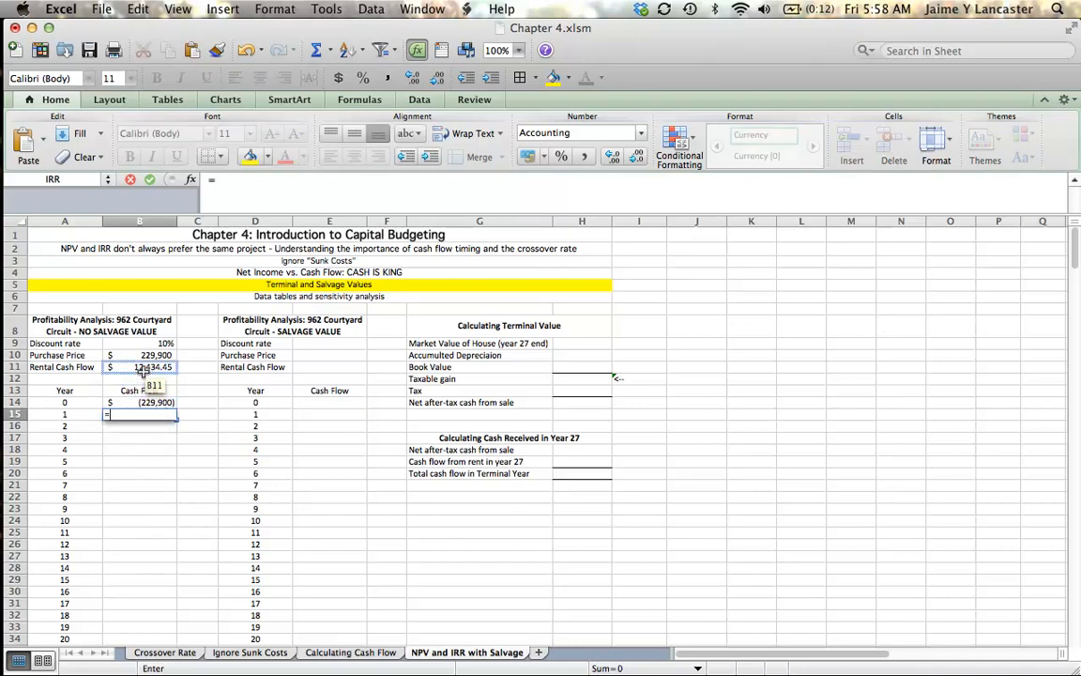
left_click(138, 366)
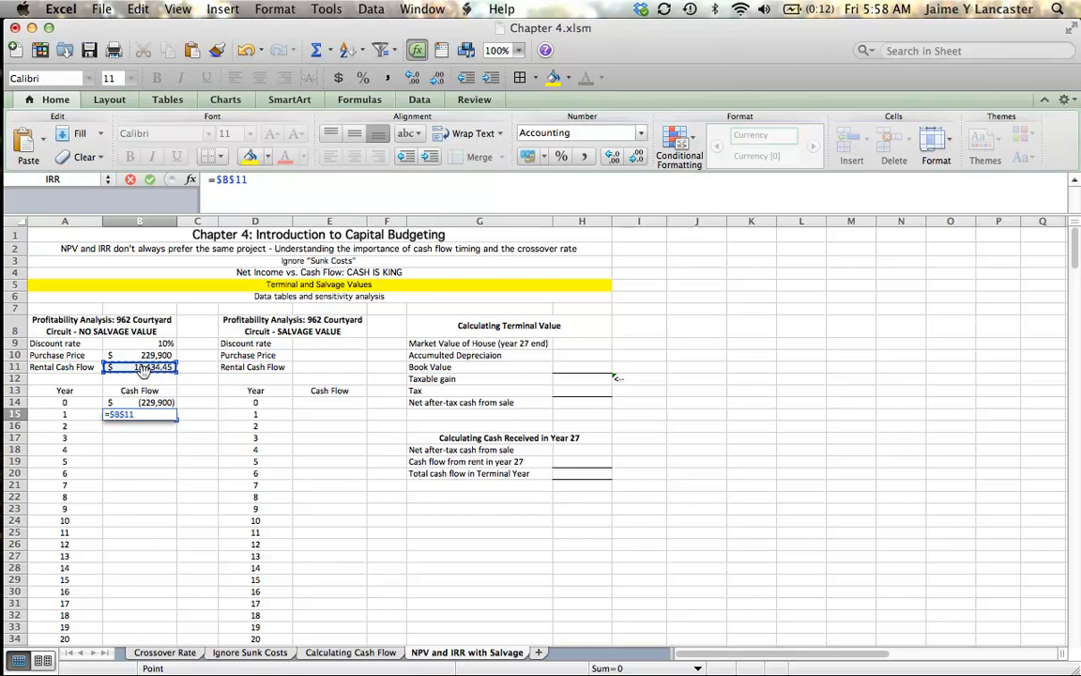
key("Return")
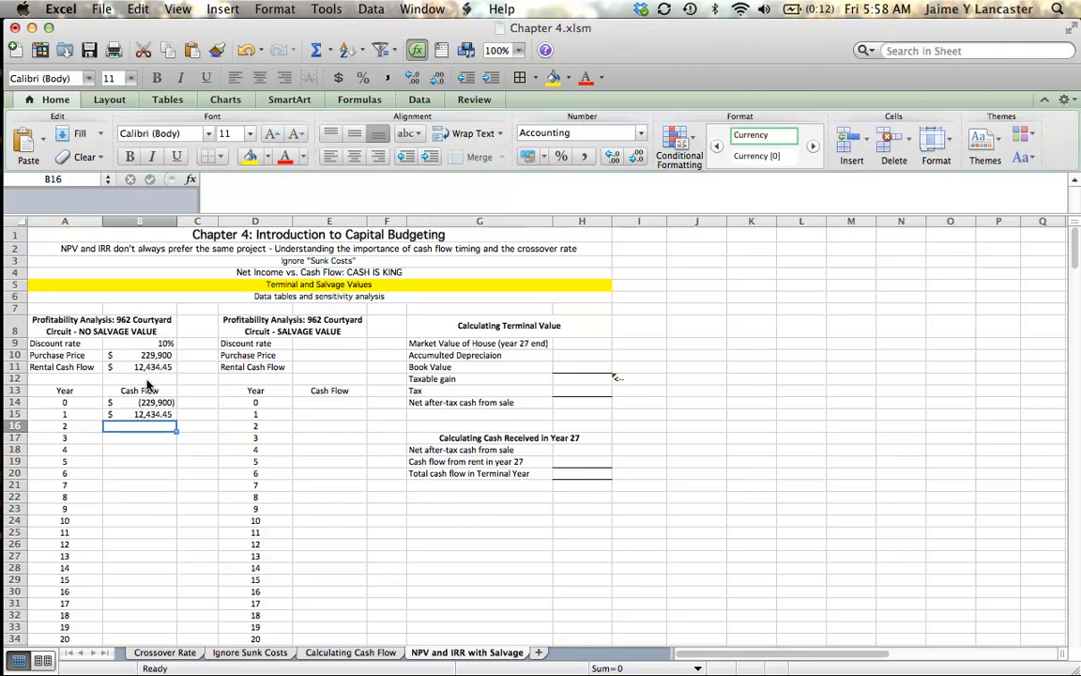
Fill the 12,434.45 rental cash flow down from B15 through Year 27 in B41.
left_click(139, 415)
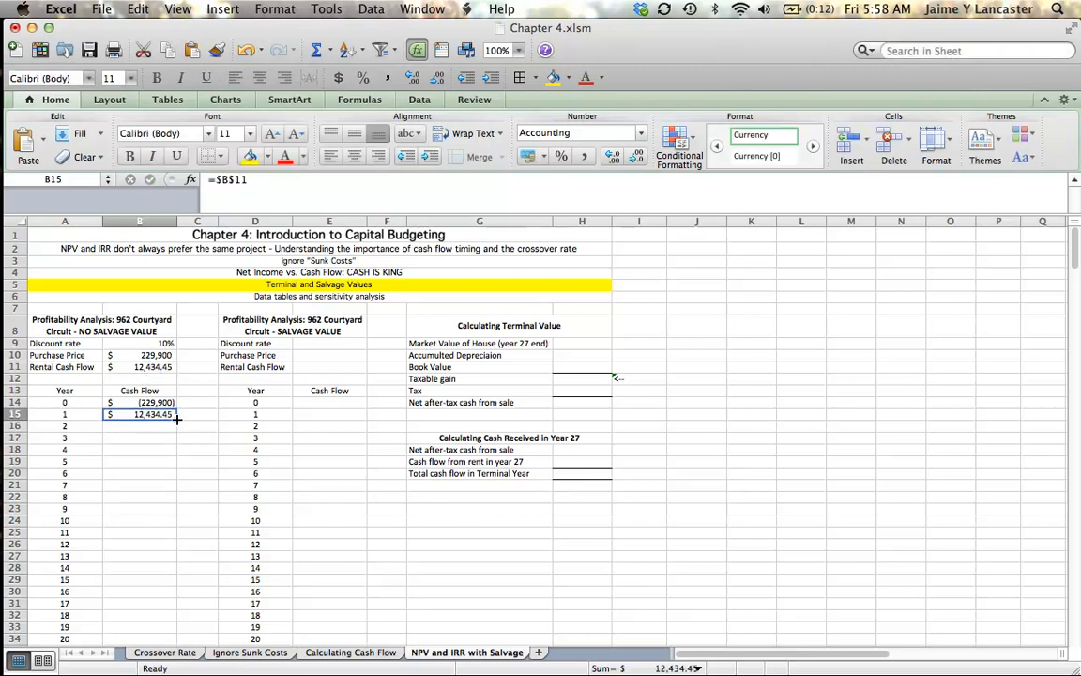
left_click_drag(177, 415, 177, 638)
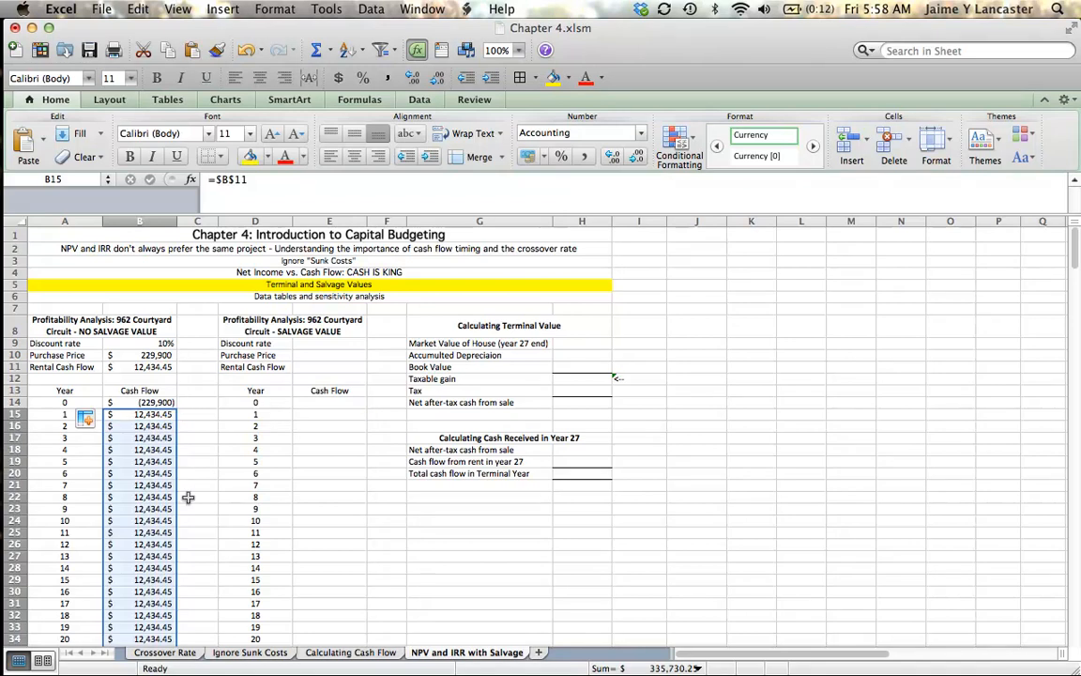
scroll("down", 3)
type("=")
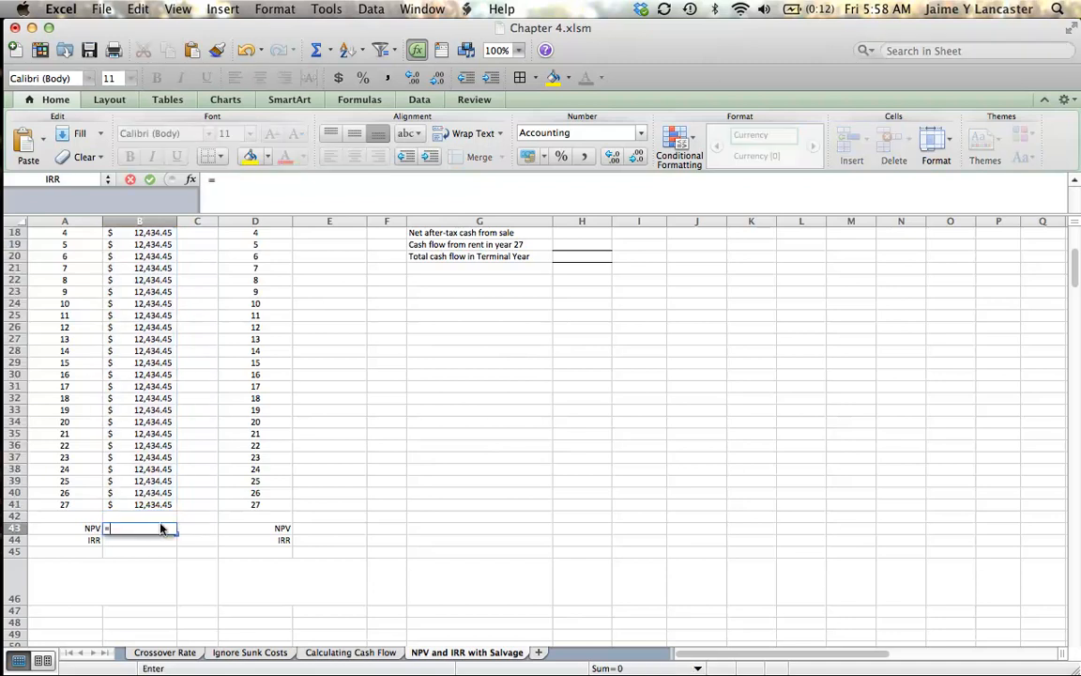
Enter =B14+NPV(B9,B15:B41) in B43 for the no-salvage NPV.
scroll("up", 3)
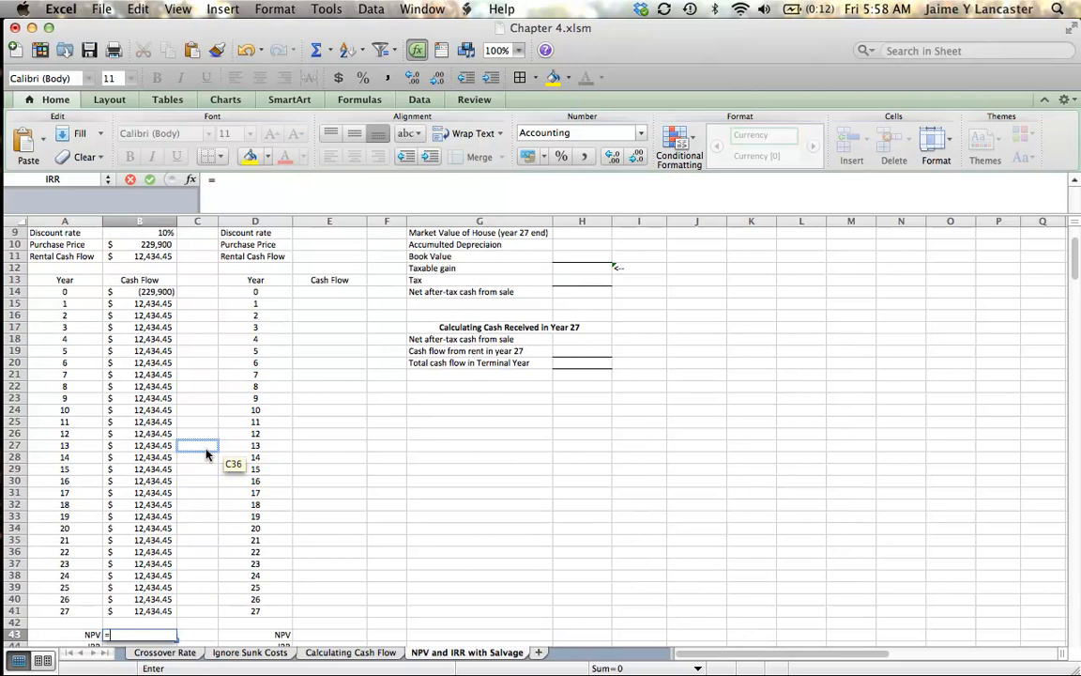
left_click(139, 304)
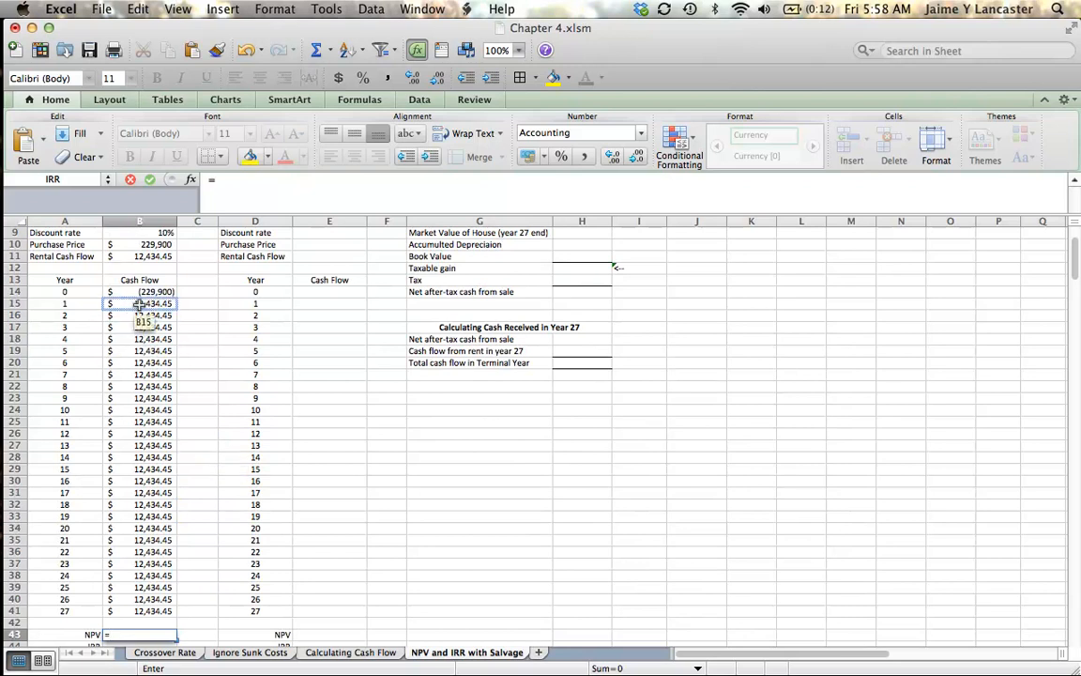
left_click(139, 291)
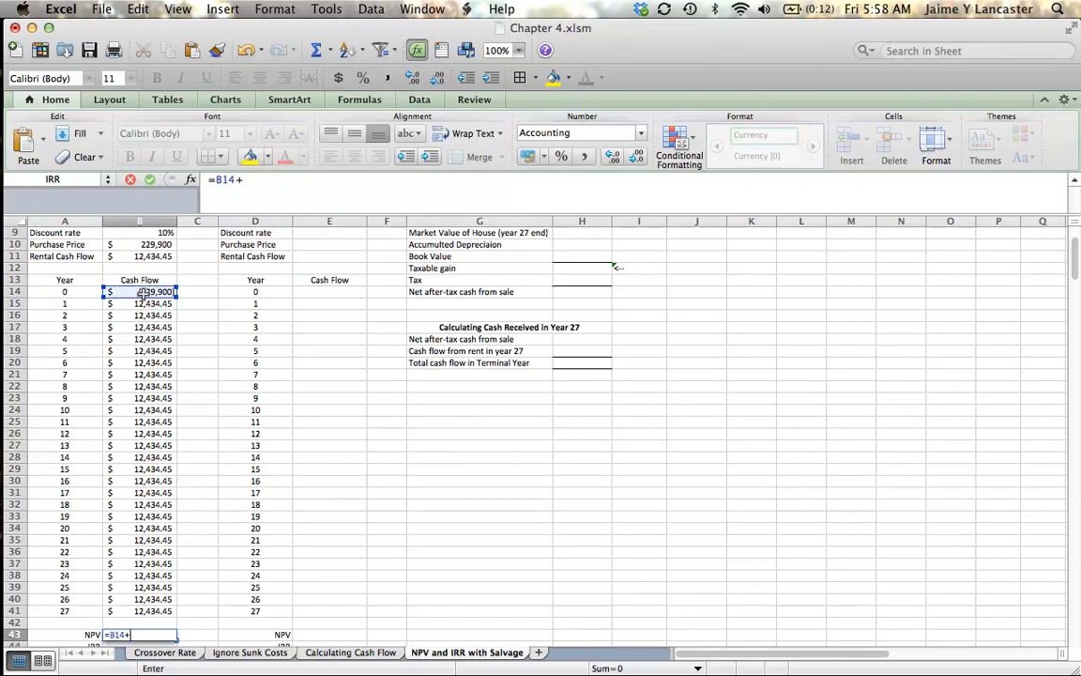
type("npv(")
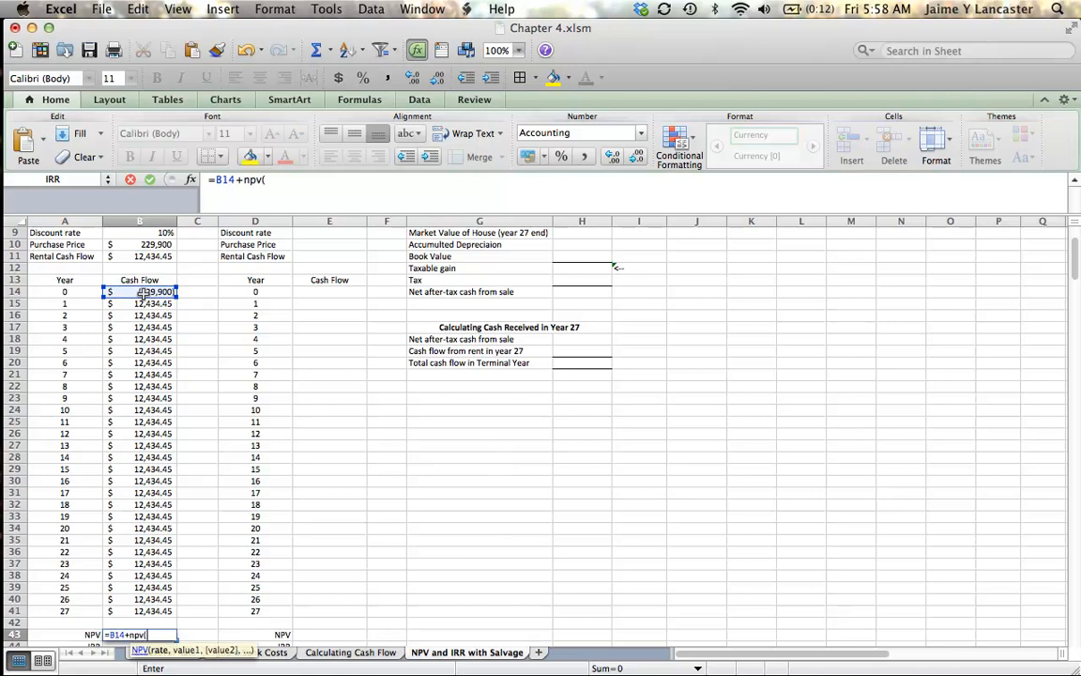
left_click(139, 233)
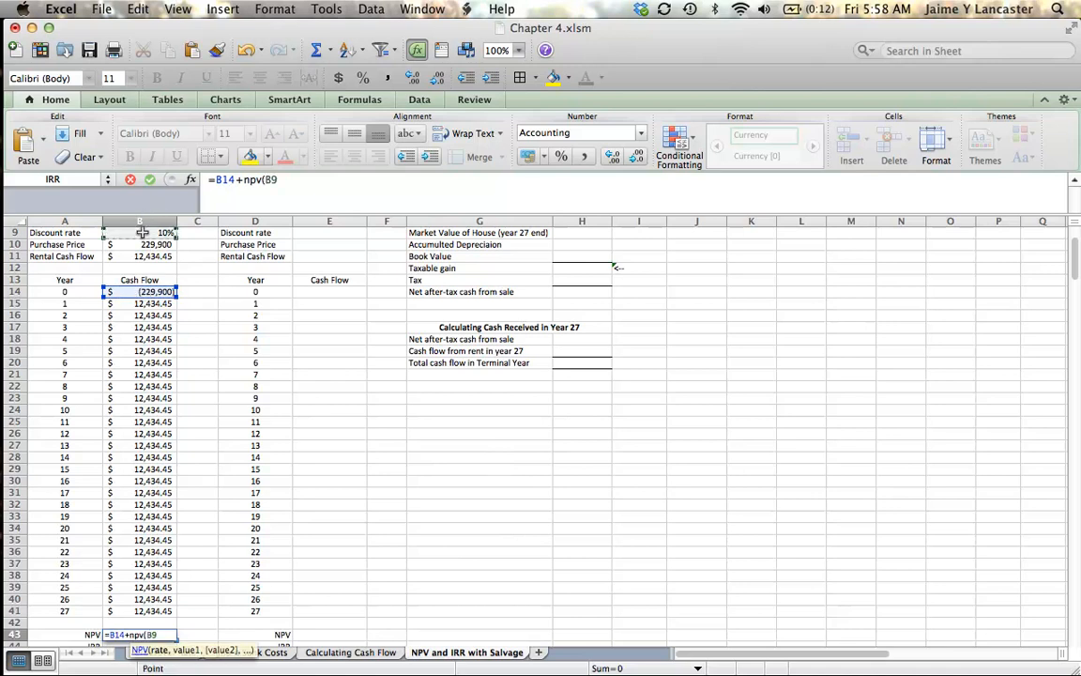
type(",")
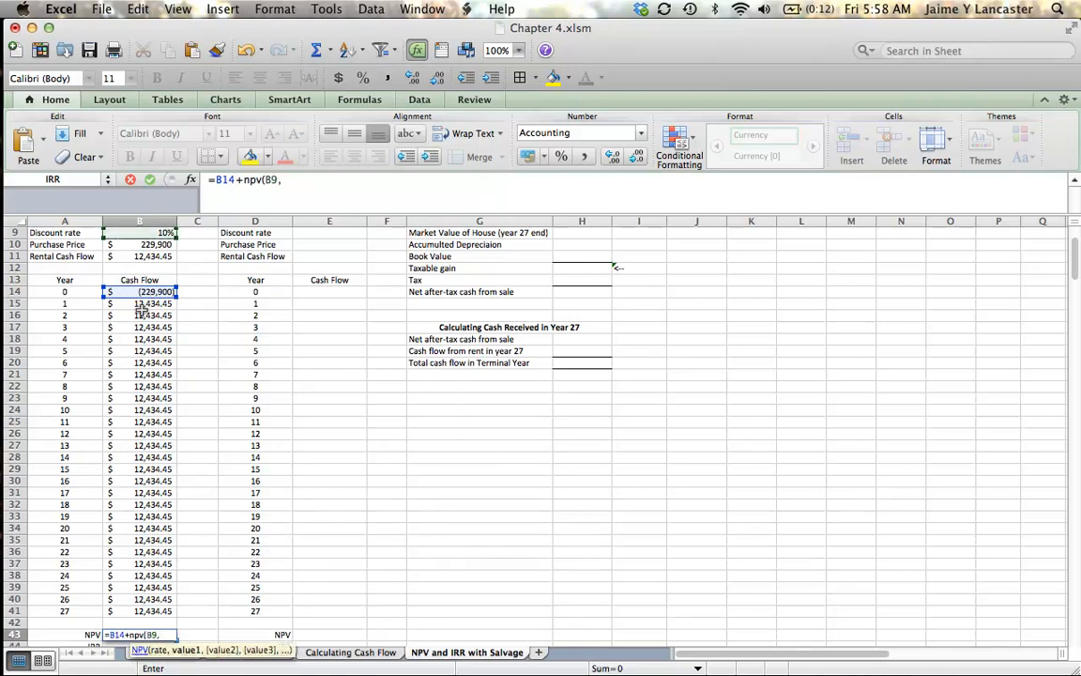
left_click_drag(139, 302, 139, 362)
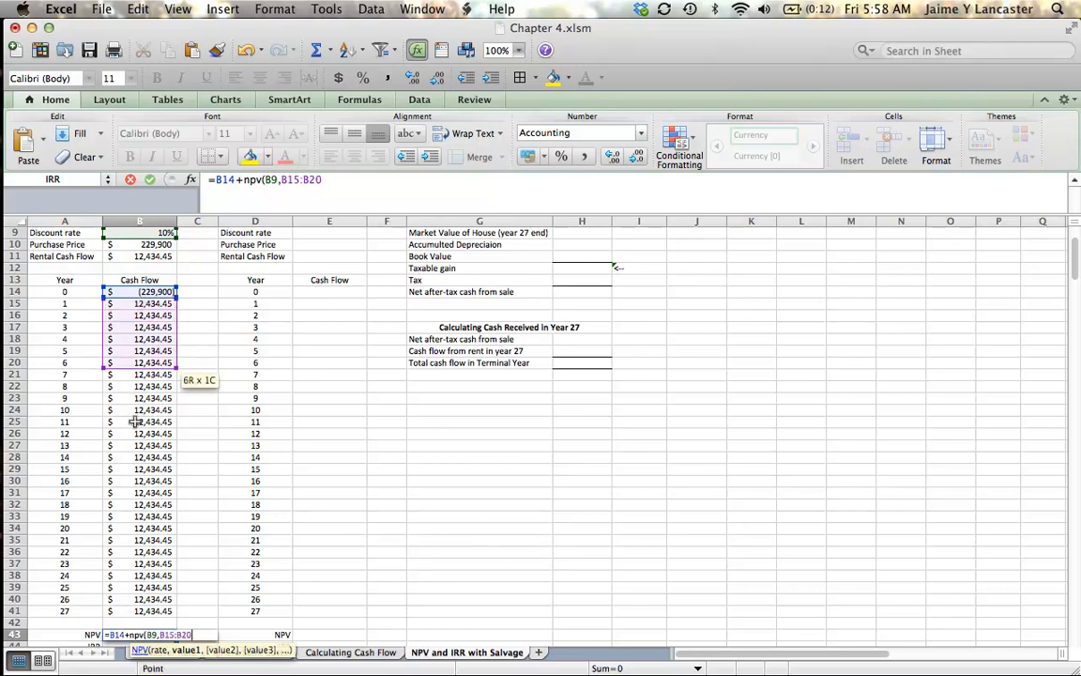
left_click_drag(139, 363, 139, 612)
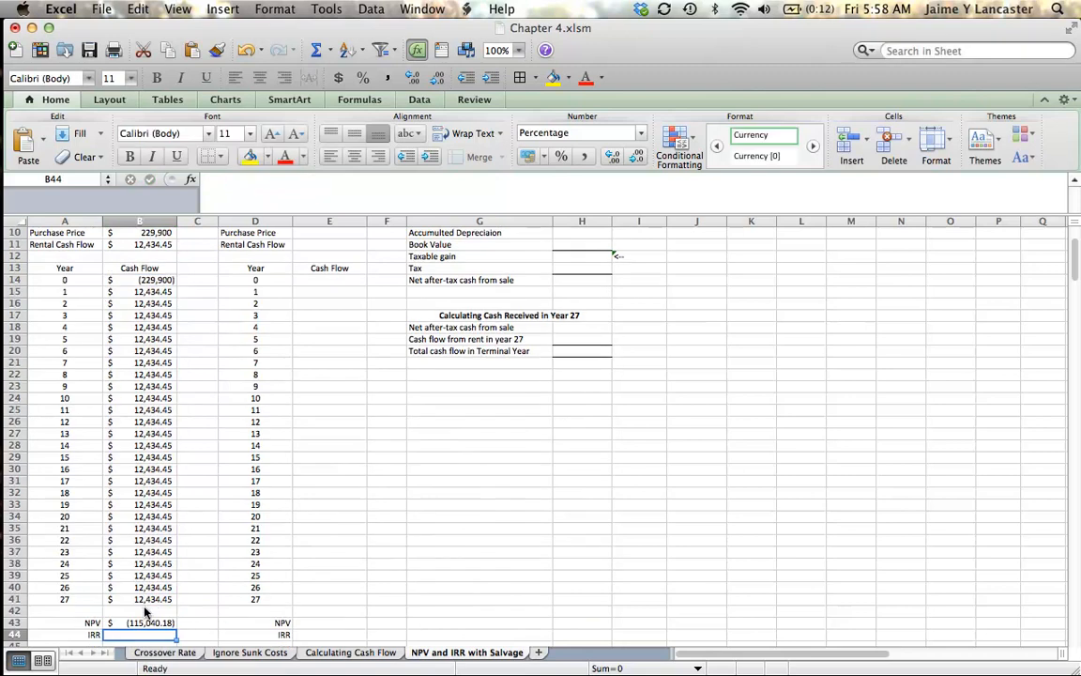
mouse_move(233, 582)
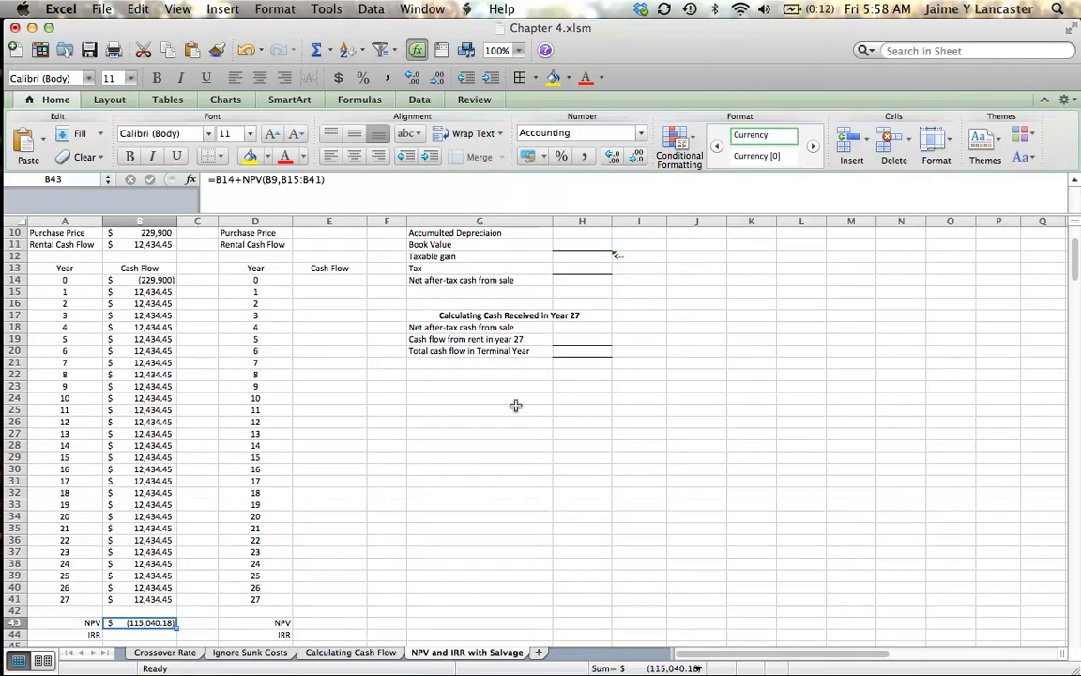
Drop the decimals so the NPV shows (115,040) and review the column.
left_click(638, 156)
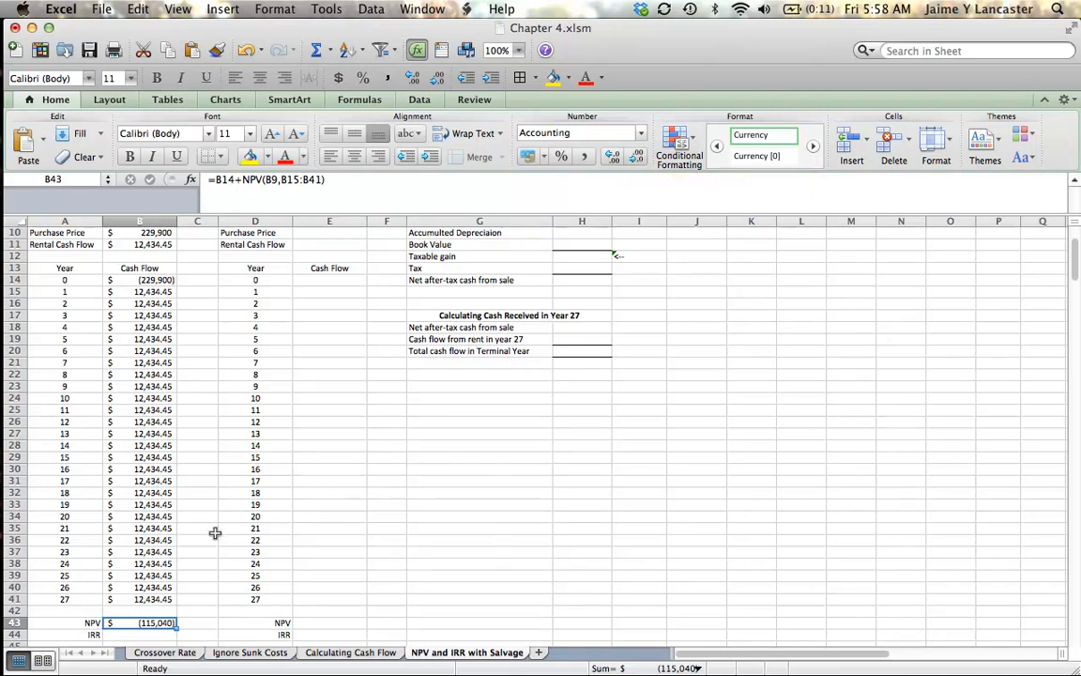
scroll("down", 3)
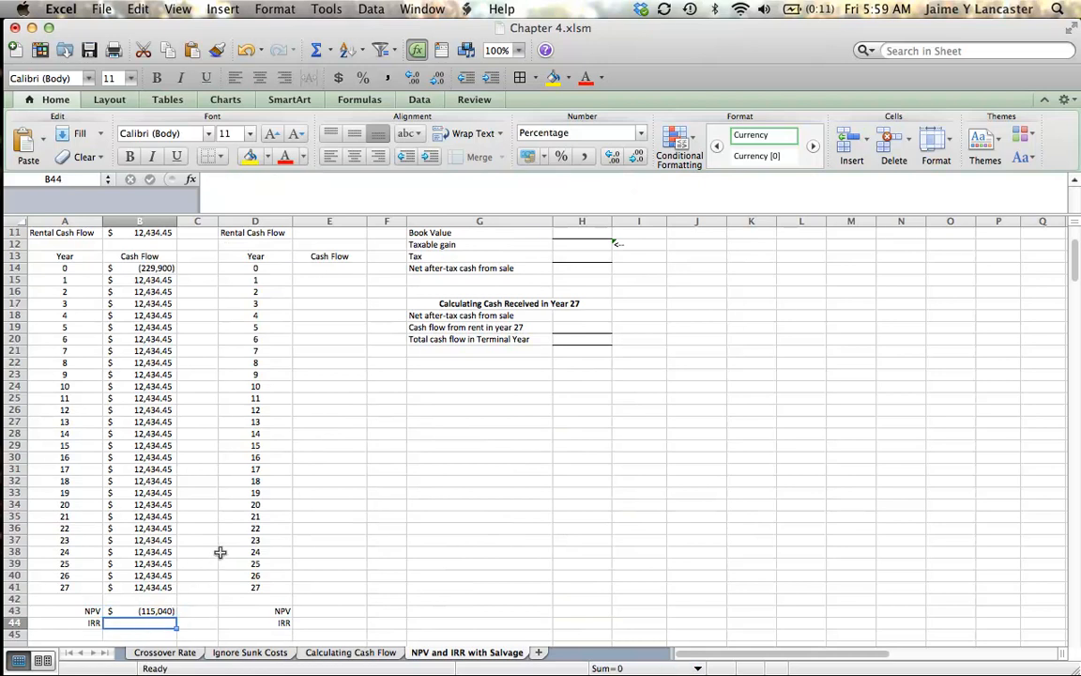
scroll("up", 3)
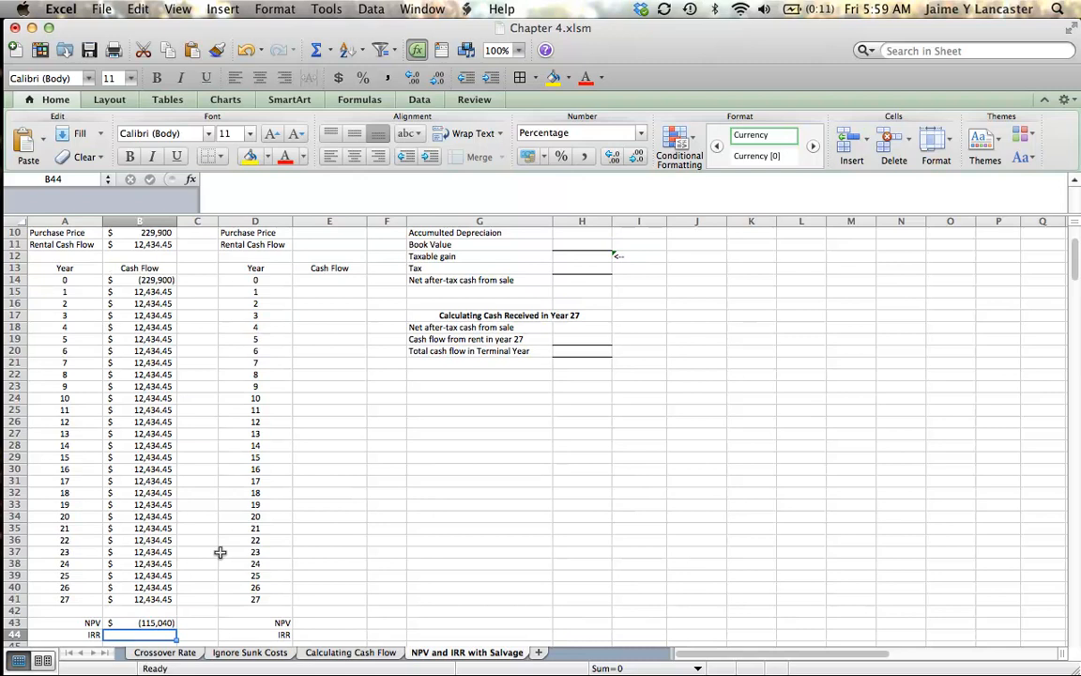
scroll("up", 3)
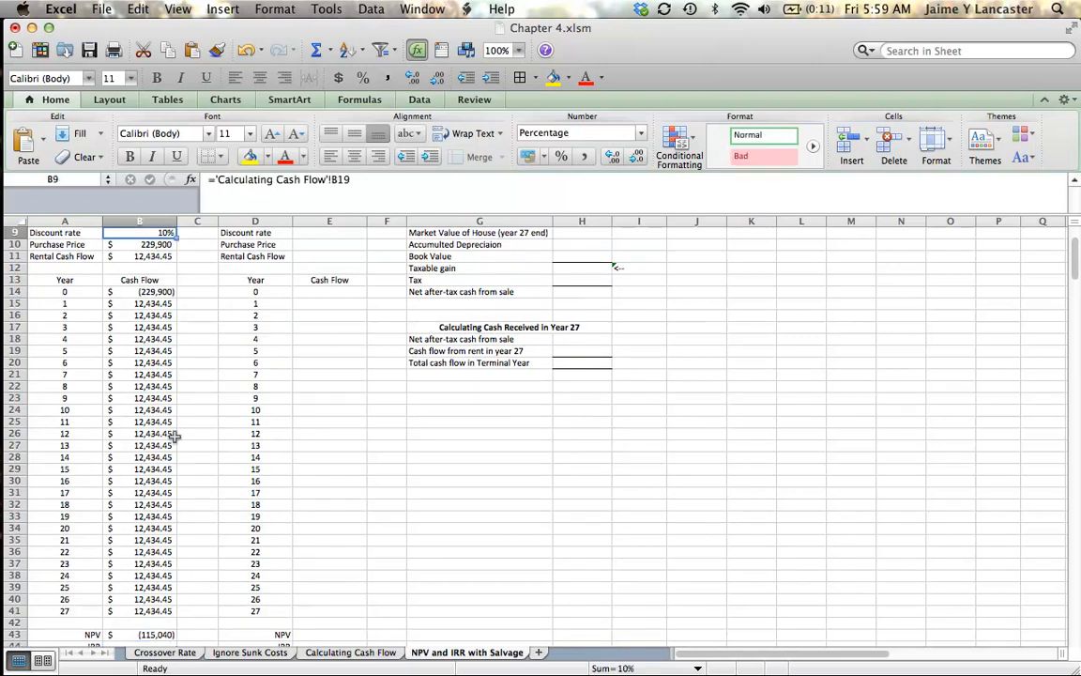
Enter =IRR(B14:B41) in B44, giving a no-salvage IRR of 2.93%.
scroll("down", 3)
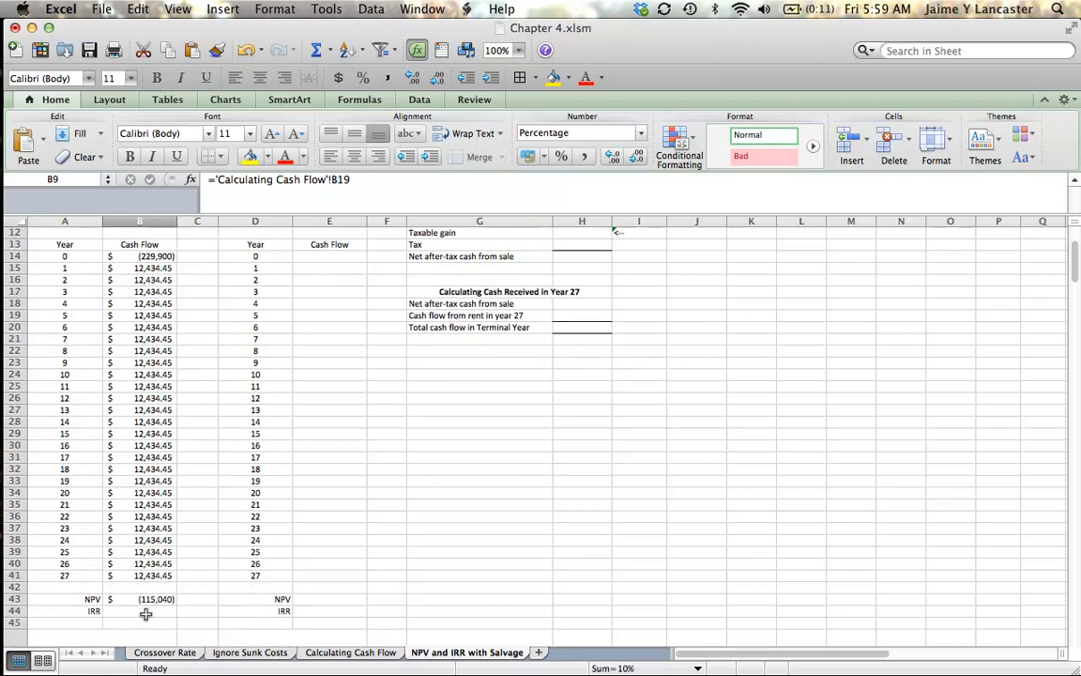
left_click(139, 612)
type("=")
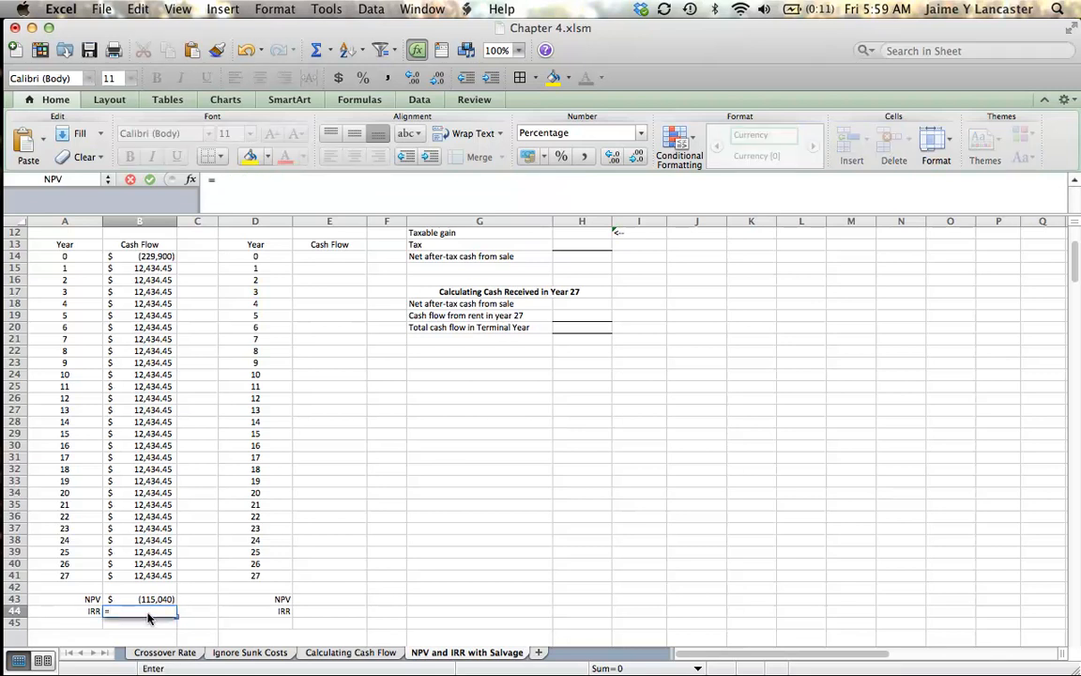
type("irr(")
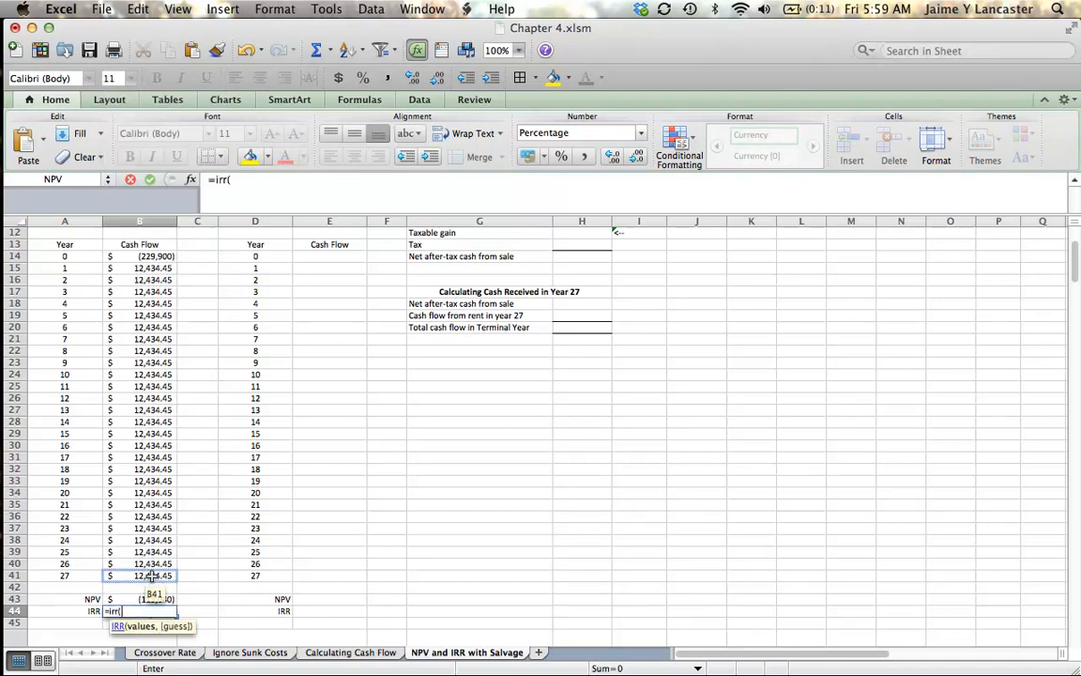
left_click_drag(139, 255, 138, 575)
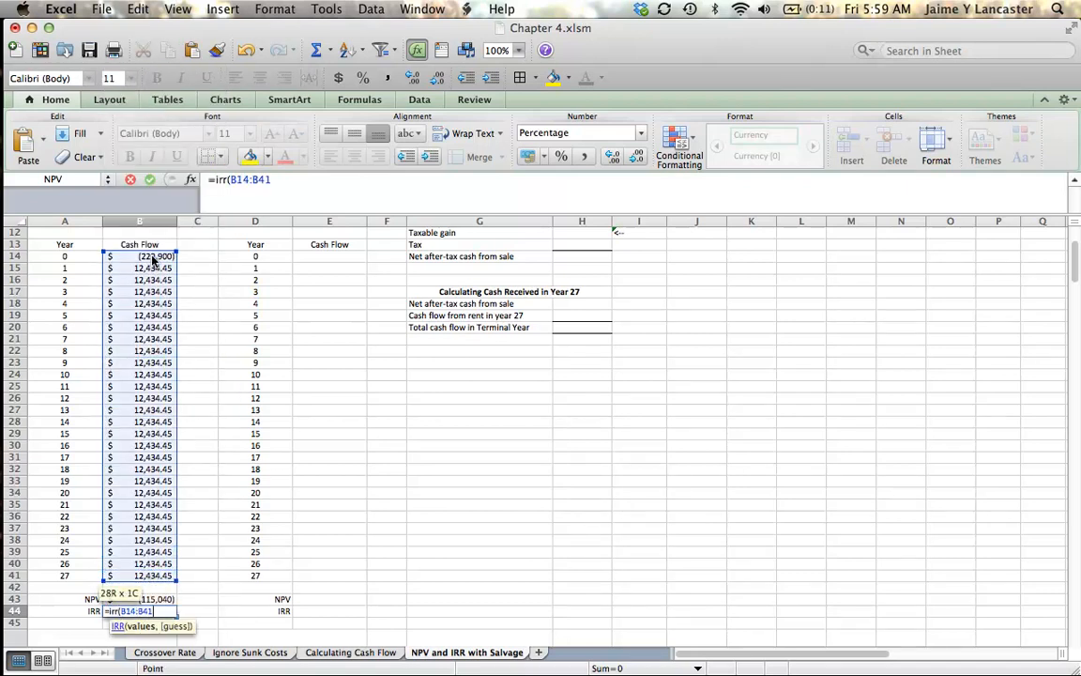
key("Return")
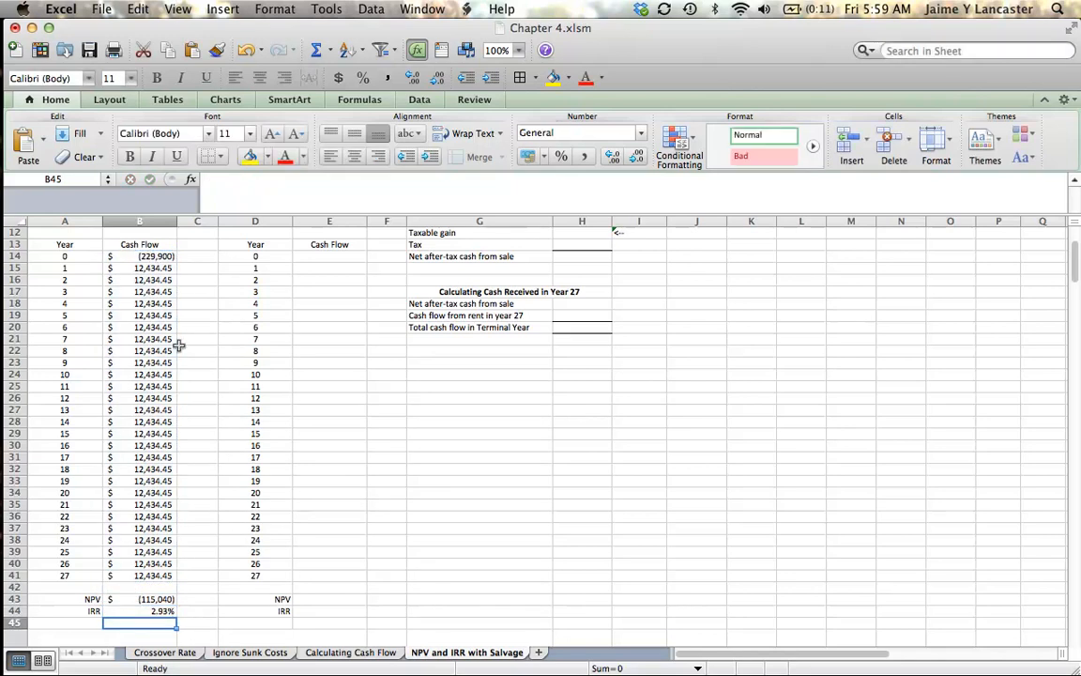
mouse_move(259, 529)
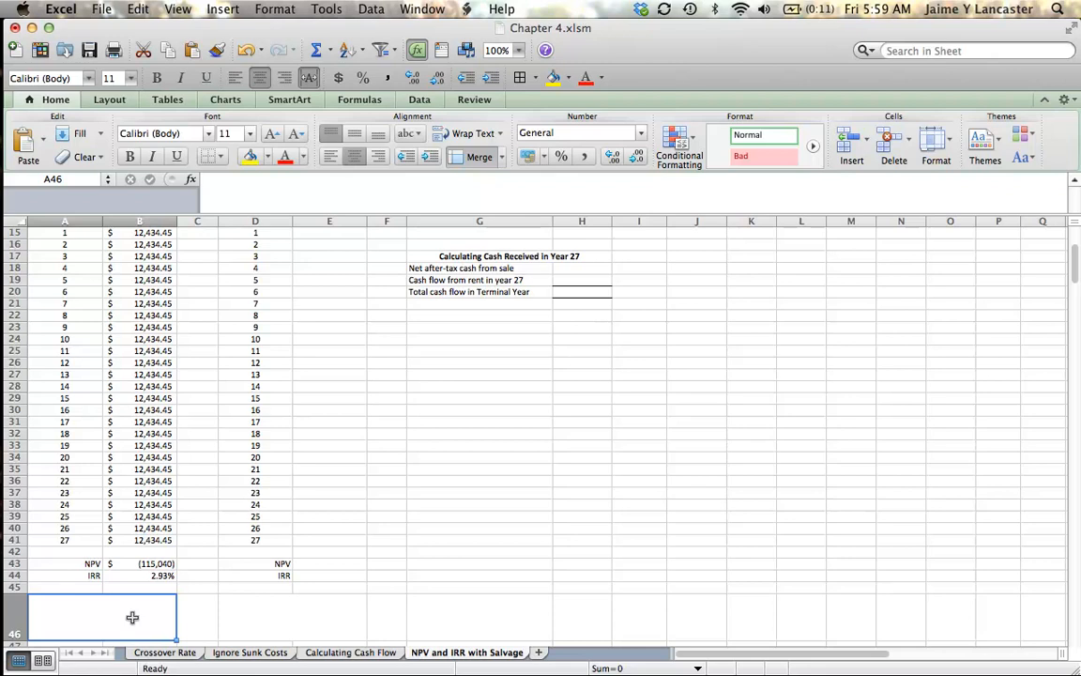
Type the note 'If we ignore salvage values, this investment does meet our required criteria.' in A46.
type("If")
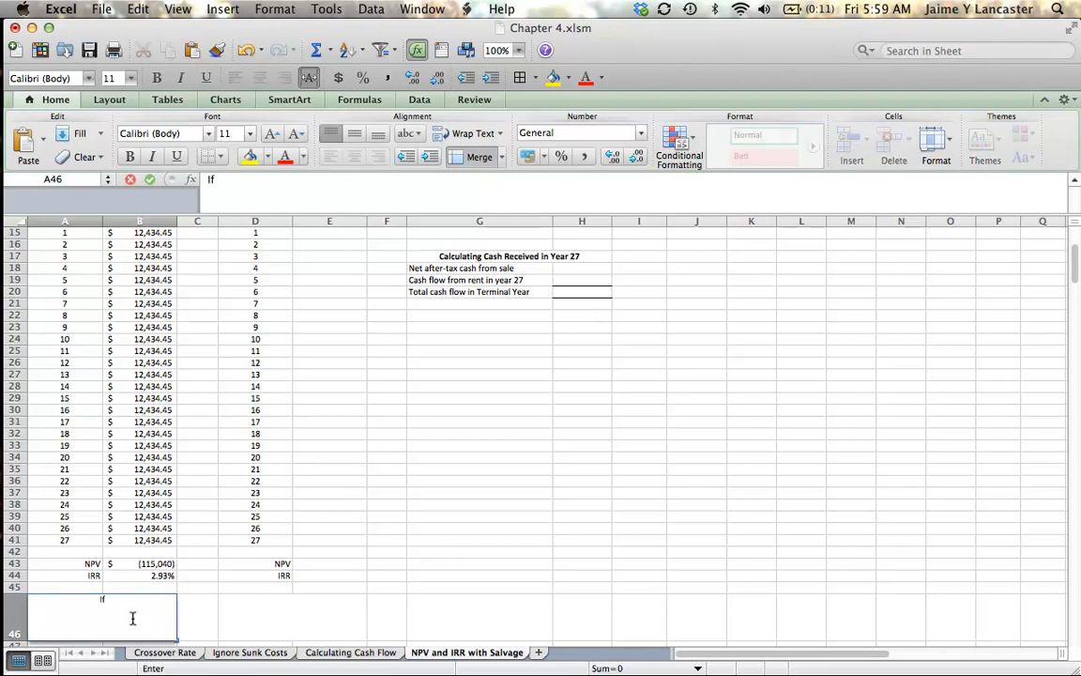
type("we ignor")
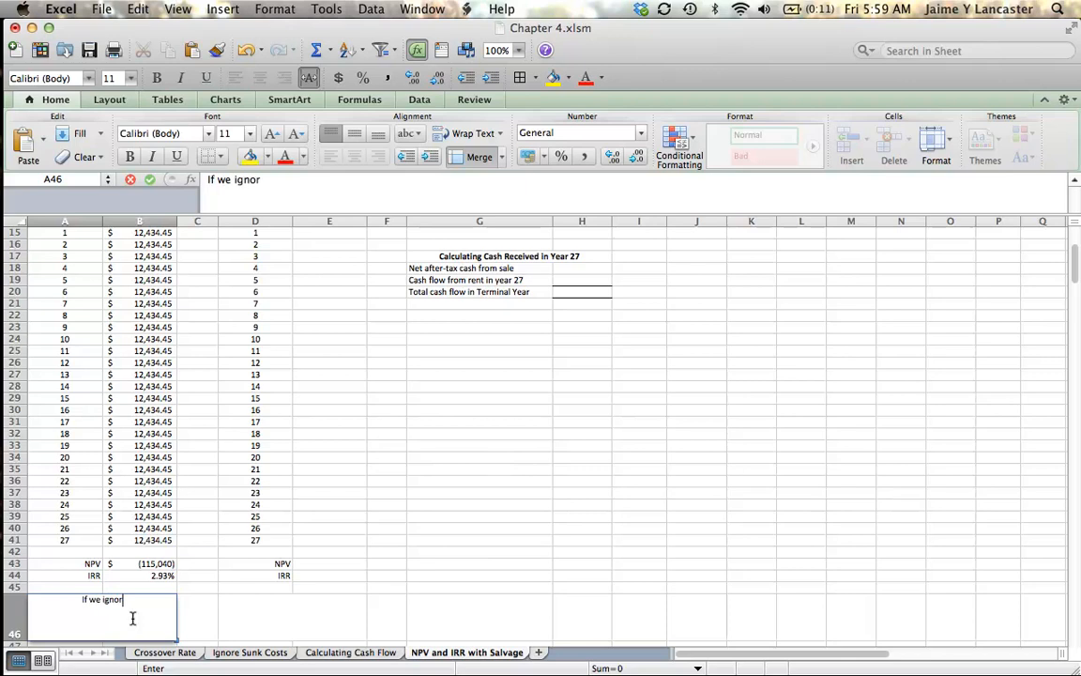
type("e salvage")
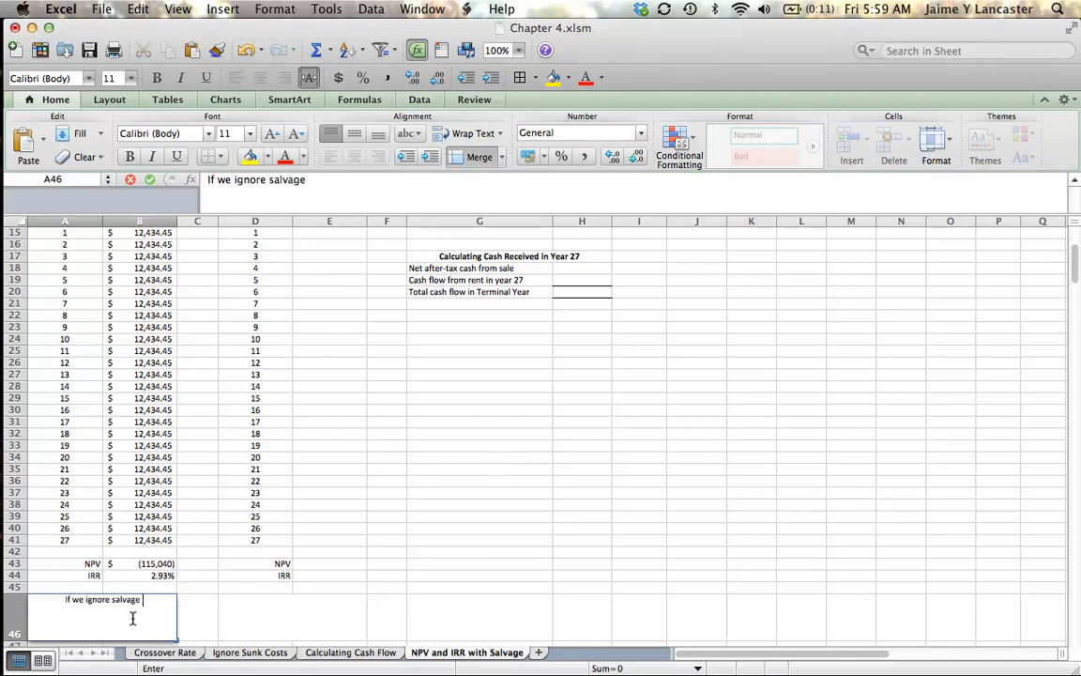
type("values, this")
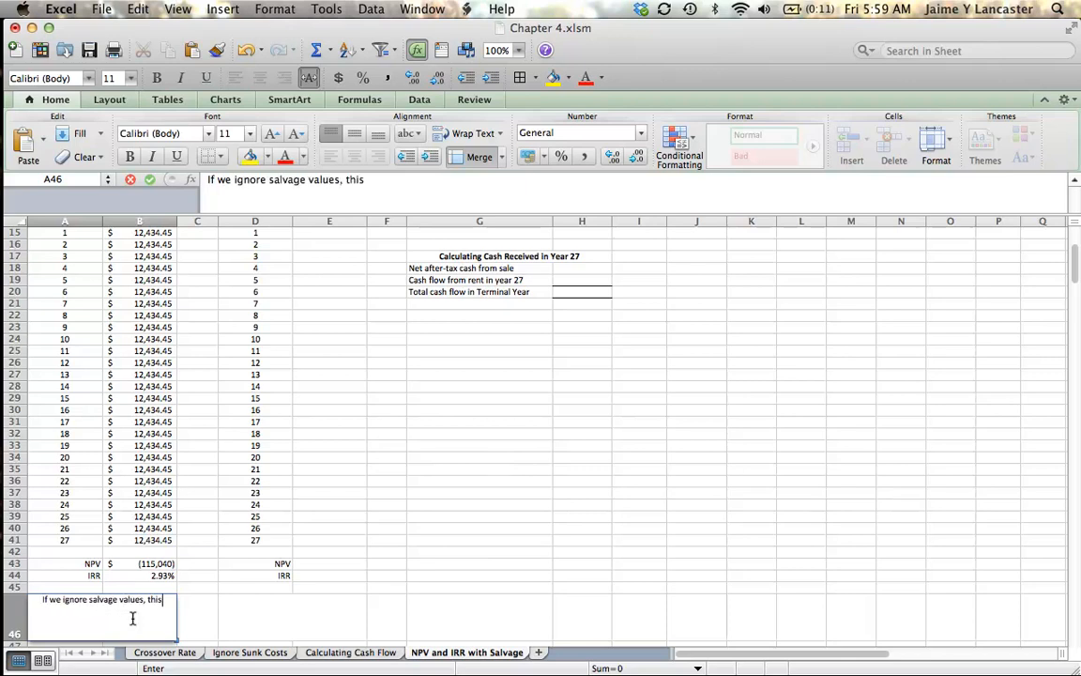
type("invesmtne")
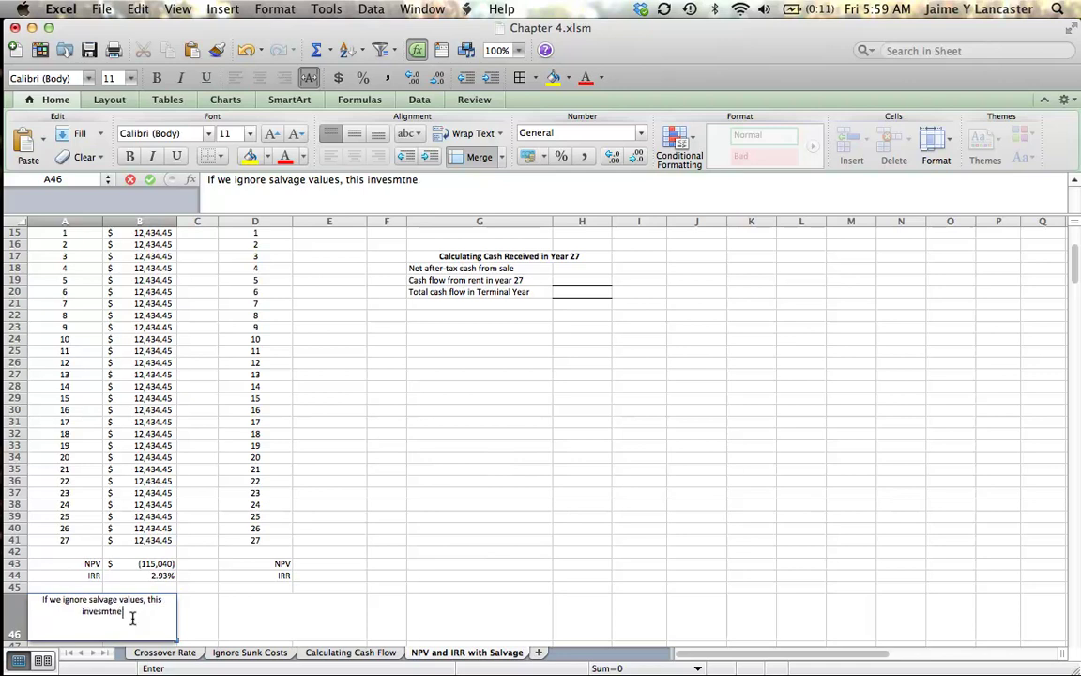
type("does meet")
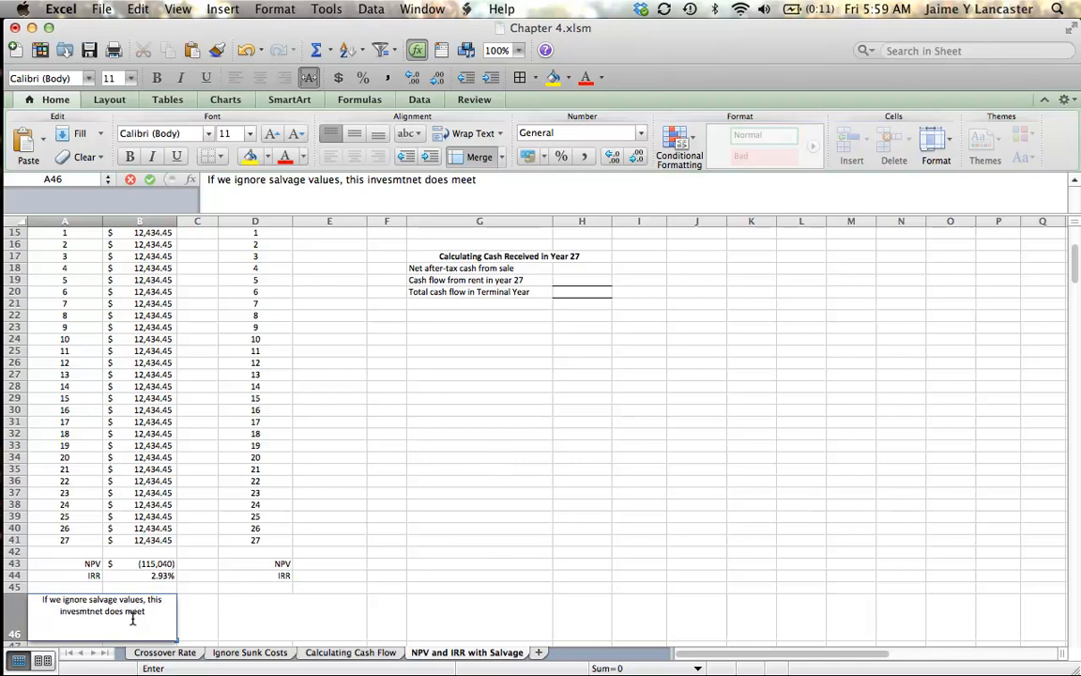
type("our required criter")
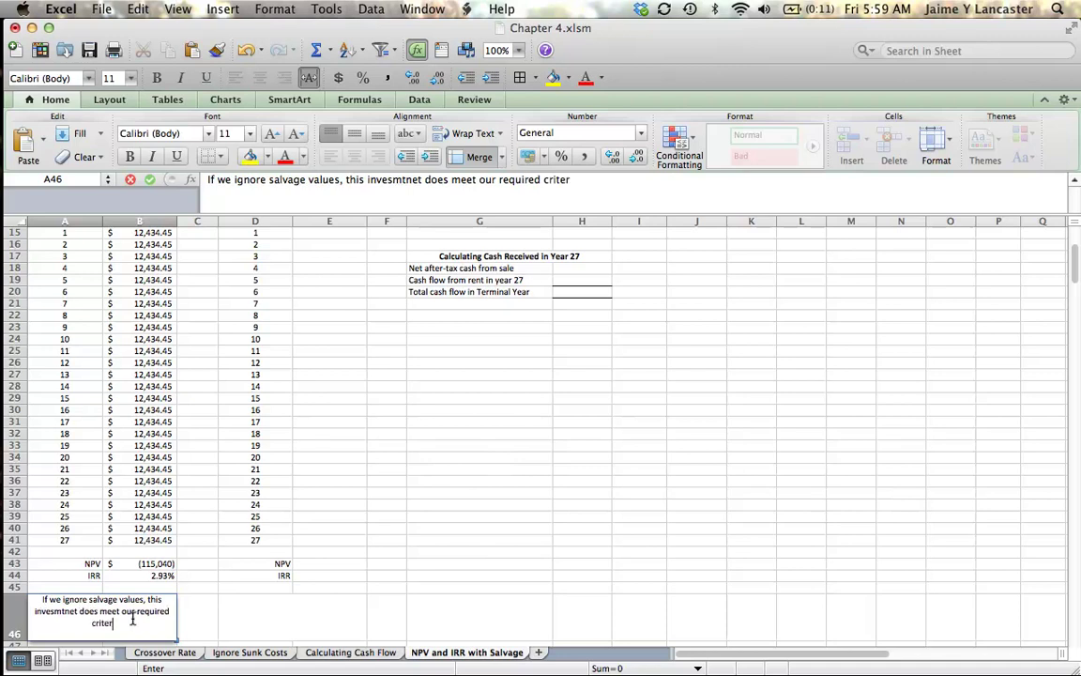
type("ia.")
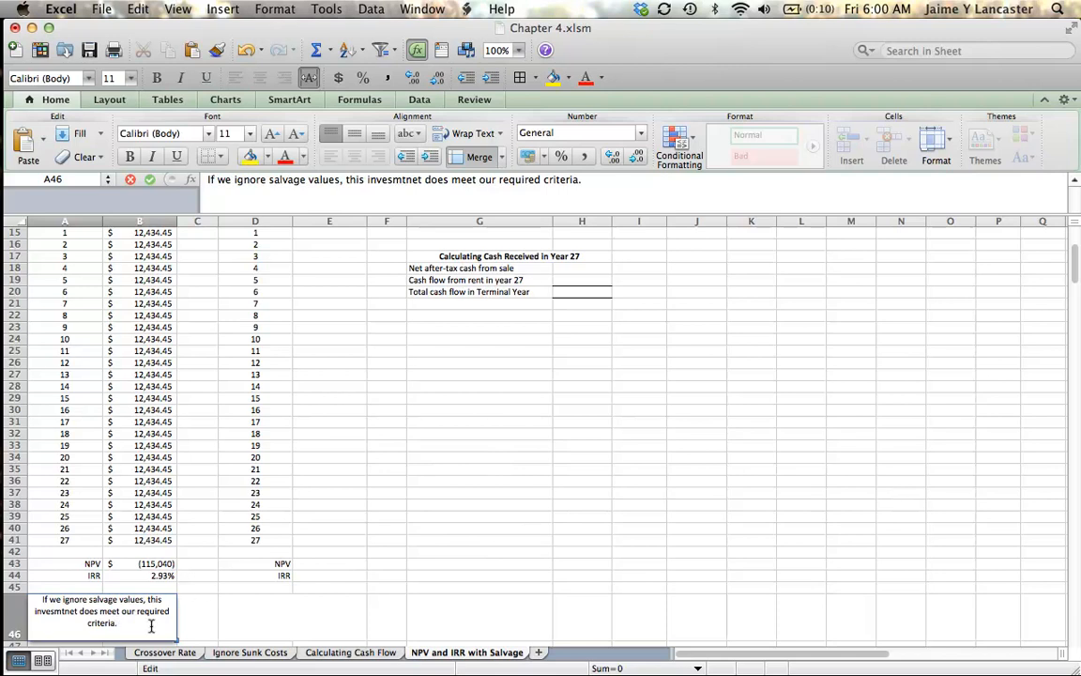
scroll("up", 3)
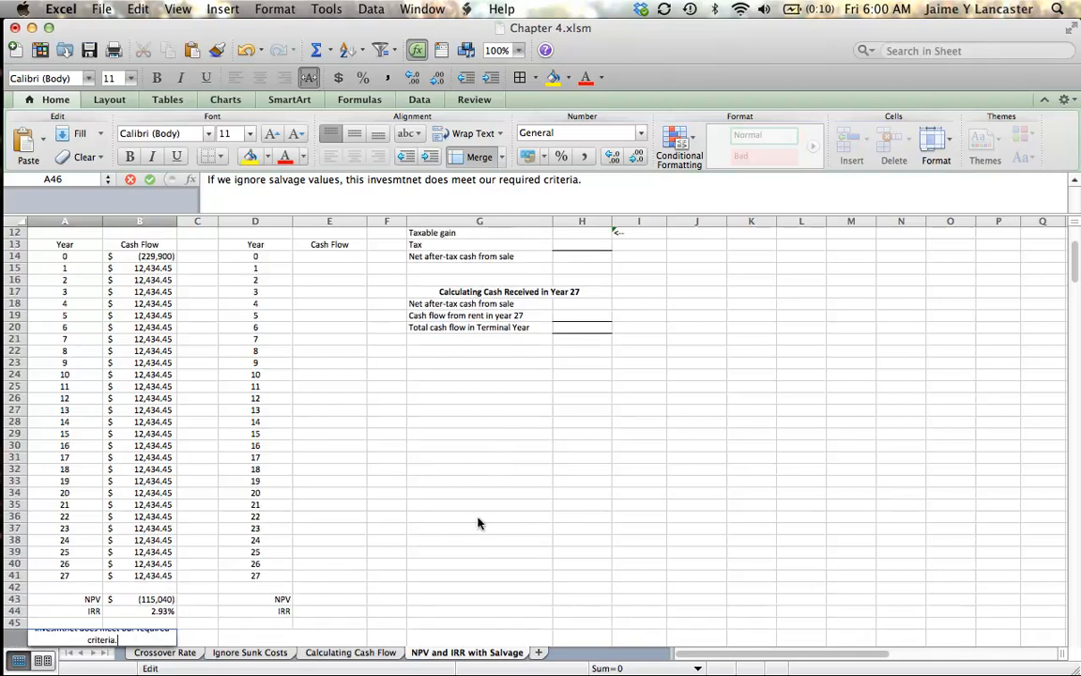
scroll("up", 3)
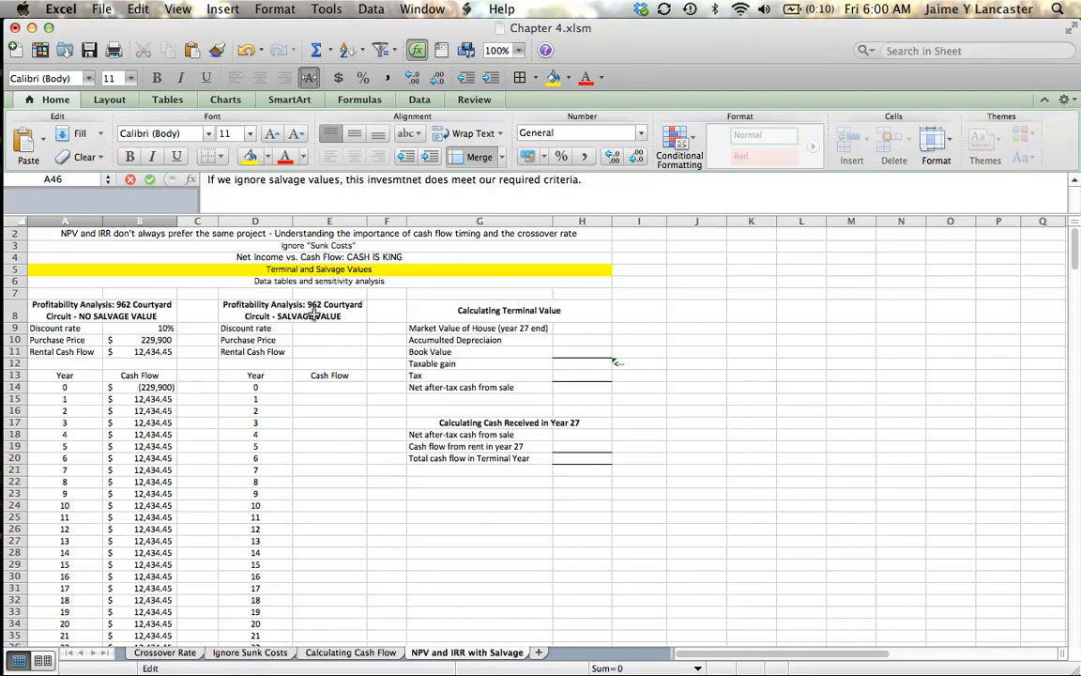
Link E9, E10, E11 to the 10% required return, $229,900 house price and $12,434.45 cash flow.
left_click(331, 327)
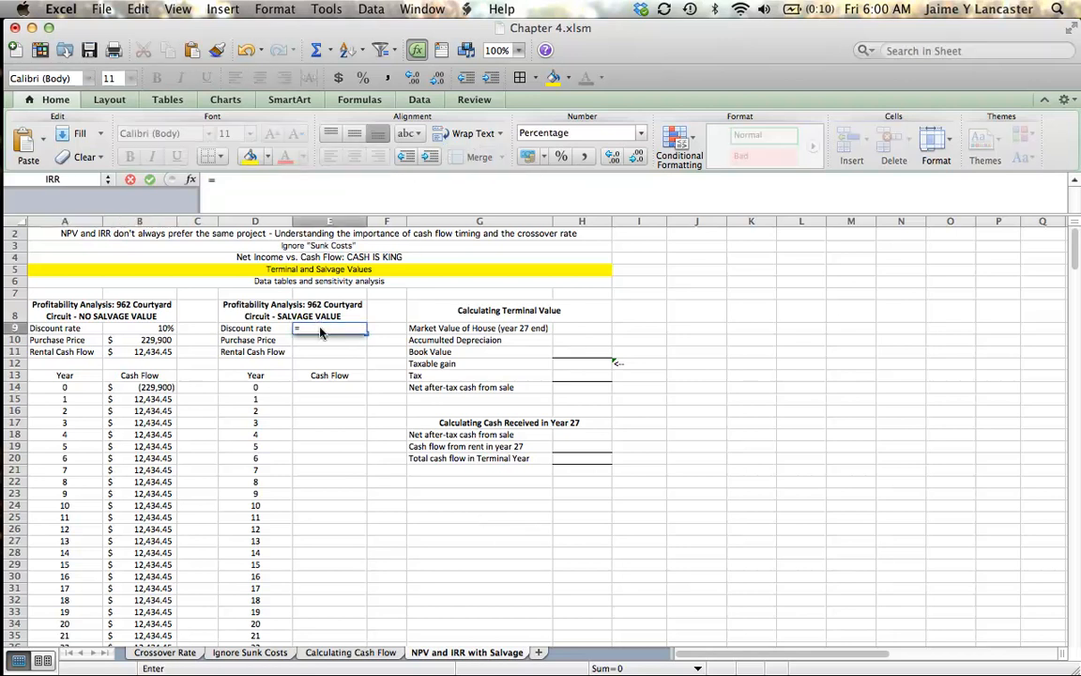
left_click(349, 653)
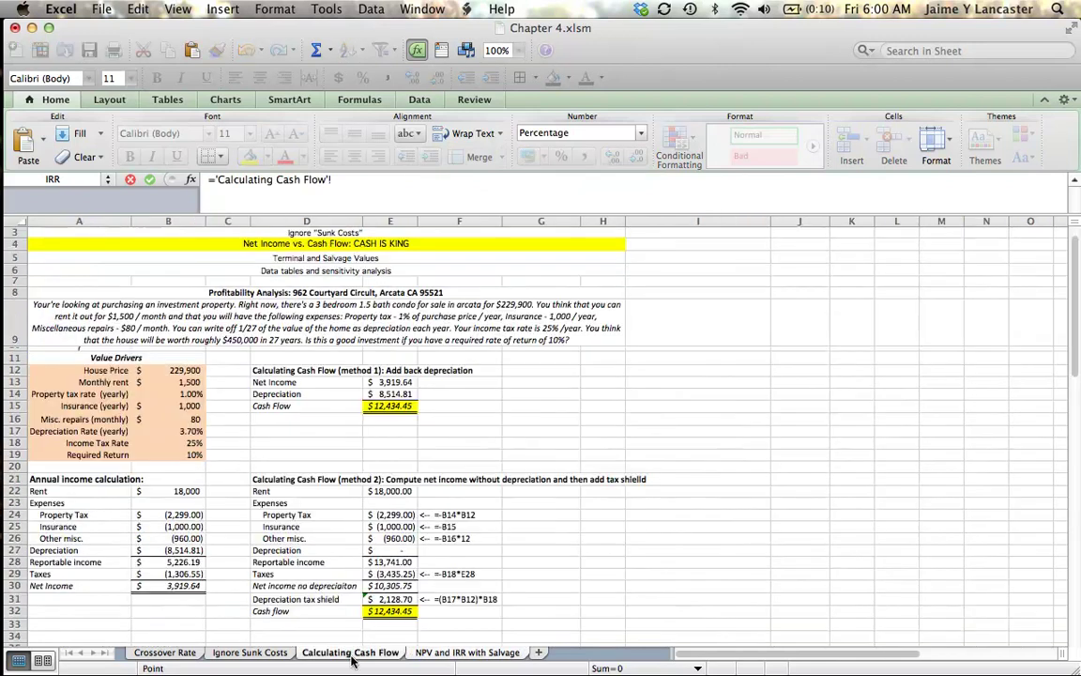
left_click(169, 454)
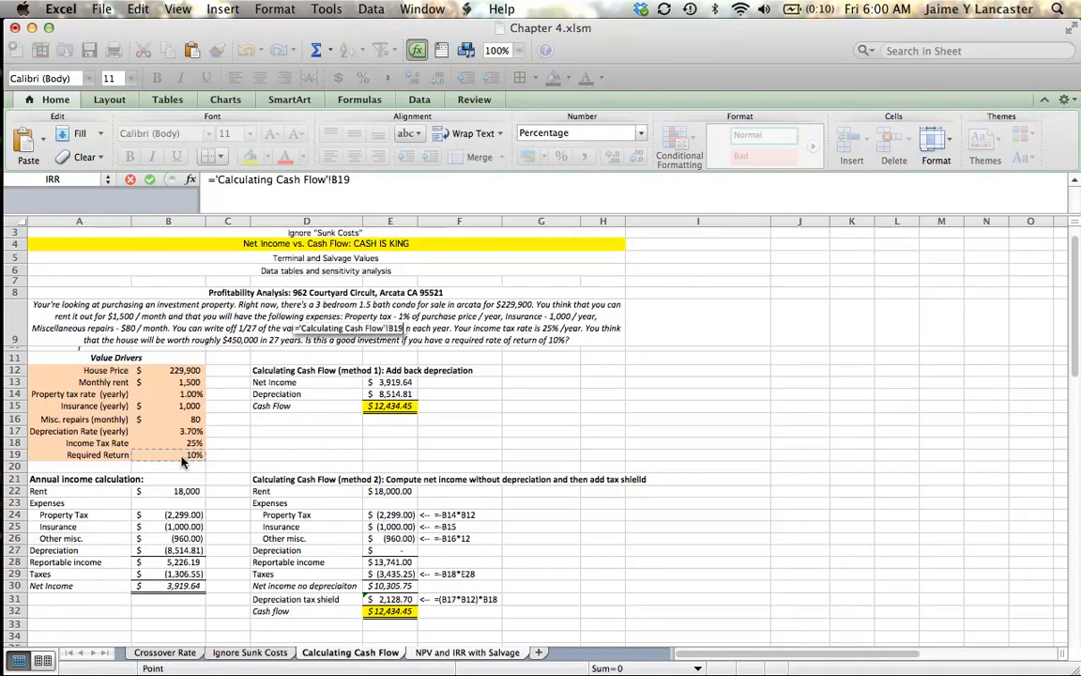
left_click(467, 651)
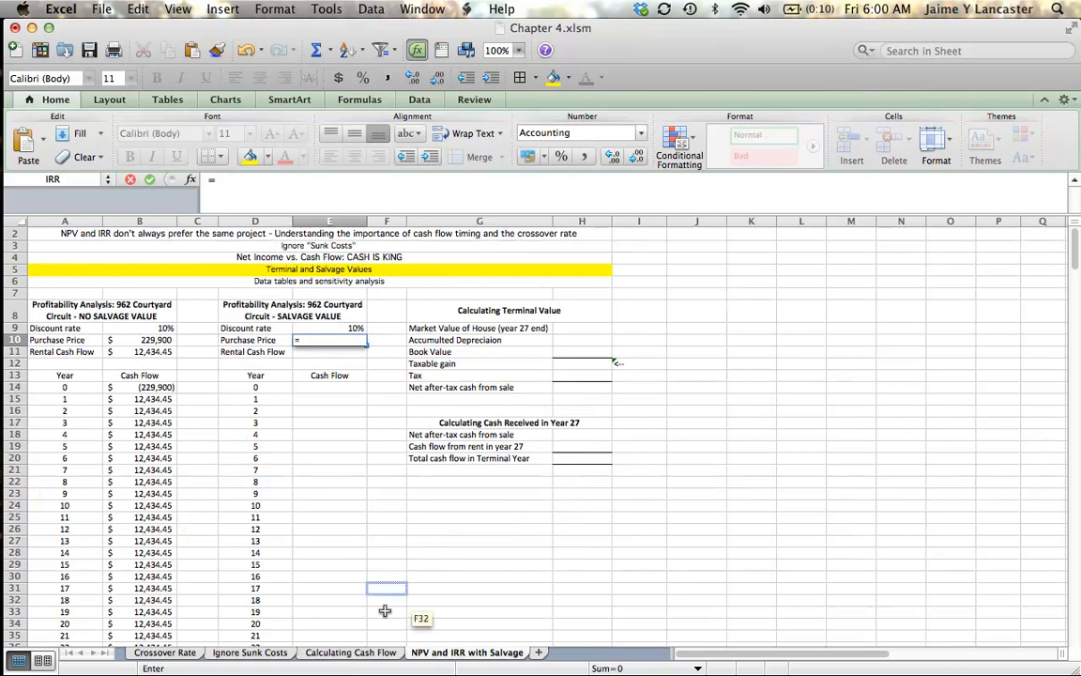
left_click(351, 651)
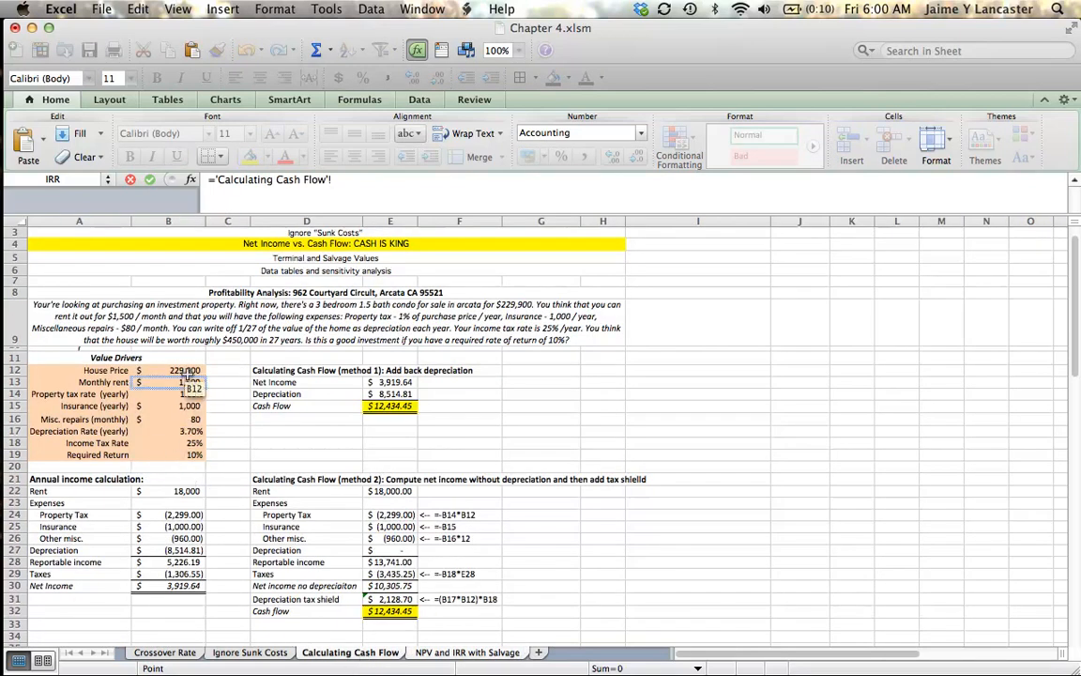
left_click(467, 654)
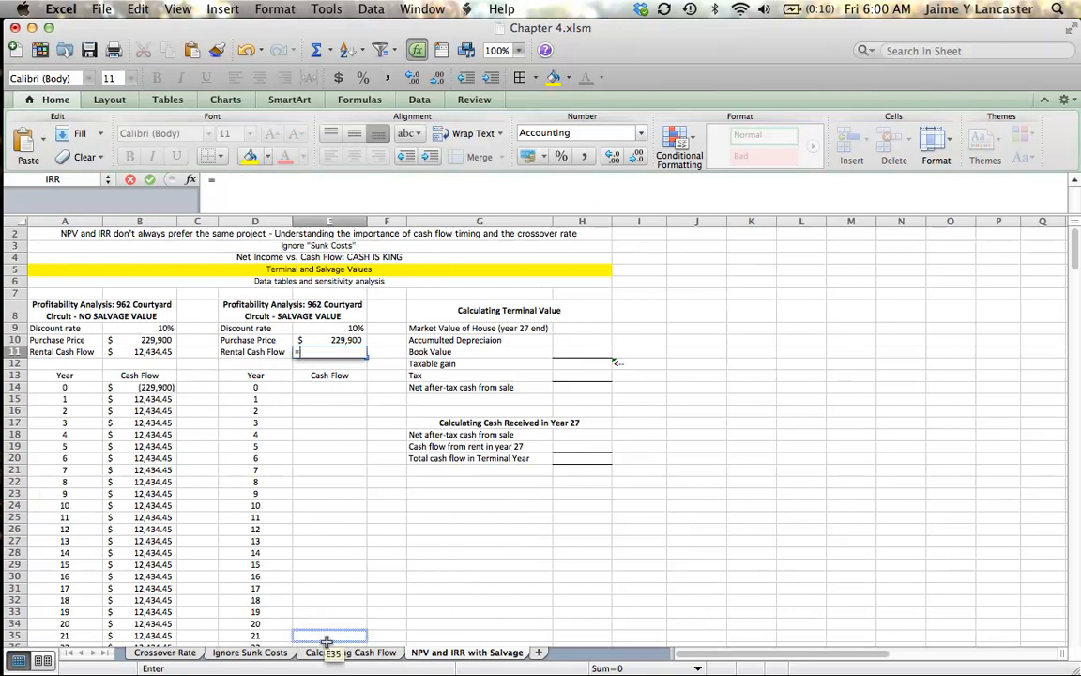
left_click(351, 651)
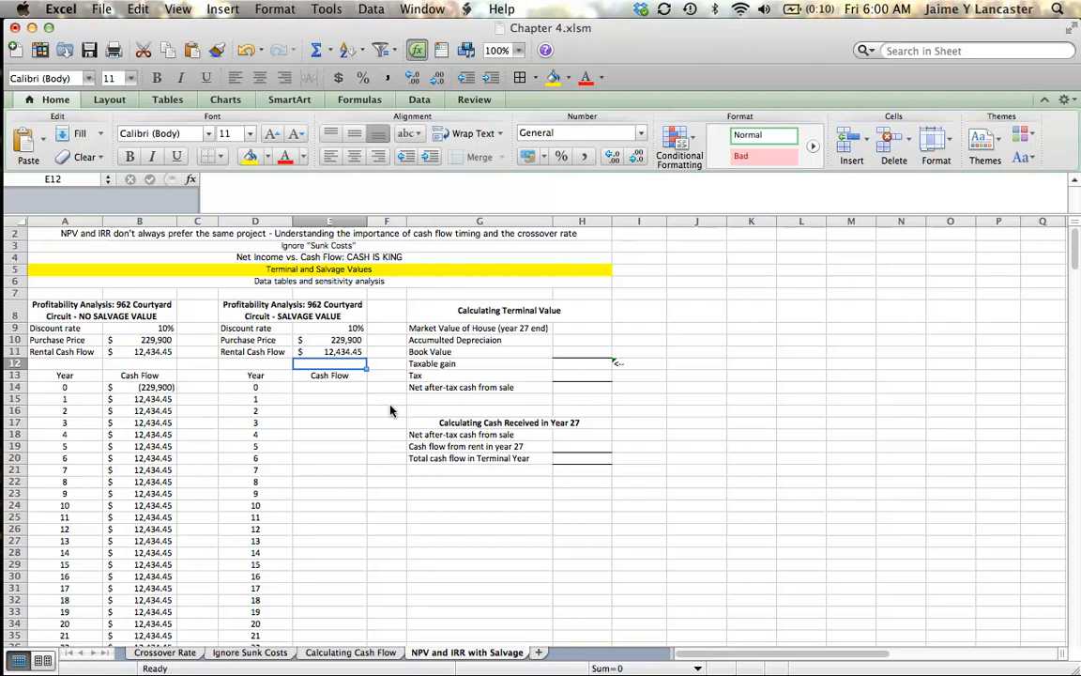
Enter =-E10 in E14 so Year 0 shows ($229,900).
left_click(330, 387)
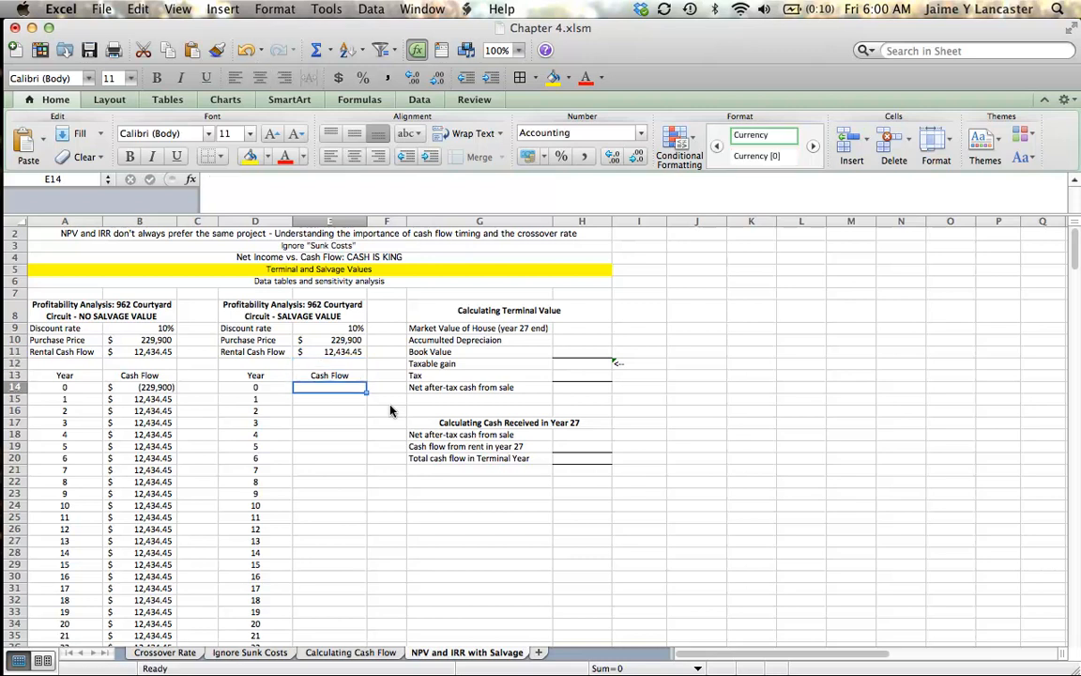
type("=-")
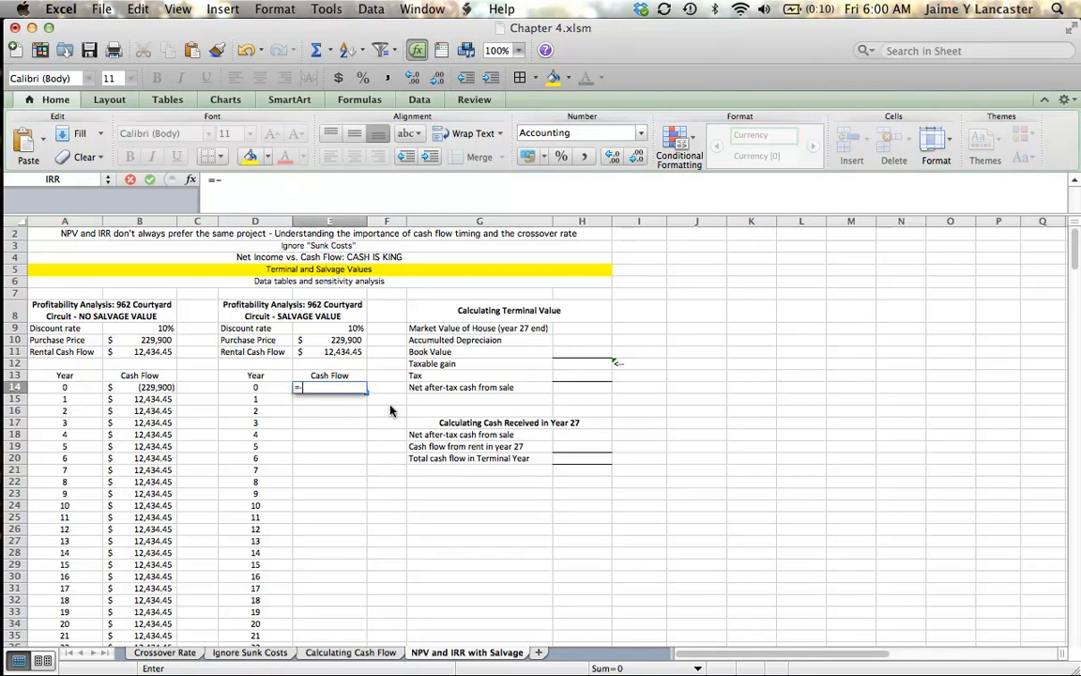
left_click(334, 339)
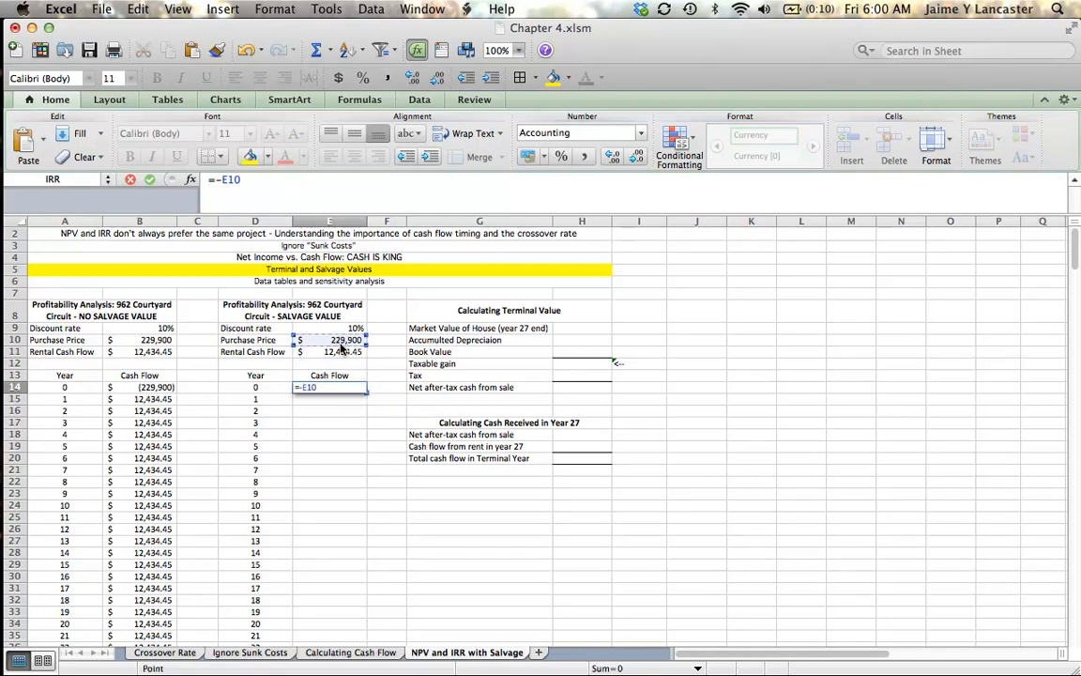
key("Return")
type("=")
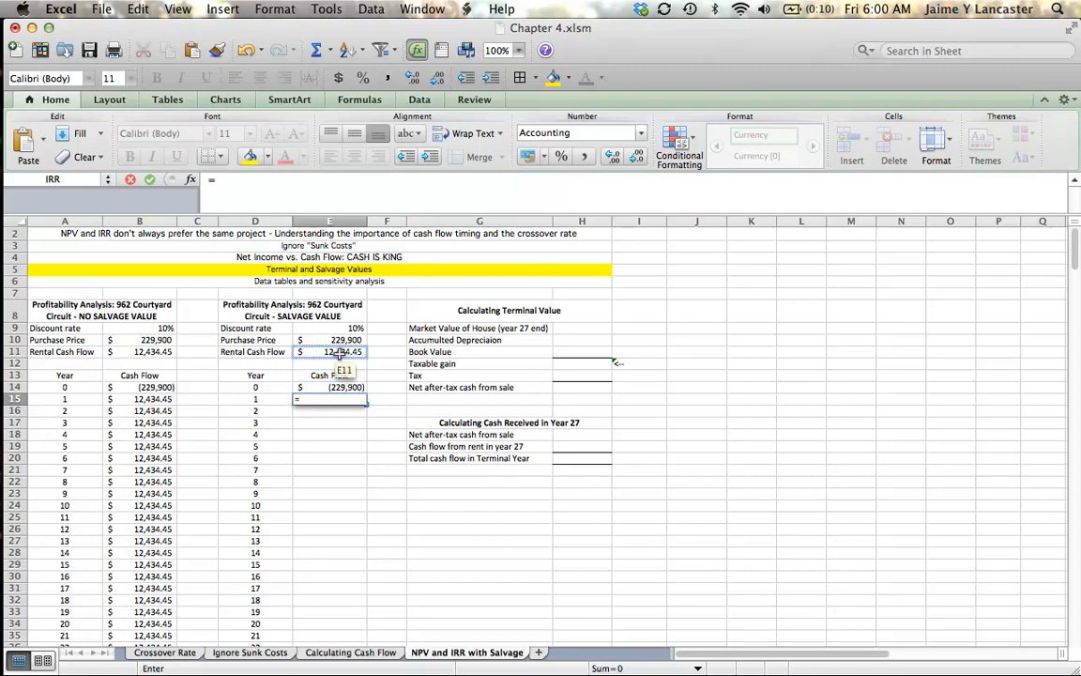
Link Year 1 in E15 to =$E$11 and fill 12,434 down through Year 26 in E40.
key("Return")
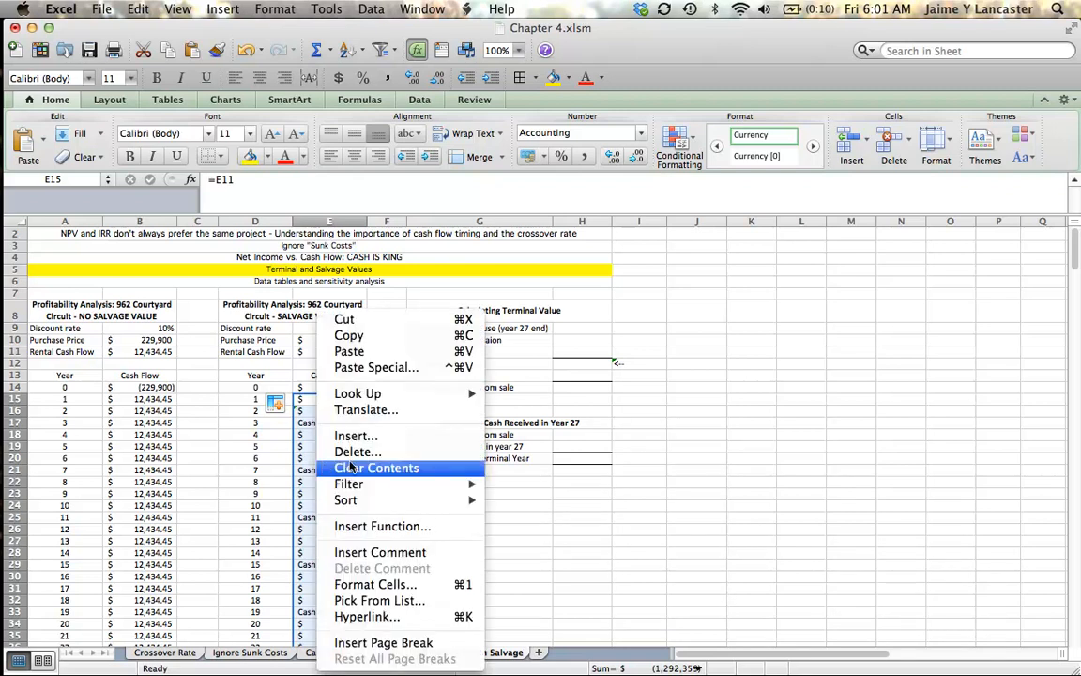
left_click(380, 467)
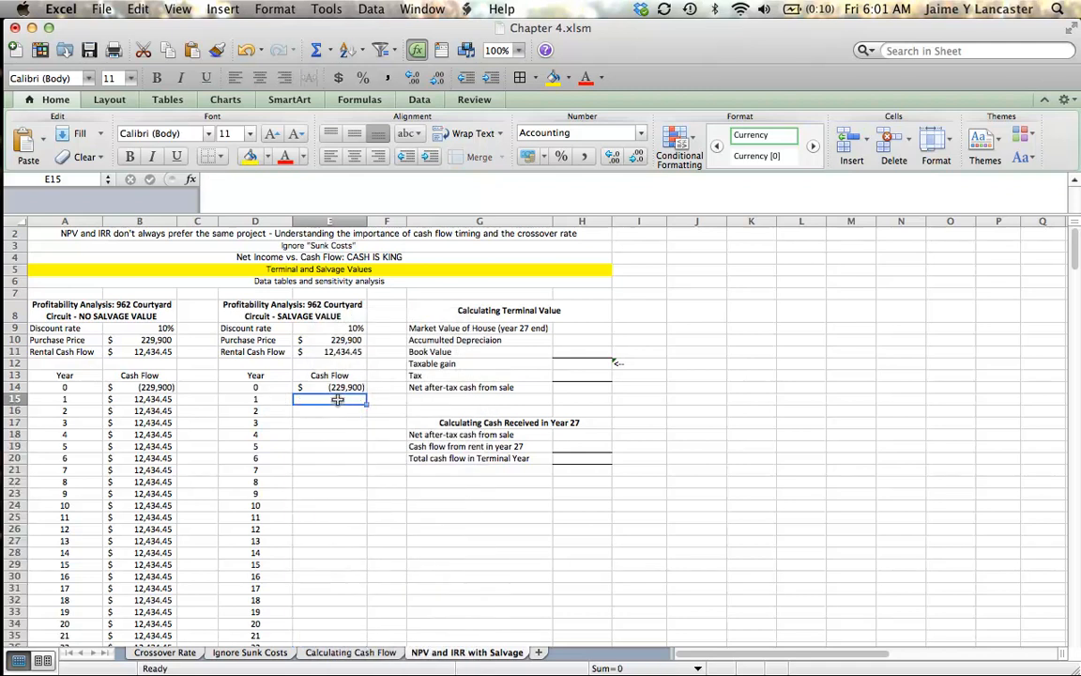
type("=")
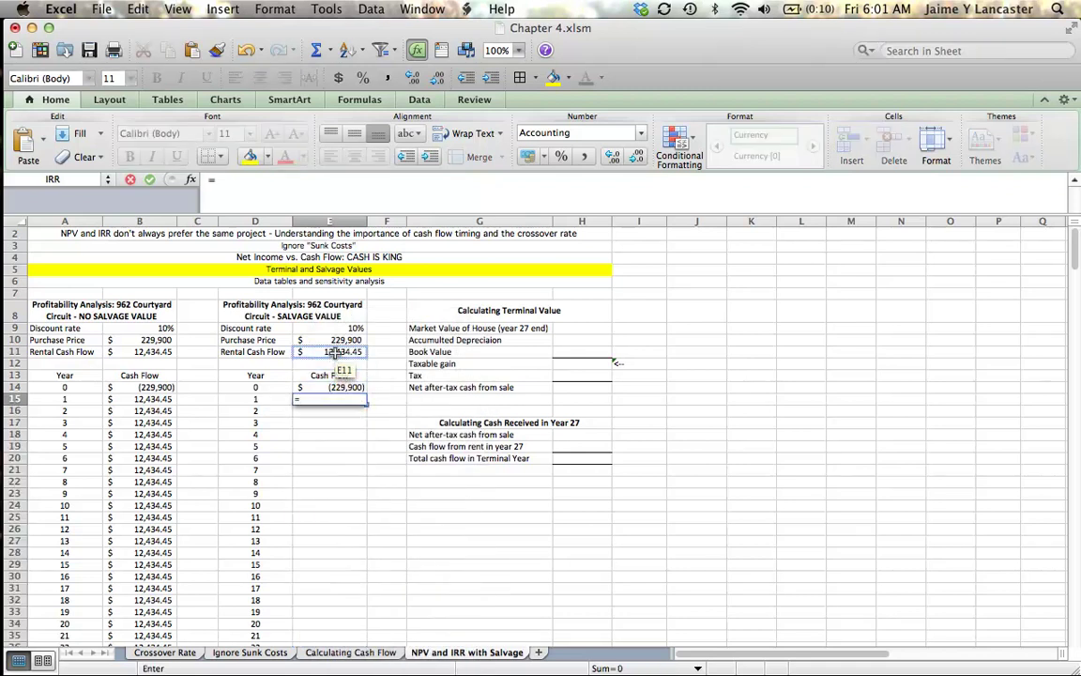
left_click(330, 351)
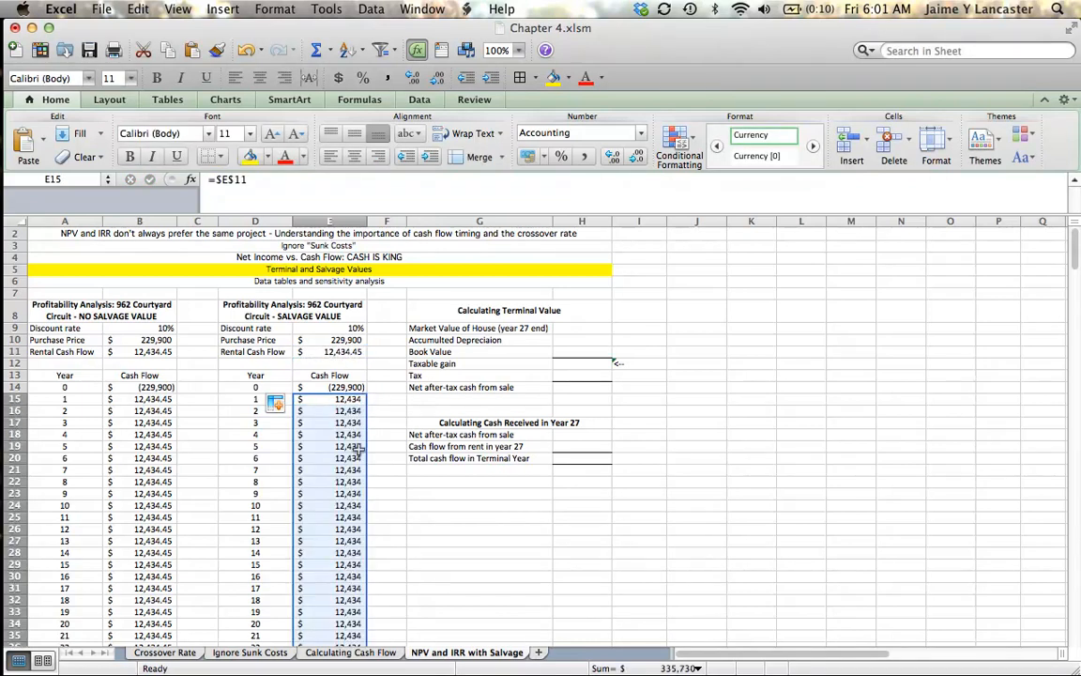
scroll("down", 3)
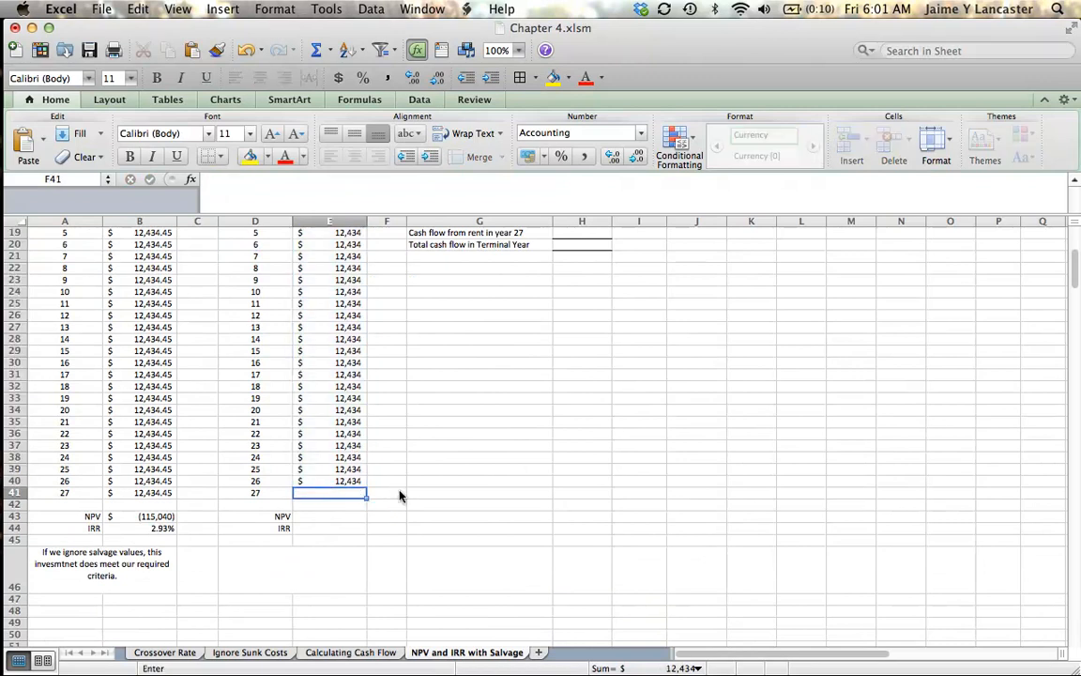
left_click(386, 492)
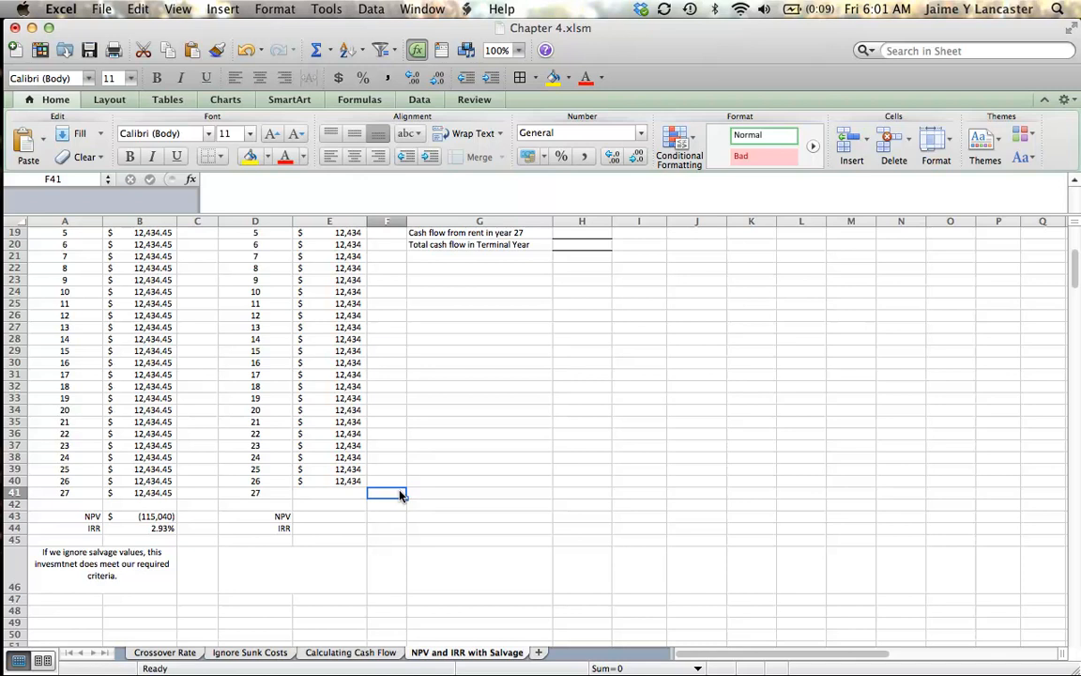
Enter 450000 in H9 as the house's market value at the end of Year 27.
scroll("up", 3)
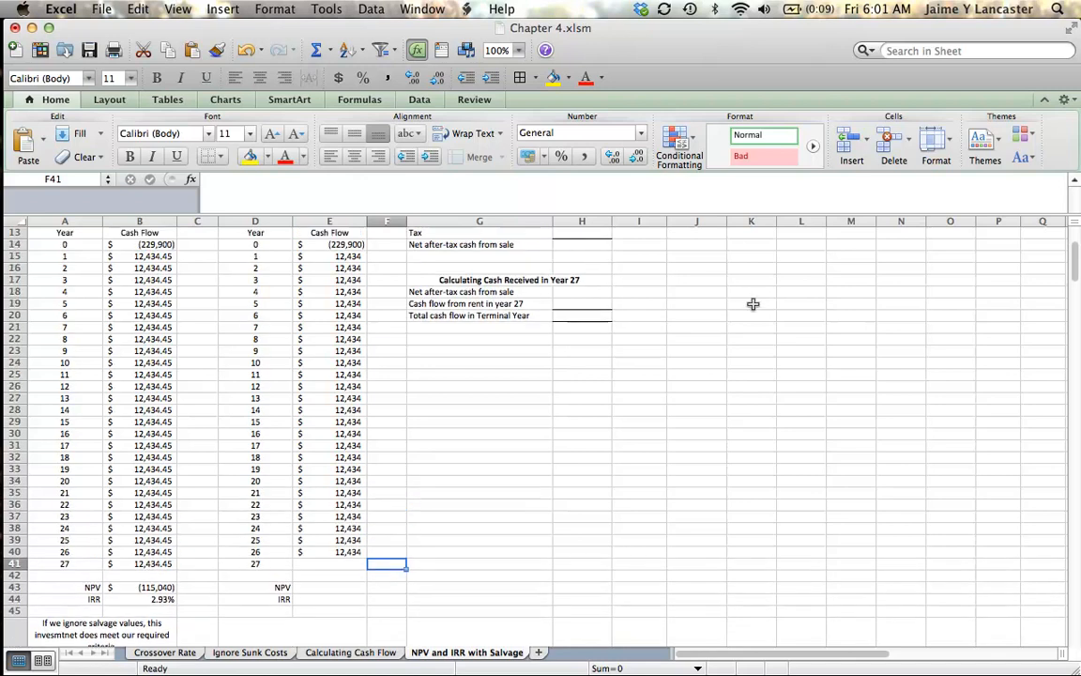
scroll("up", 3)
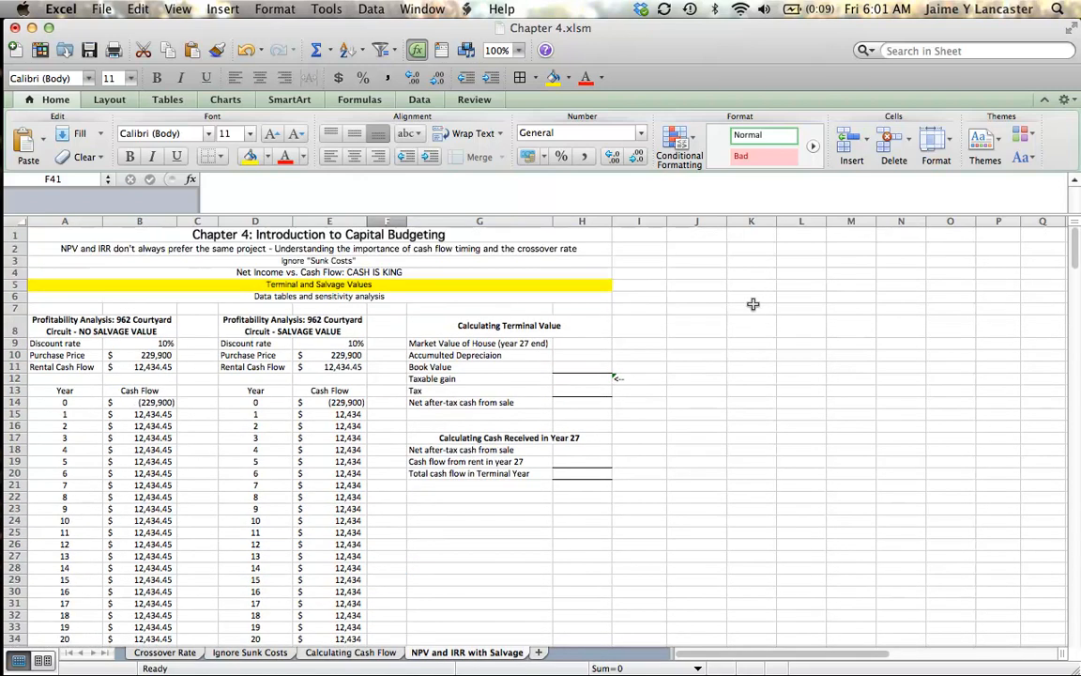
mouse_move(372, 645)
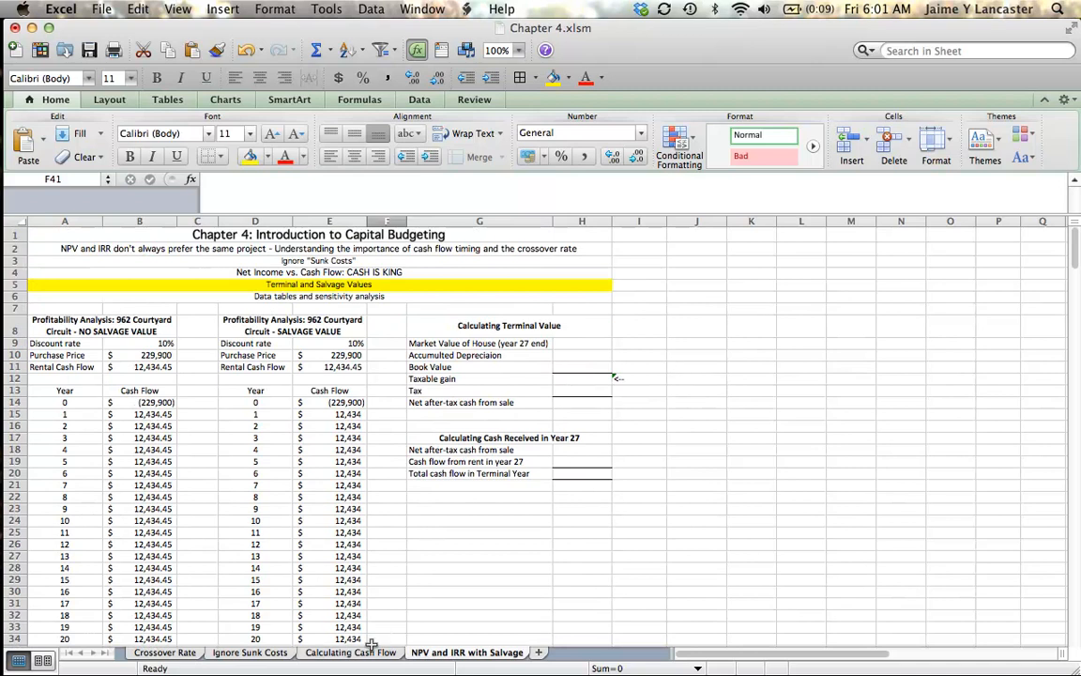
left_click(351, 651)
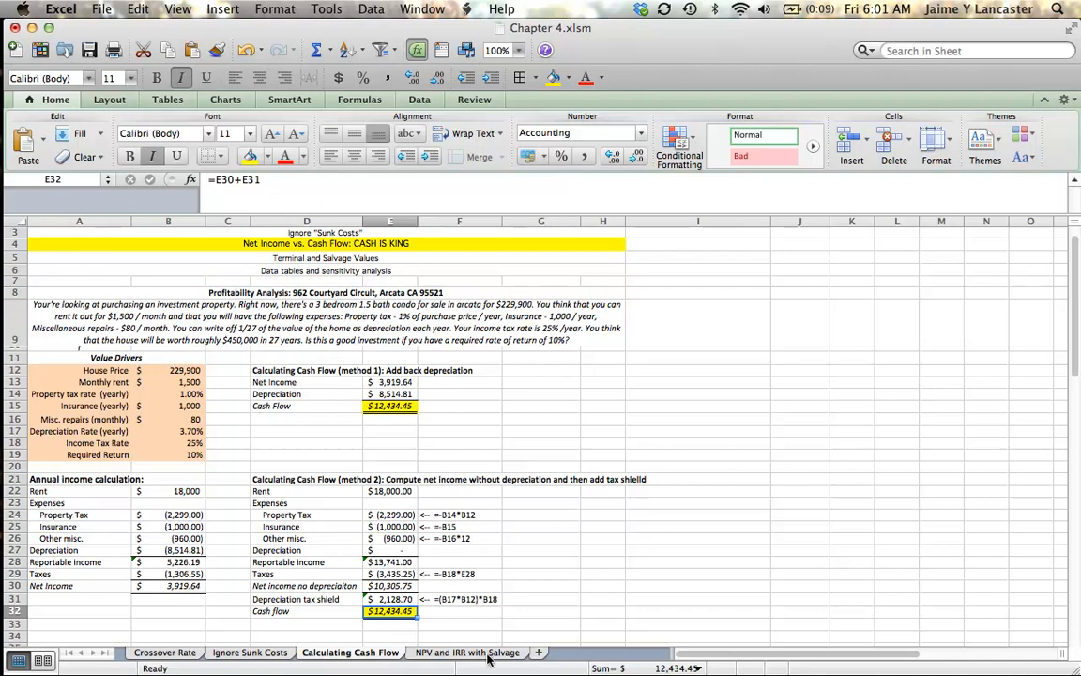
left_click(468, 653)
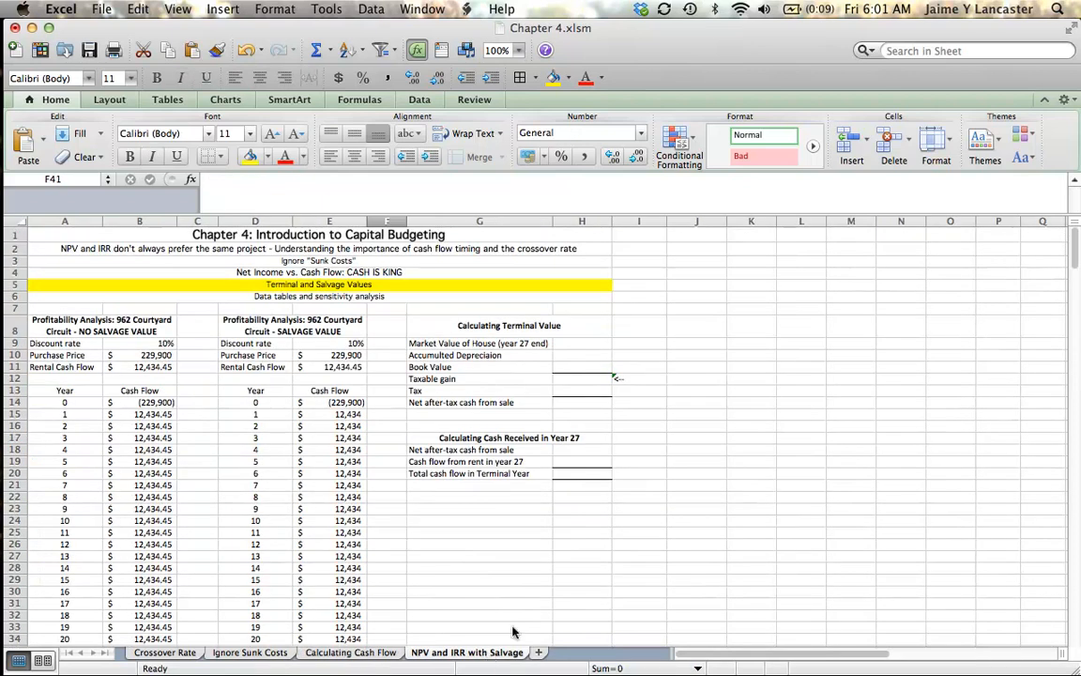
left_click(582, 342)
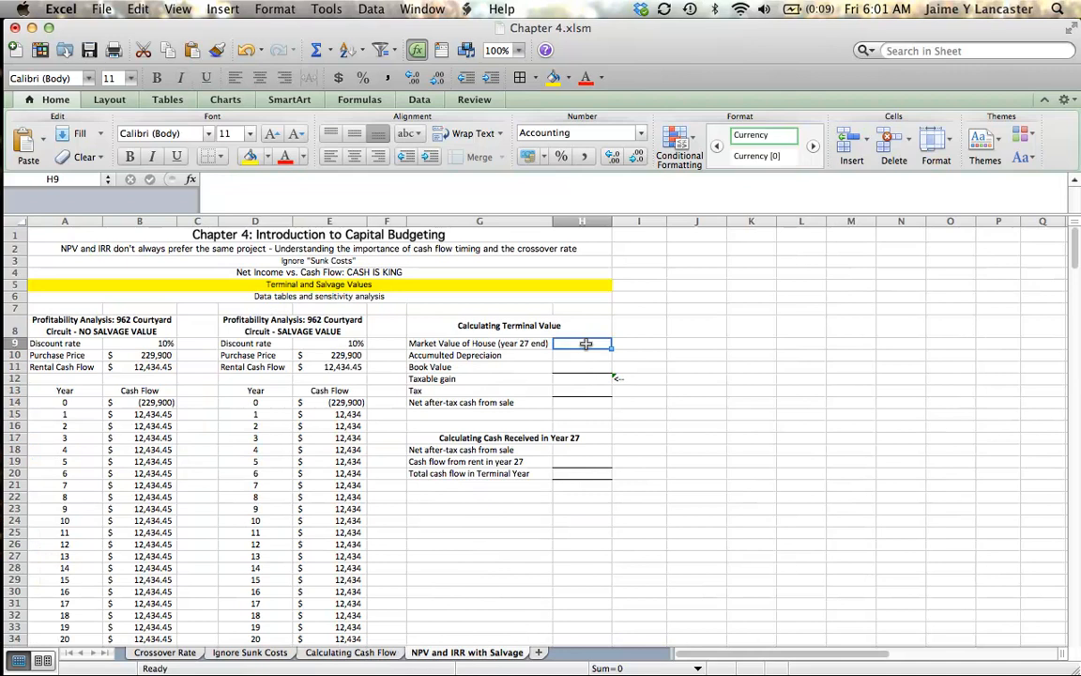
type("4500")
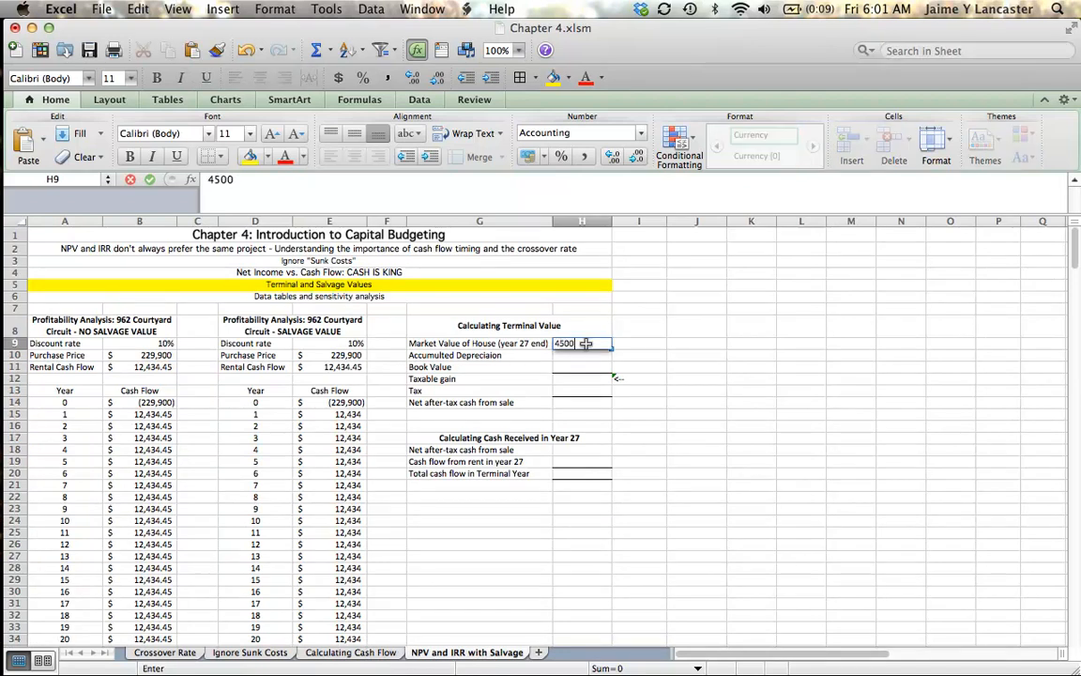
key("Return")
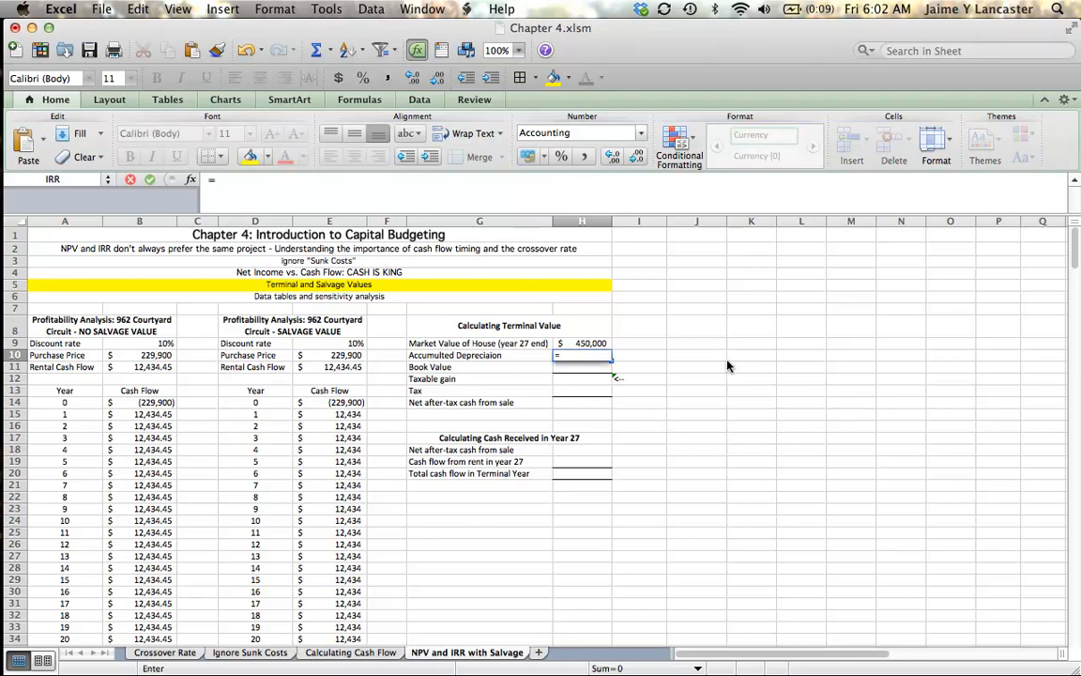
Compute accumulated depreciation in H10 as 27 times the yearly depreciation from Calculating Cash Flow ($229,900).
type("=255")
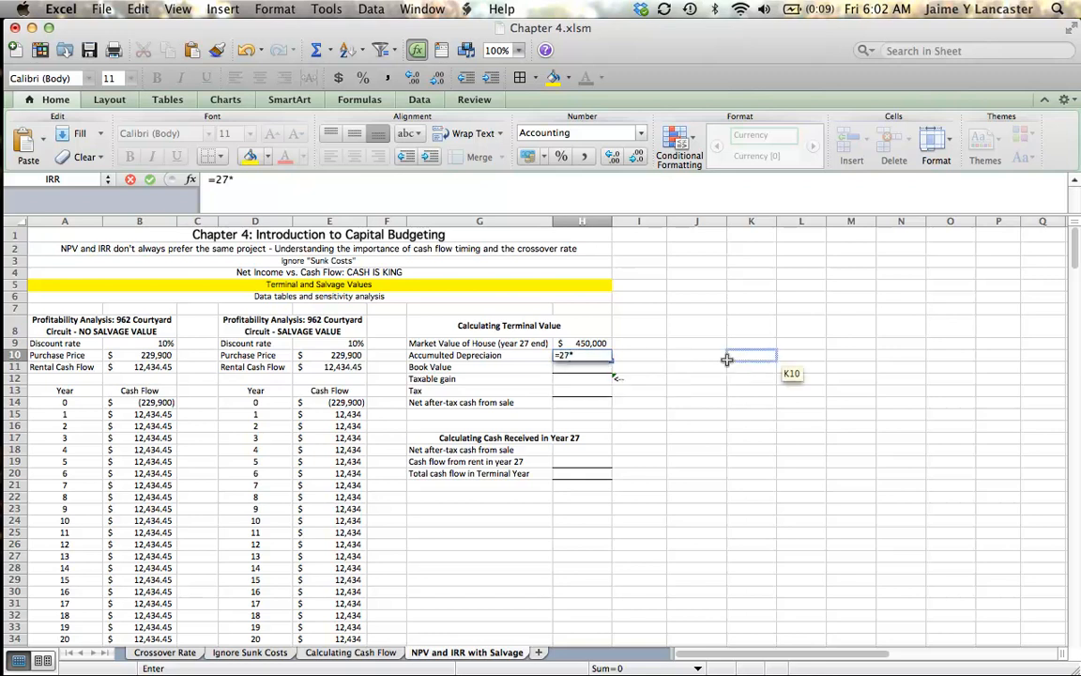
type("(")
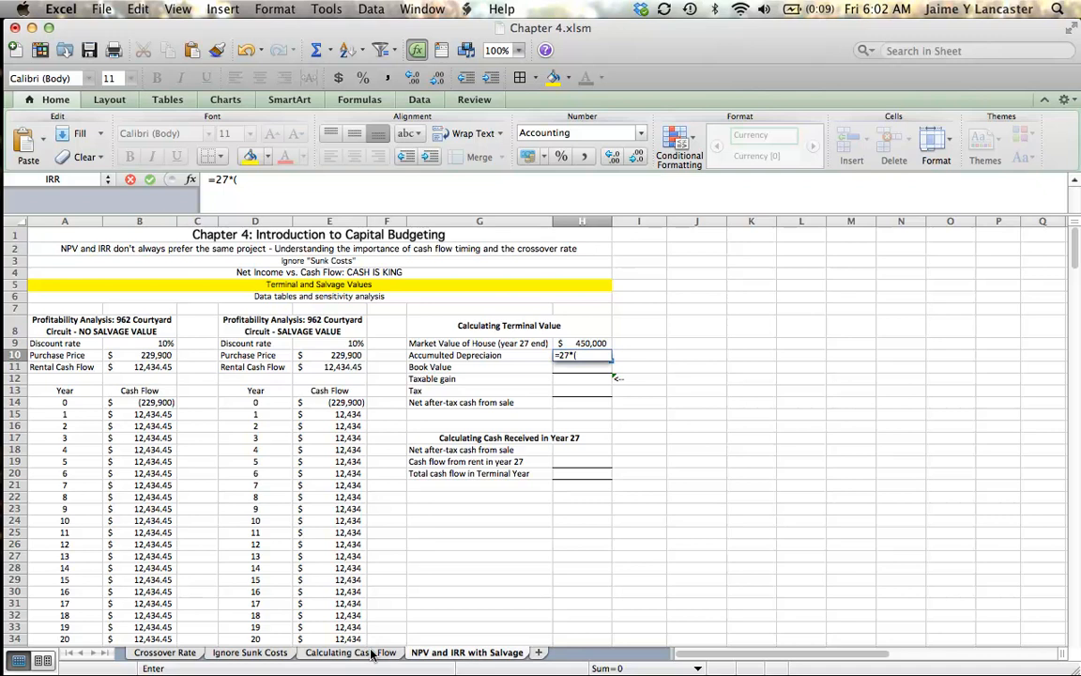
left_click(349, 654)
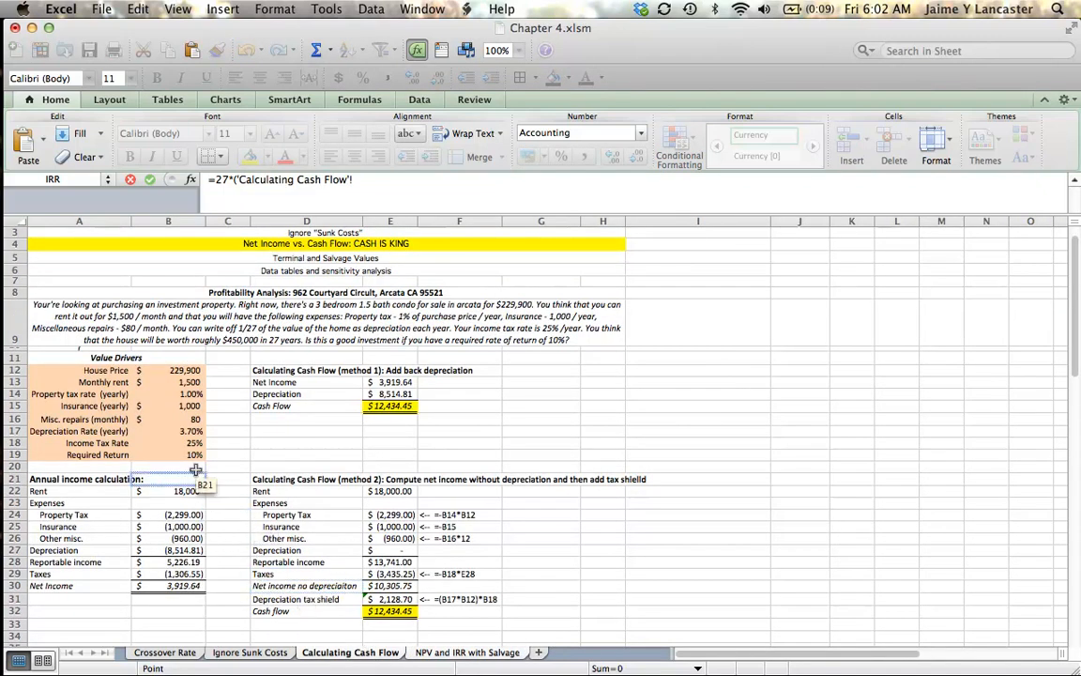
left_click(169, 430)
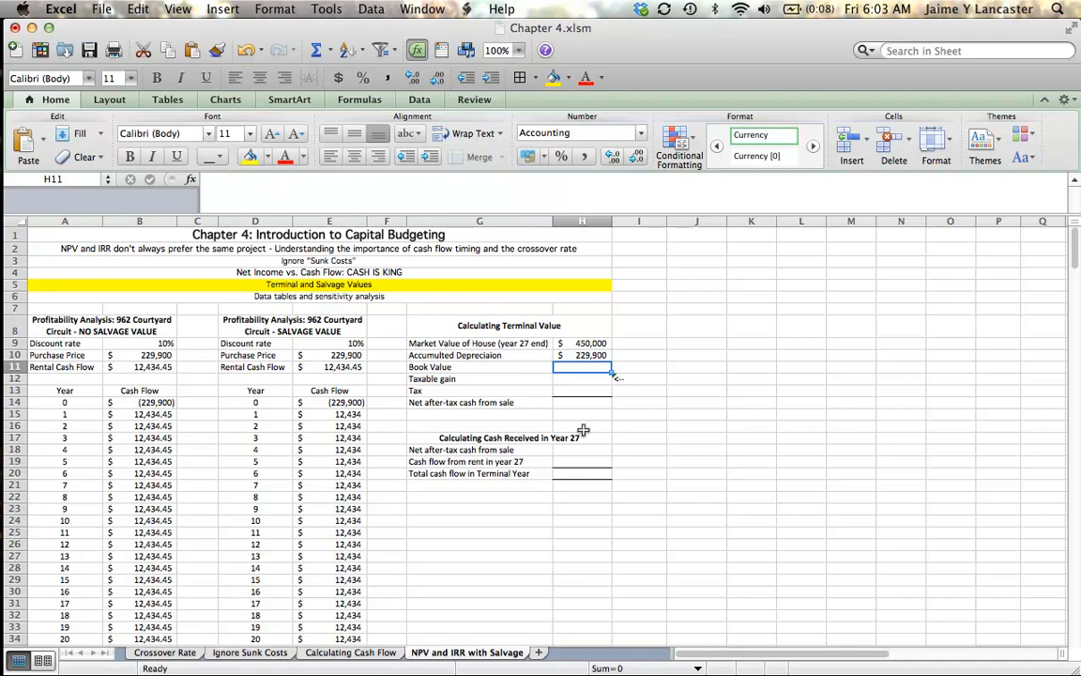
mouse_move(323, 365)
type("=")
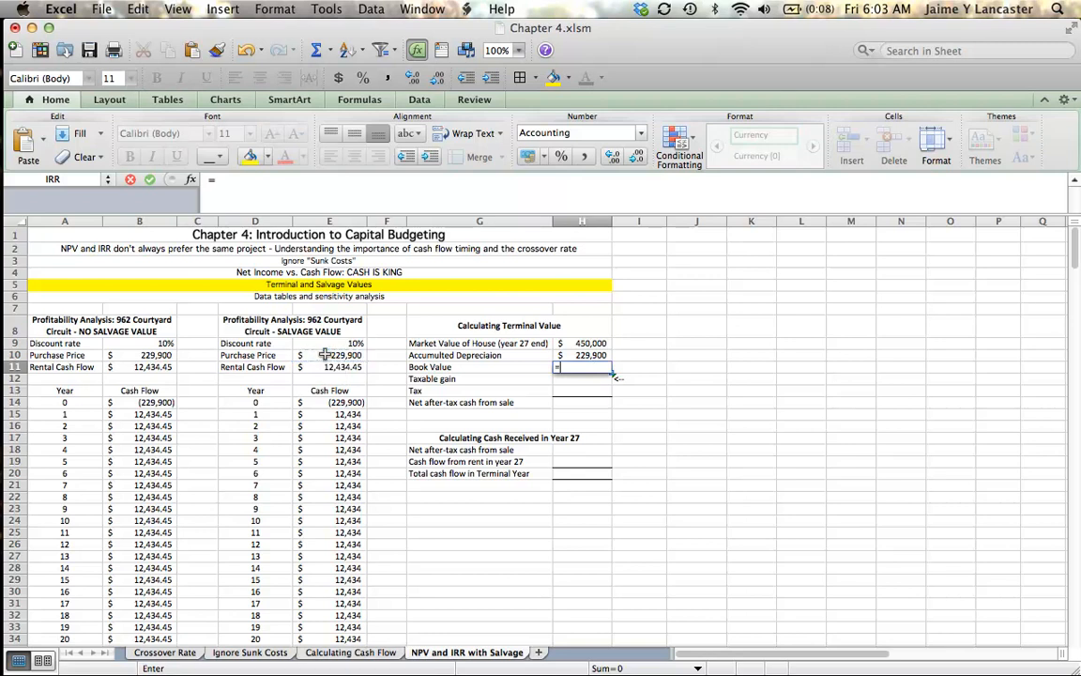
Compute book value =E10-H10 in H11 and taxable gain =H9-H11 ($450,000) in H12.
left_click(328, 355)
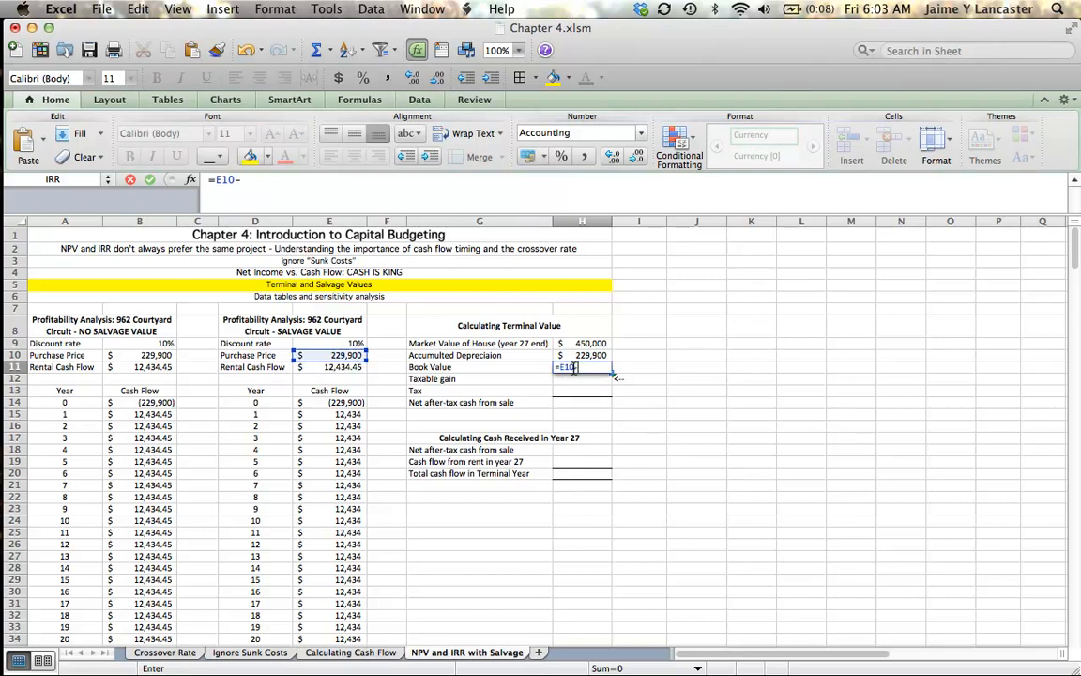
key("Return")
type("=")
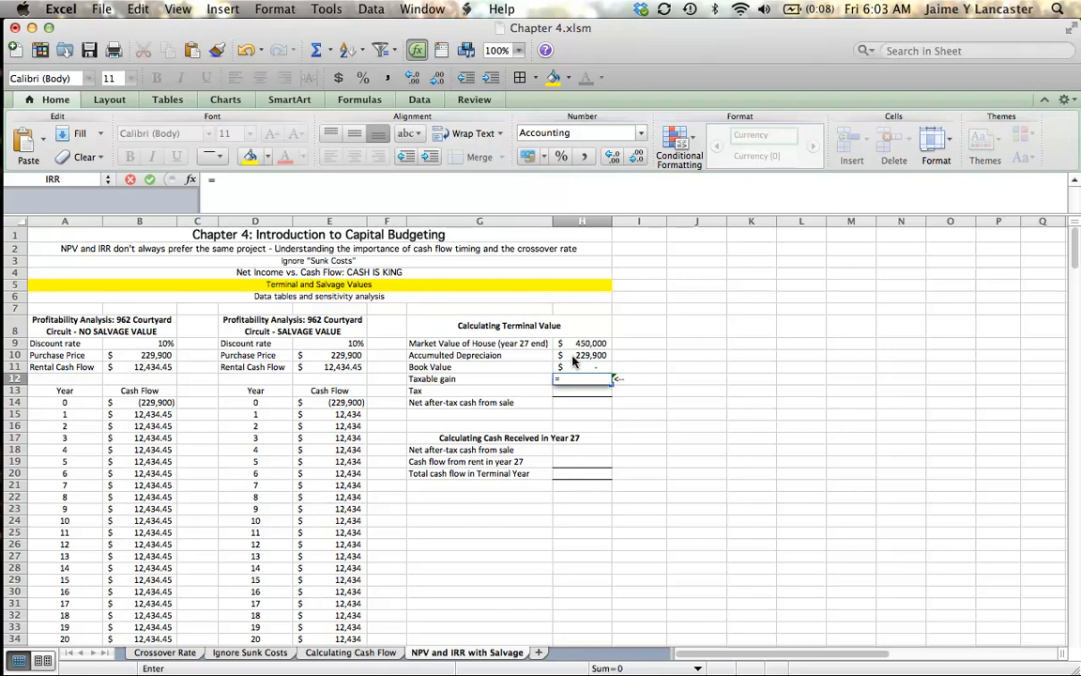
left_click(582, 342)
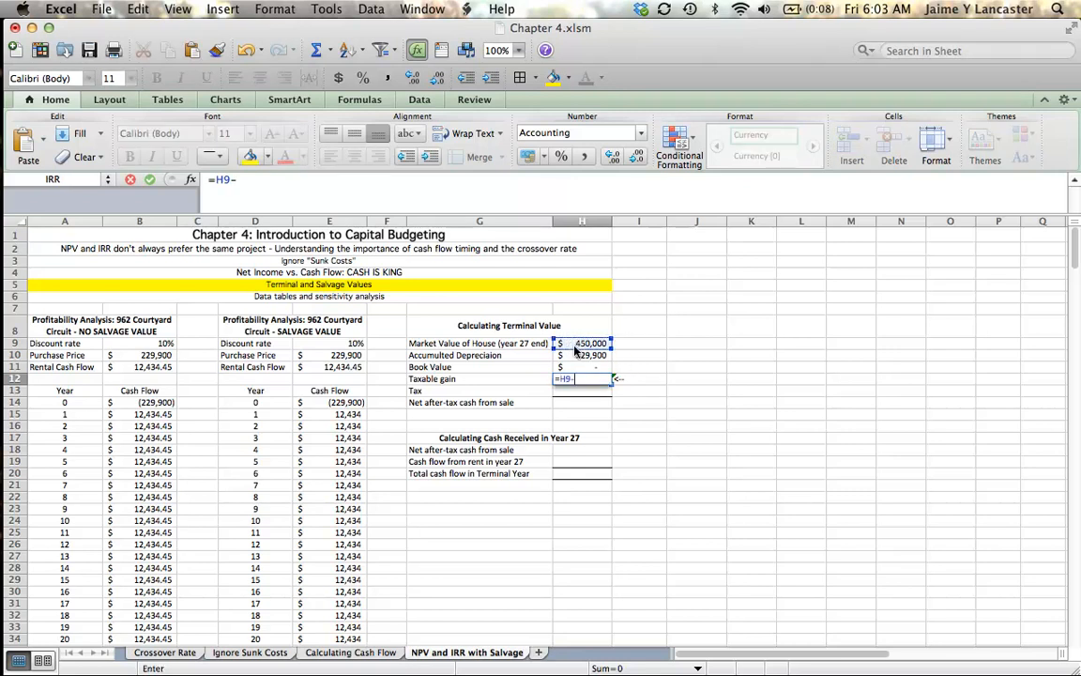
key("Return")
type("=")
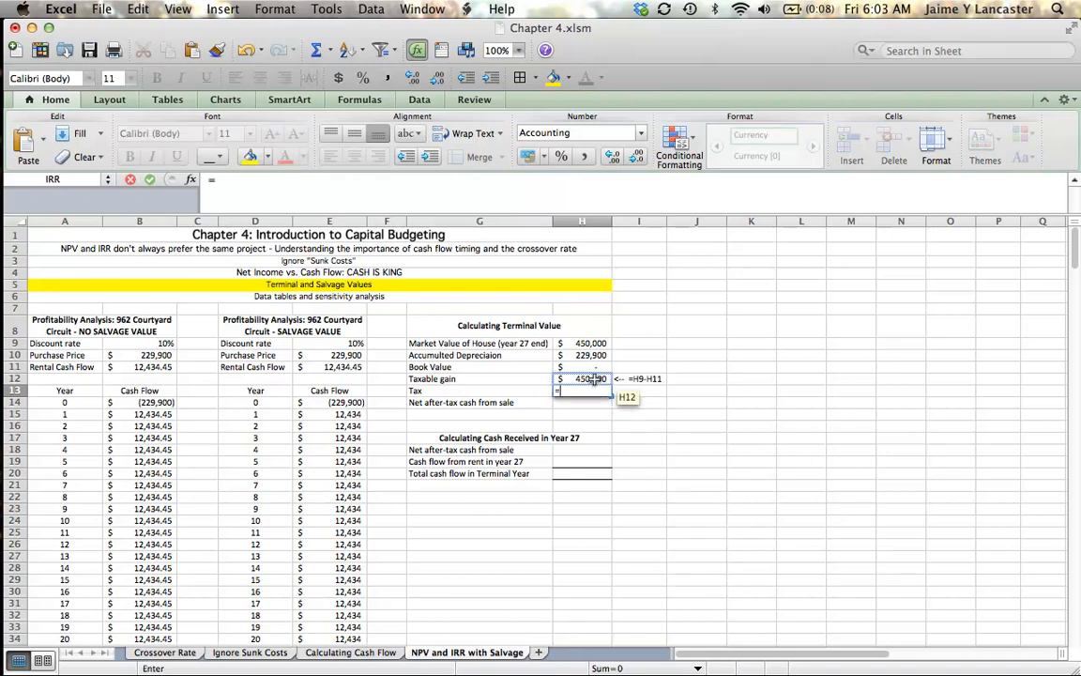
Compute tax as =-H12 times the tax rate (($112,500)) and net after-tax cash =H12+H13 ($337,500).
type("H12*")
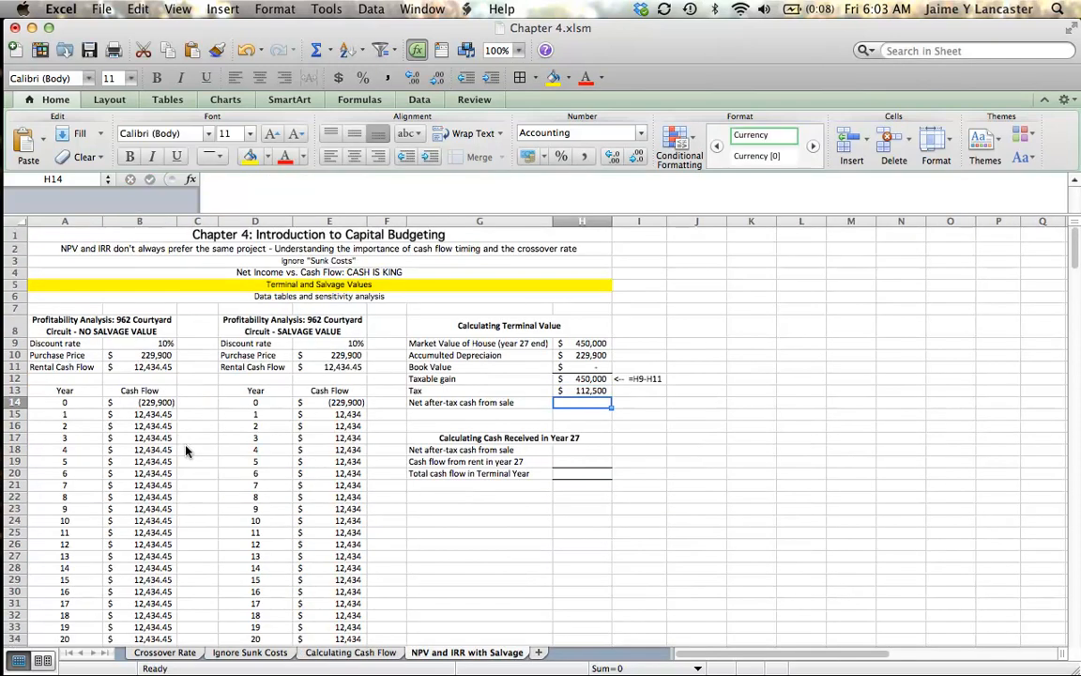
left_click(582, 391)
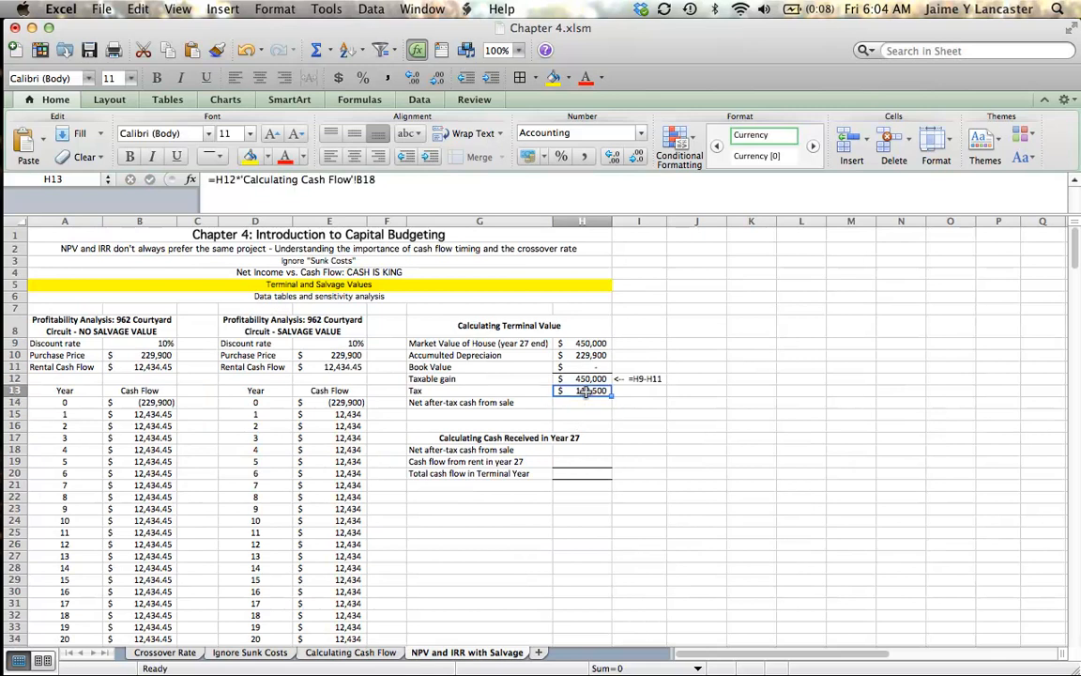
double_click(582, 391)
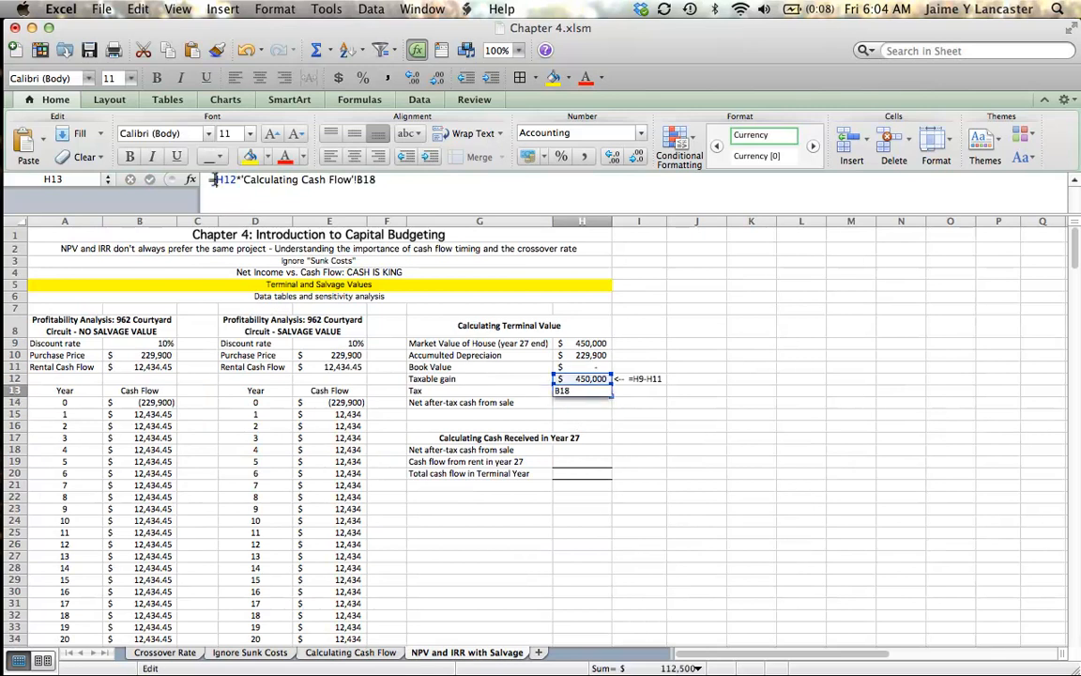
key("Return")
type("=H12+H13")
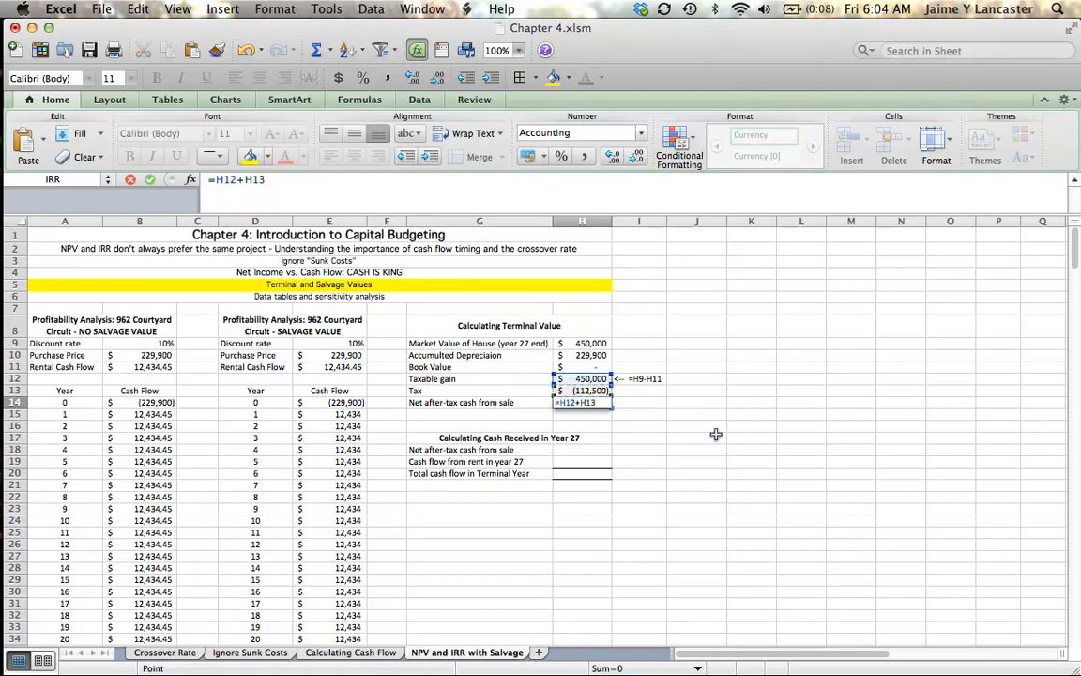
key("Return")
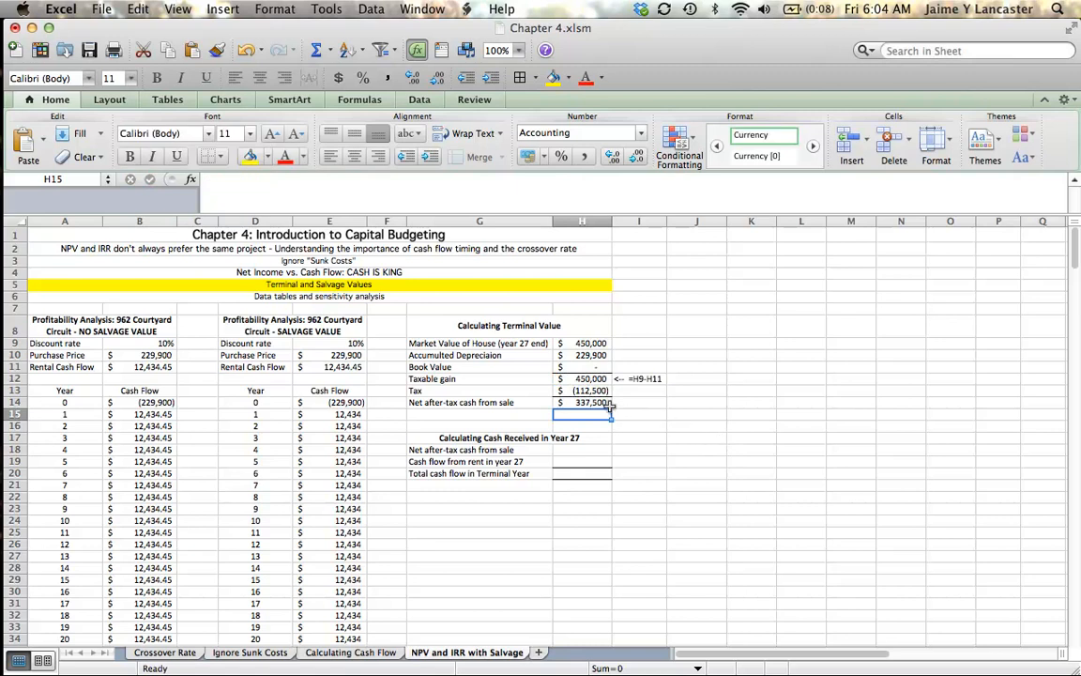
left_click(582, 402)
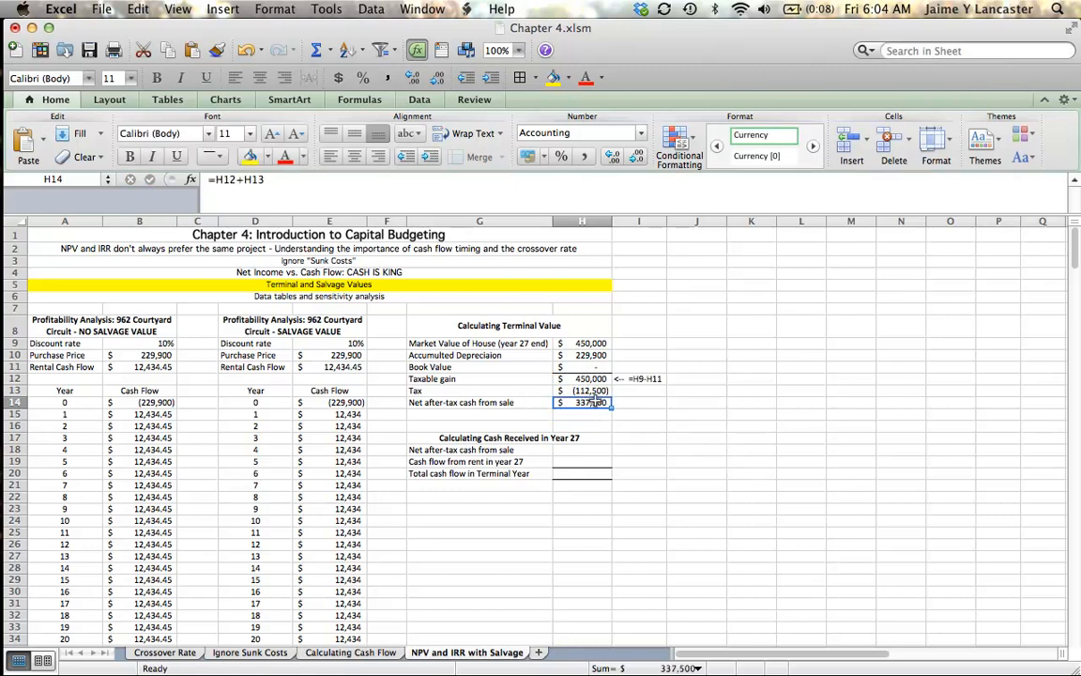
mouse_move(686, 440)
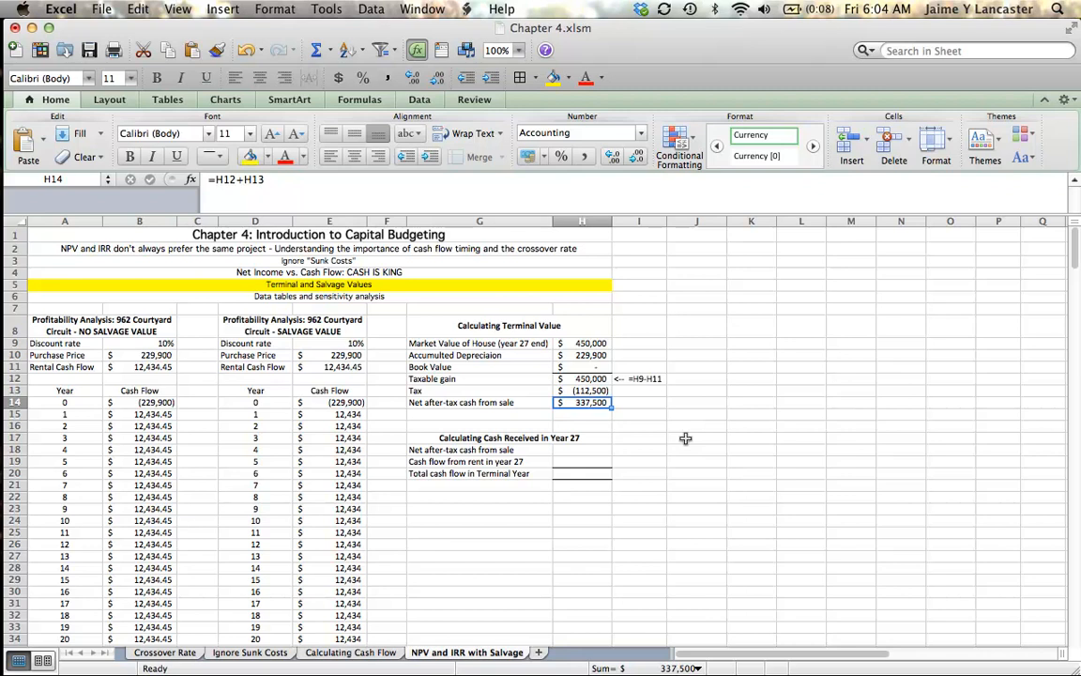
Link the year 27 net after-tax cash entry to the $337,500 net sale cash (=H14).
scroll("down", 3)
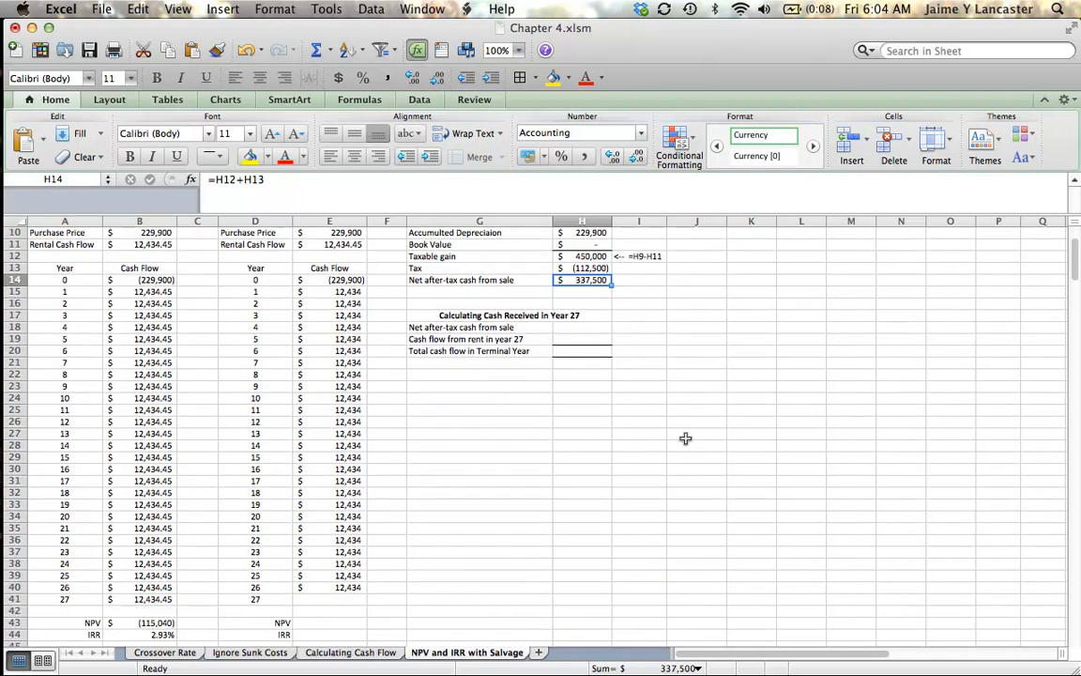
mouse_move(681, 469)
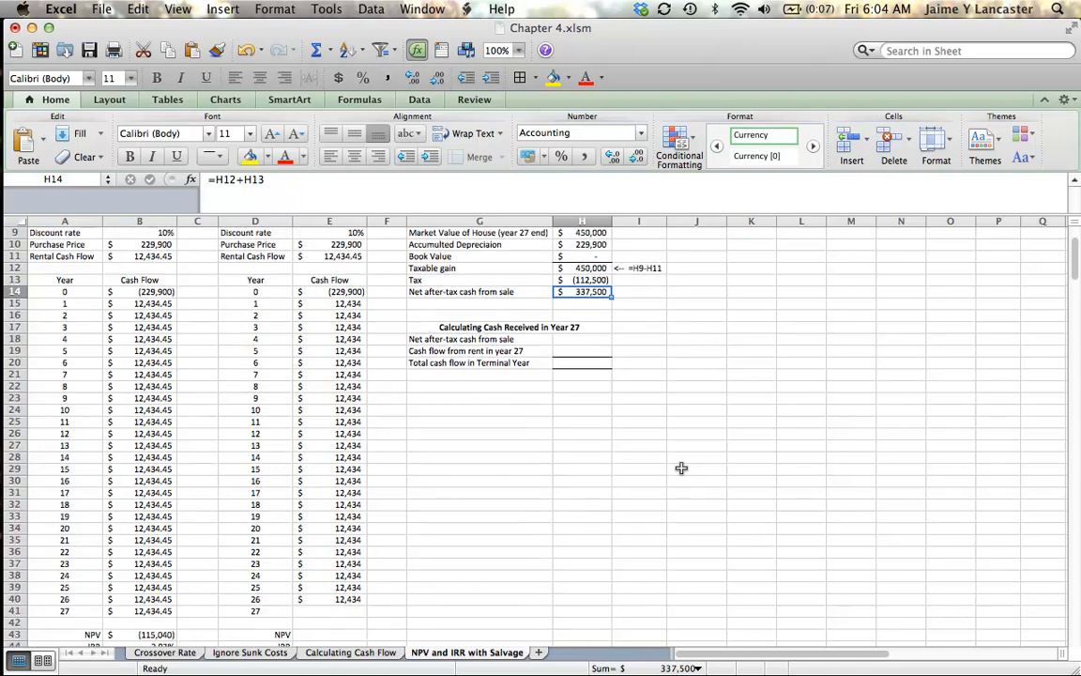
scroll("up", 3)
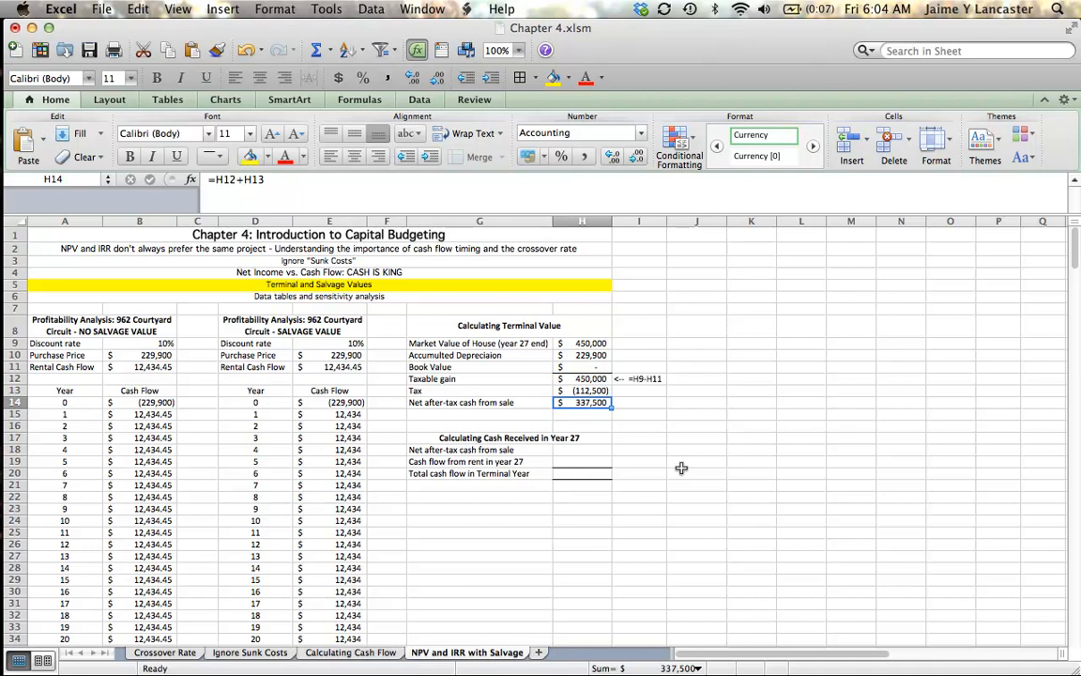
left_click(581, 450)
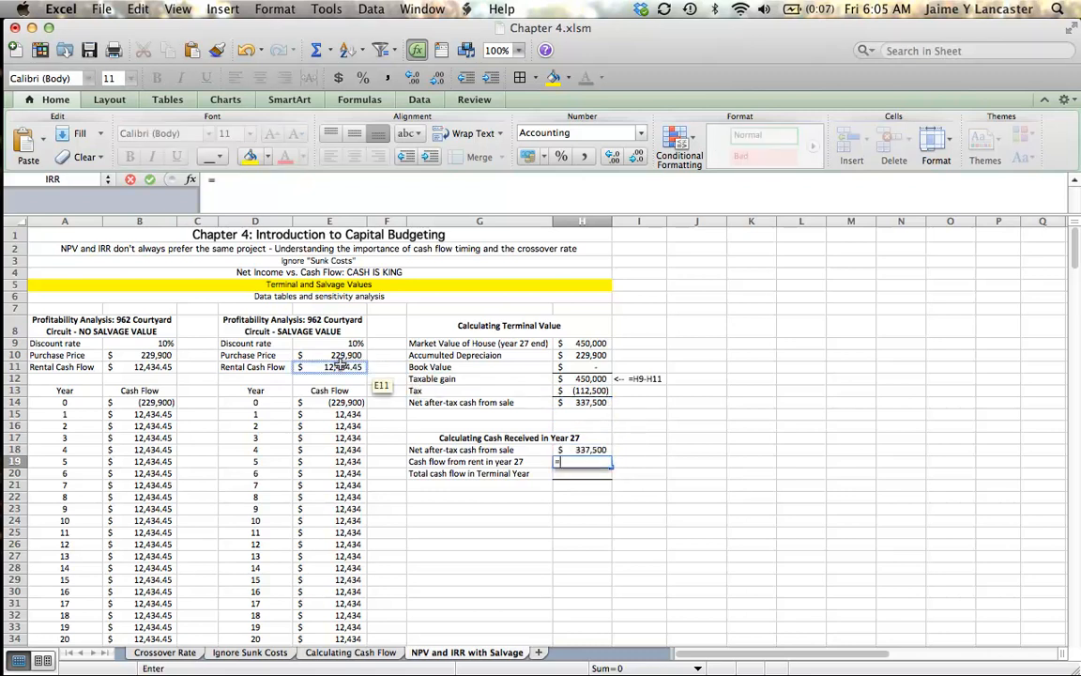
Total the terminal-year cash flow in H21 as =H18+H19, giving $349,934.
key("Return")
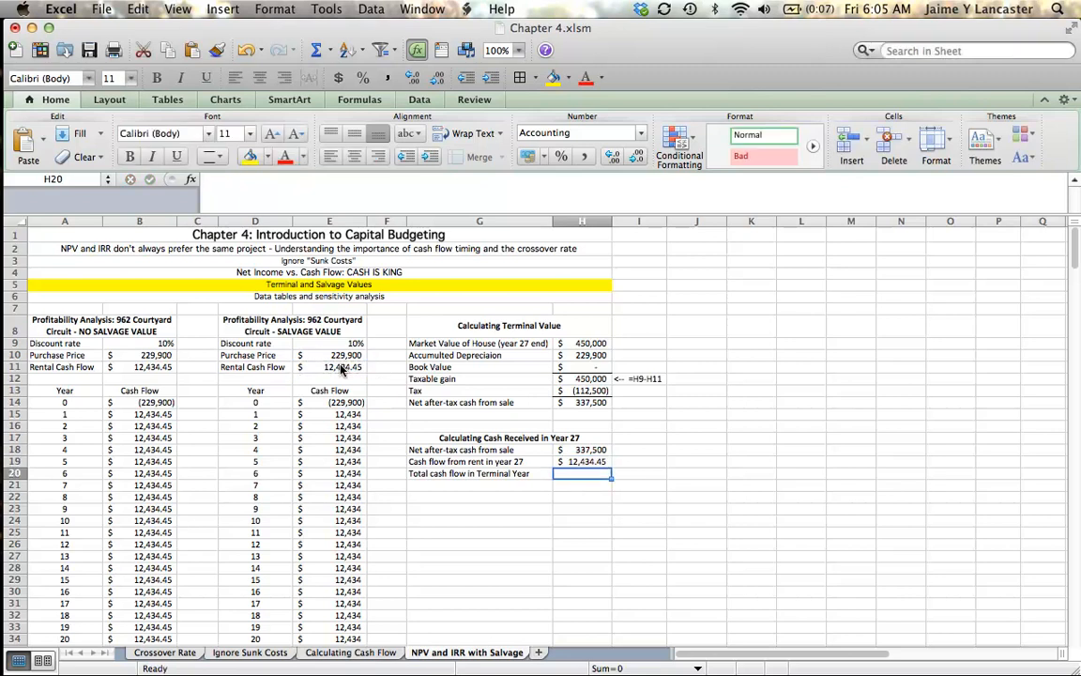
type("=")
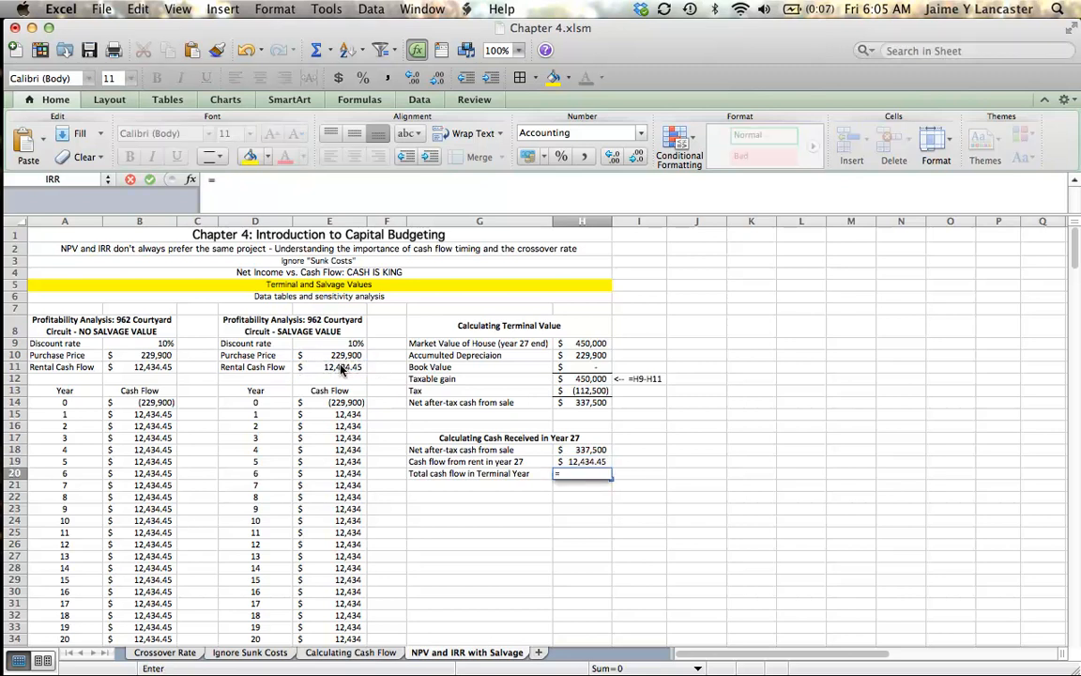
left_click(582, 451)
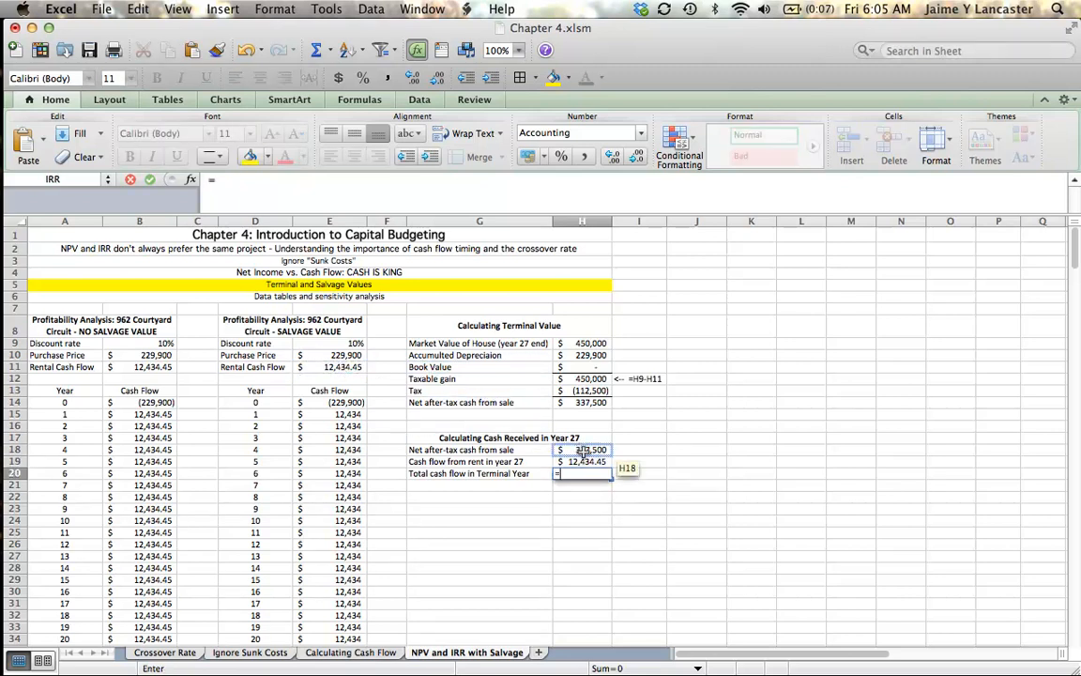
left_click(582, 451)
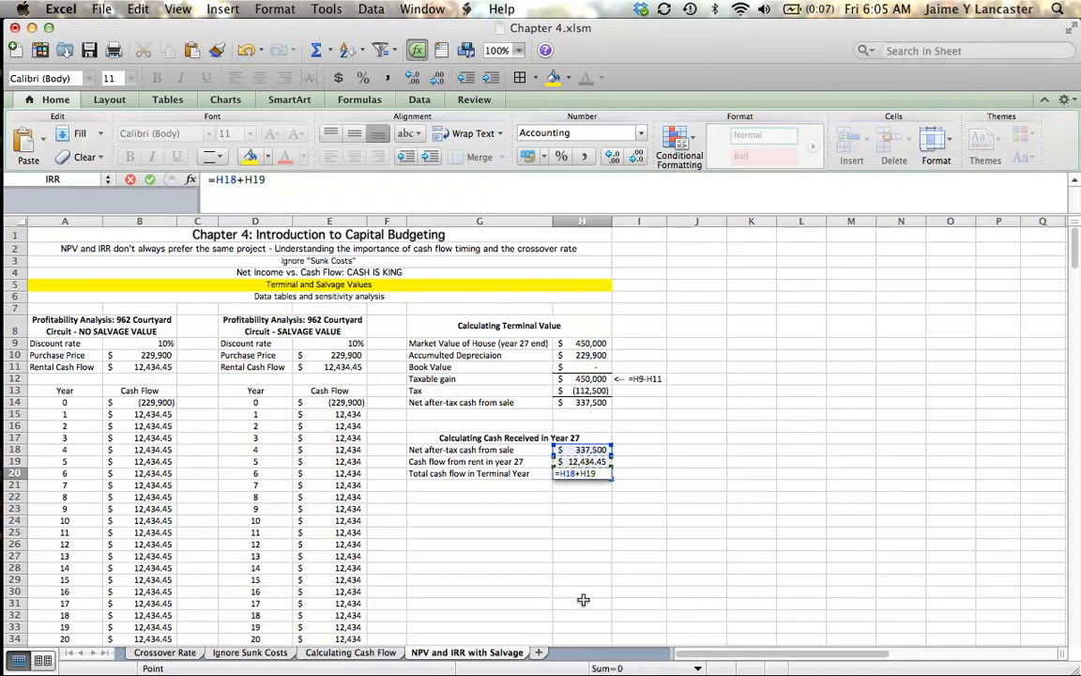
key("Return")
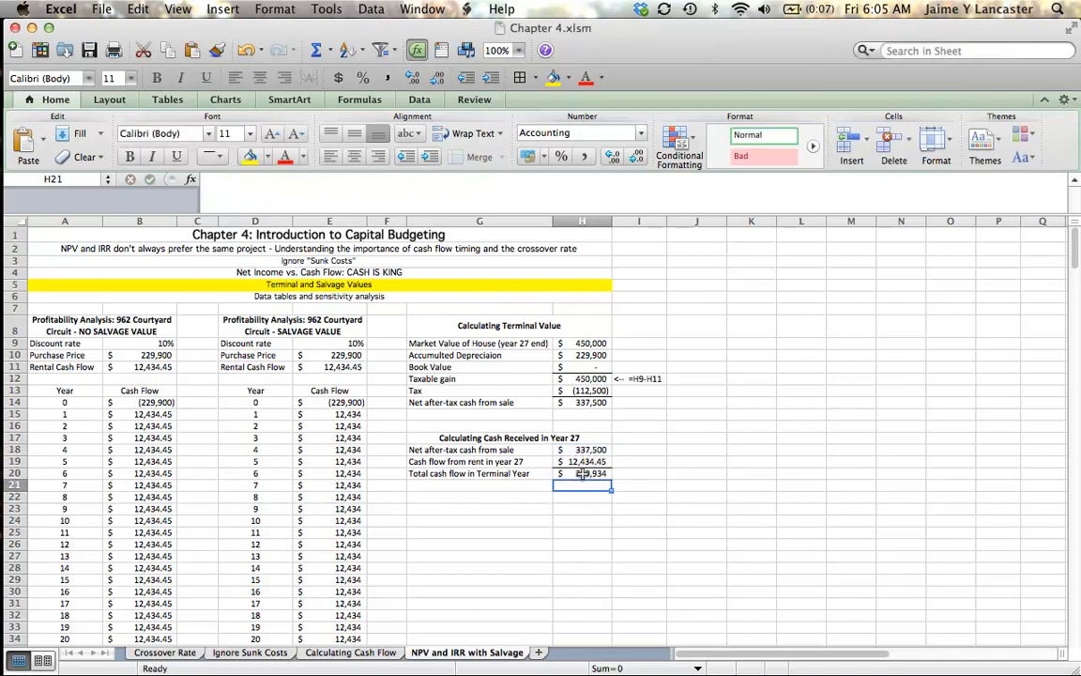
Highlight the $349,934 terminal-year total in yellow.
left_click(582, 473)
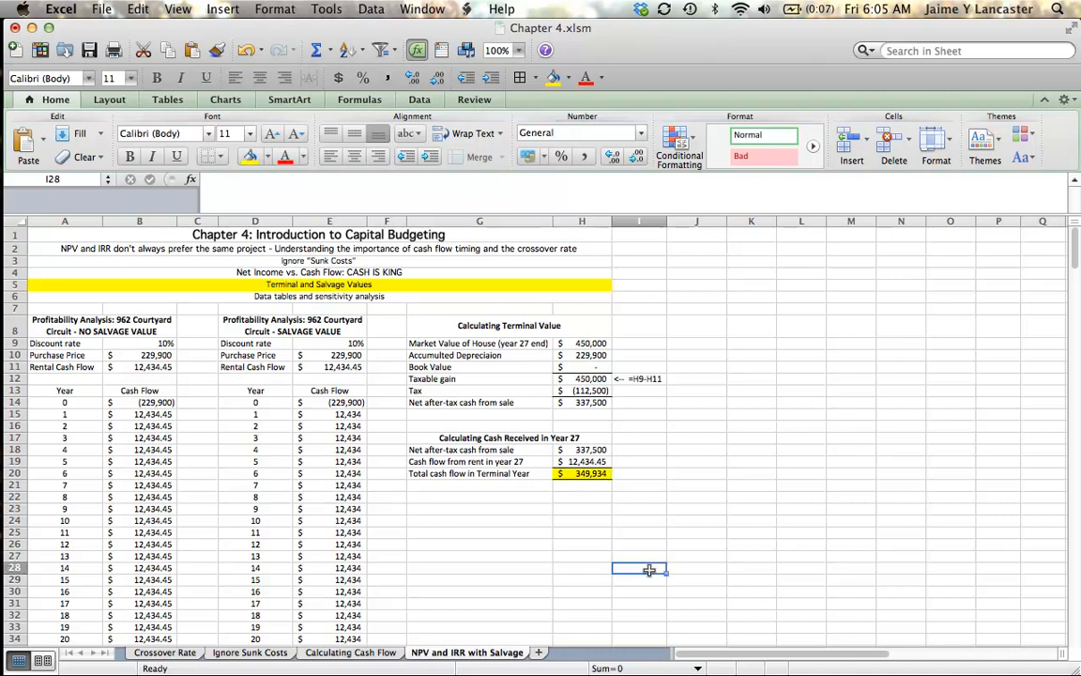
scroll("down", 3)
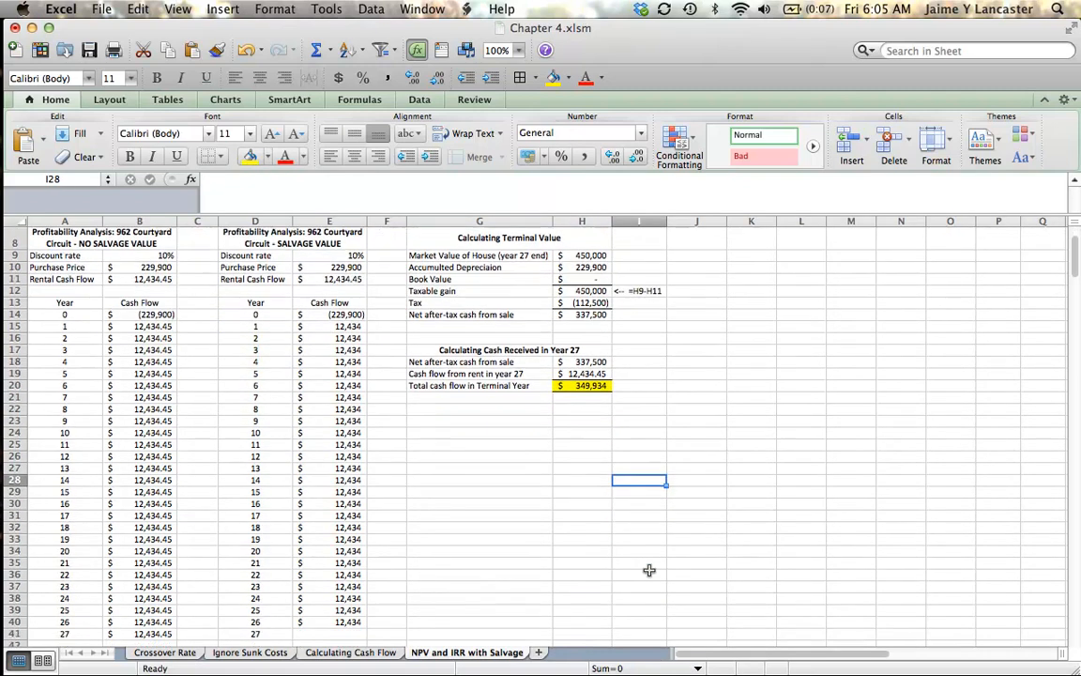
scroll("down", 3)
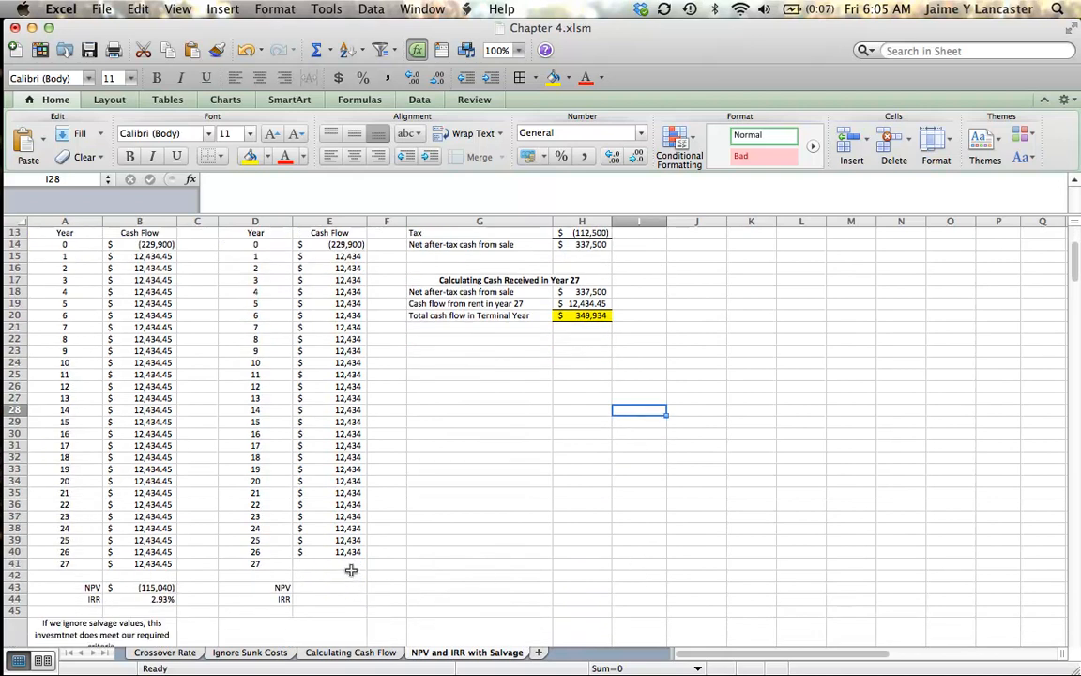
Set the salvage-analysis year 27 cash flow in E41 to =H21, showing 349,934.
left_click(329, 563)
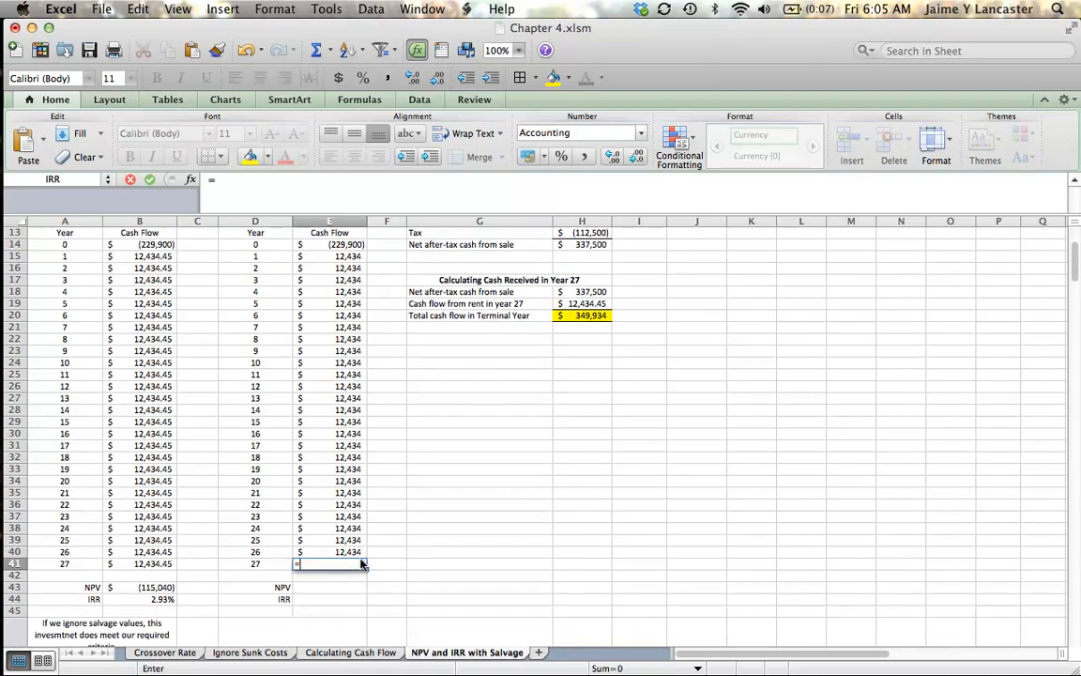
key("Return")
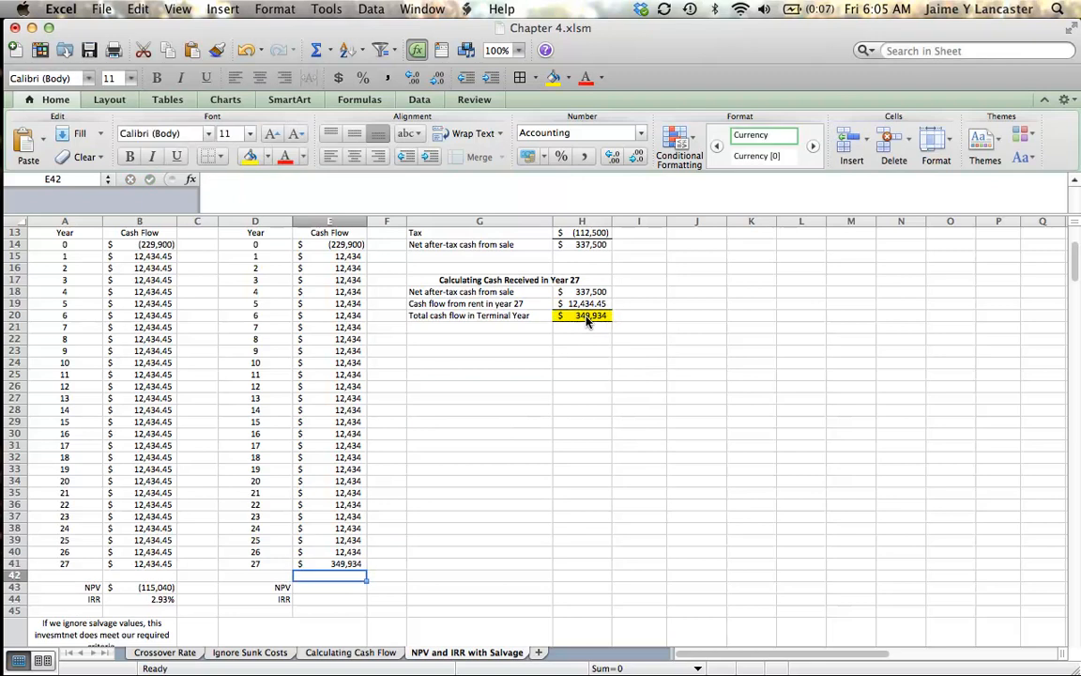
mouse_move(530, 549)
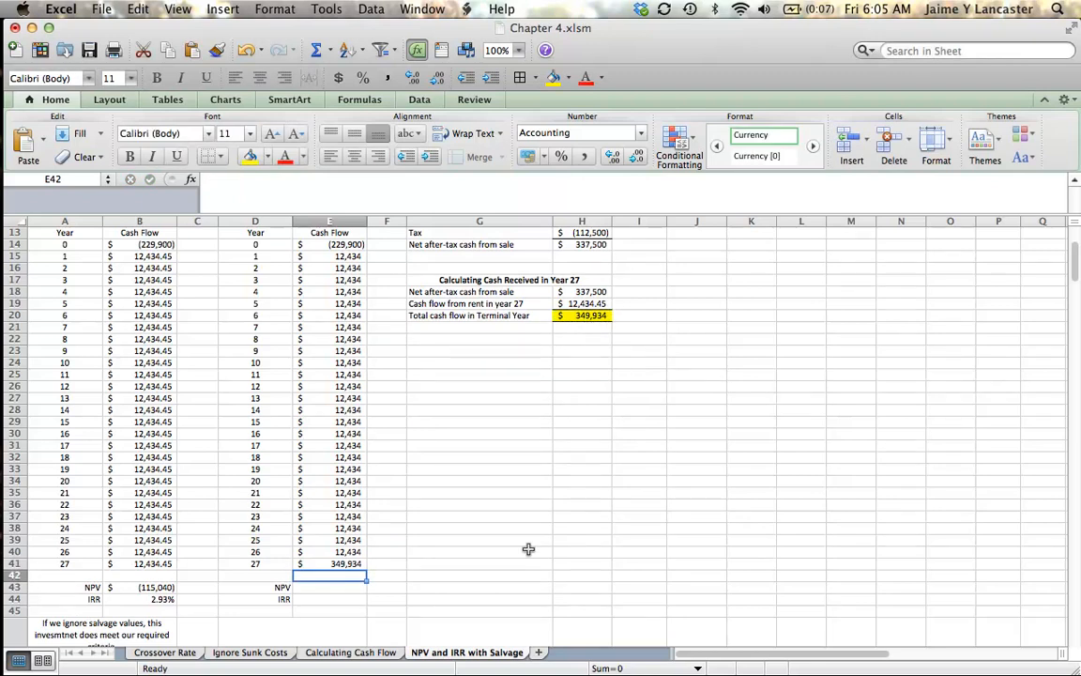
left_click(582, 304)
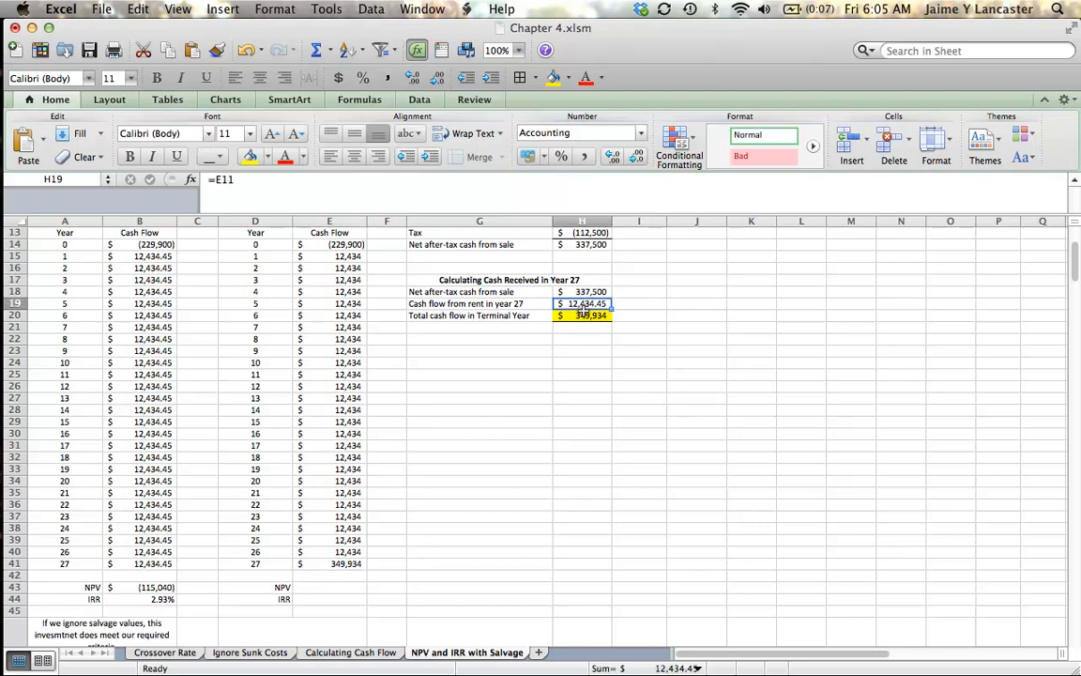
mouse_move(597, 402)
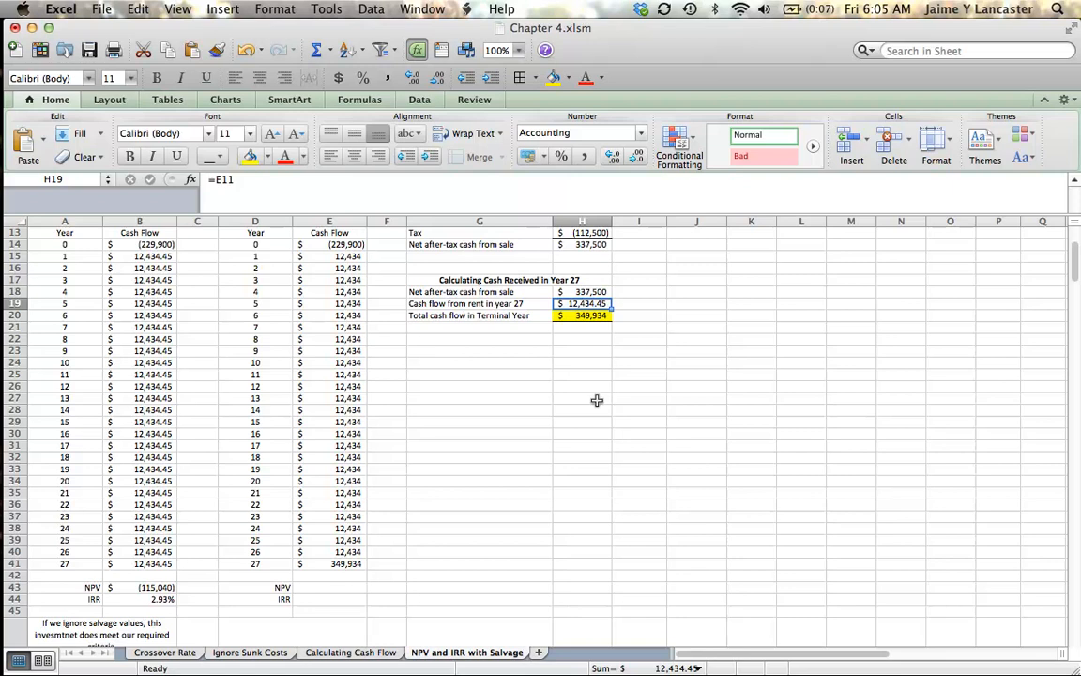
mouse_move(500, 366)
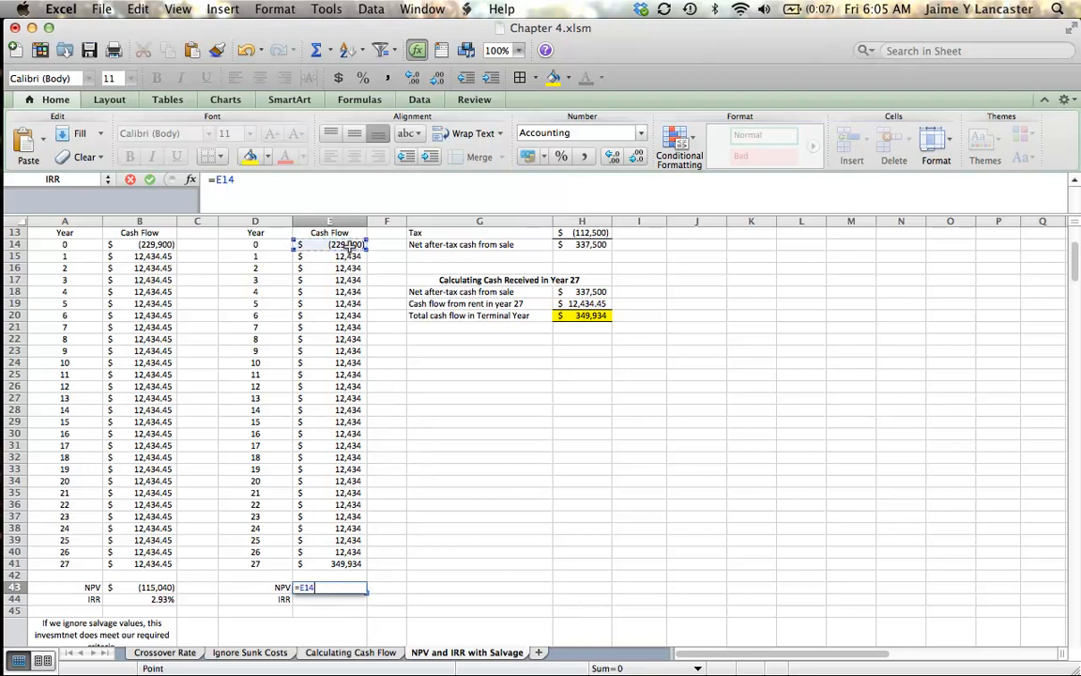
Compute the salvage-inclusive NPV as =E14+NPV(E9,E15:E41), giving (89,296).
type("+")
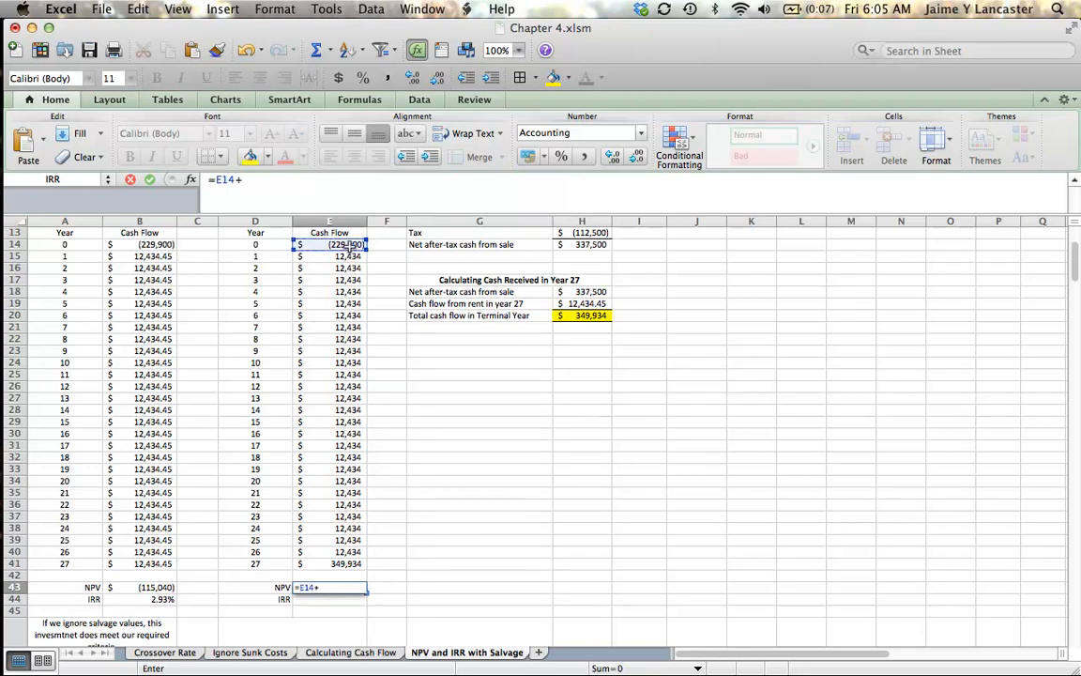
type("np")
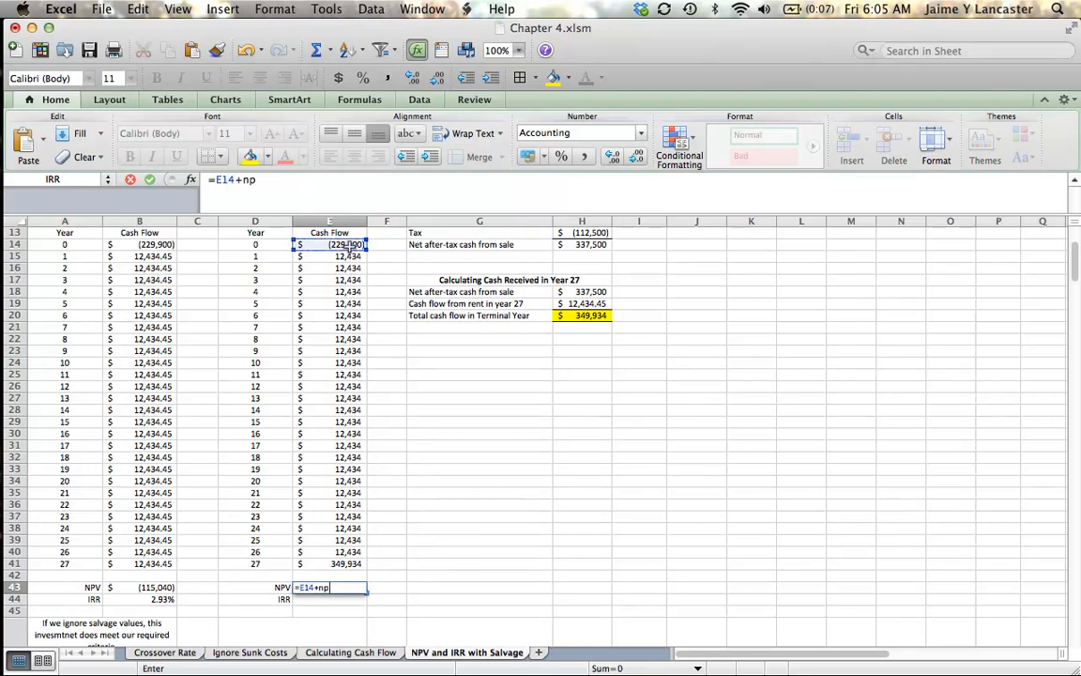
type("pv(")
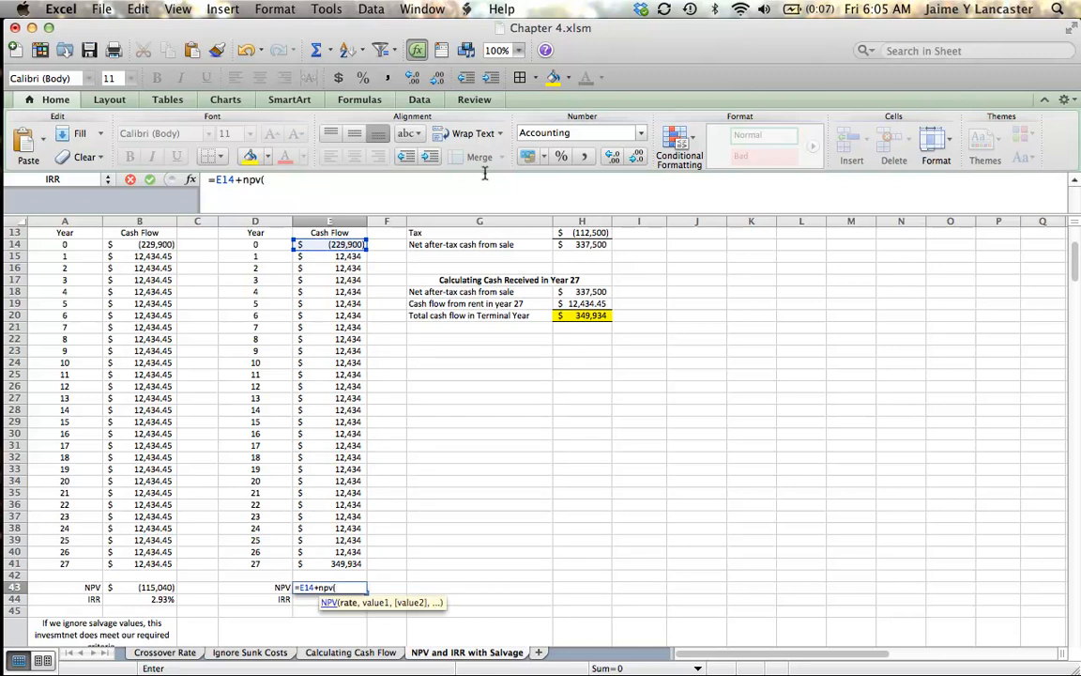
scroll("up", 3)
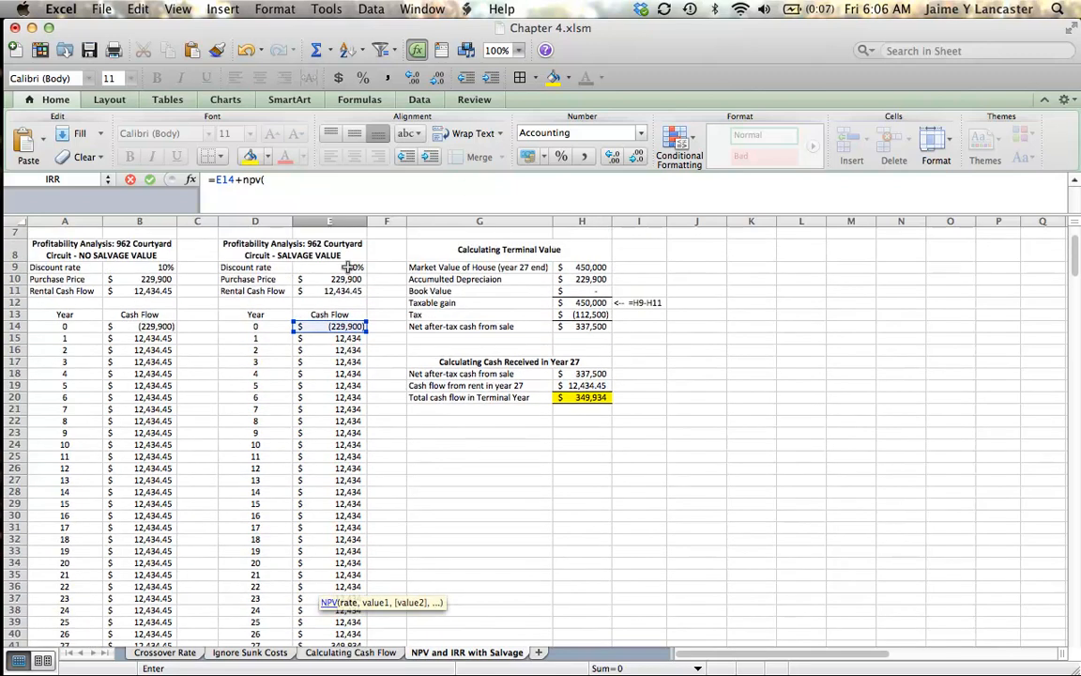
left_click(331, 266)
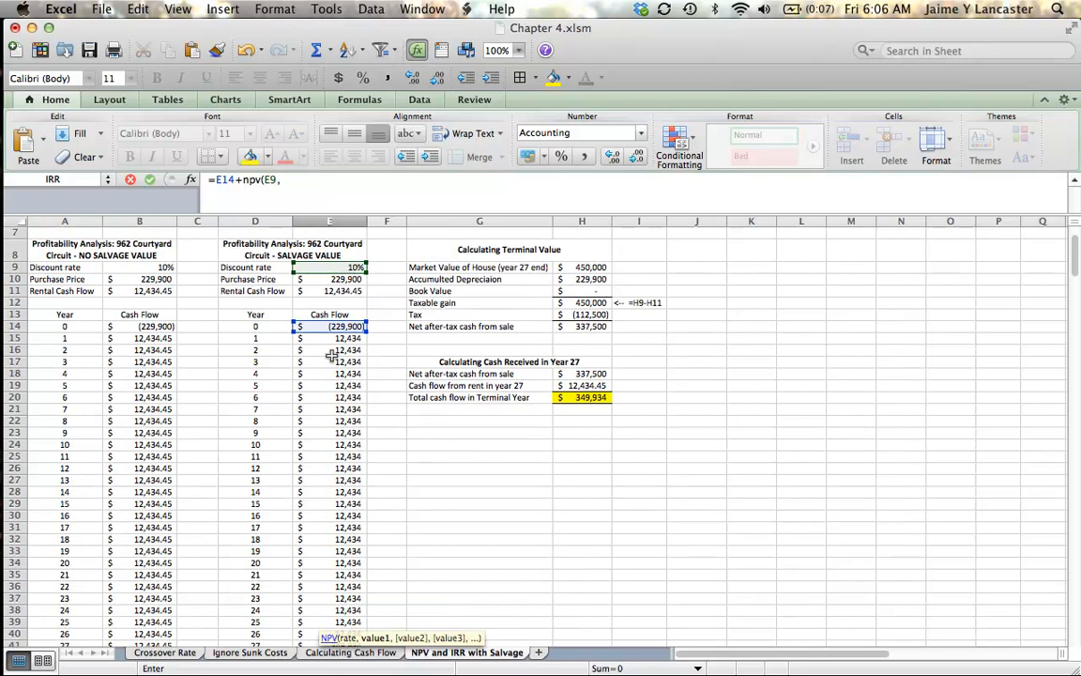
left_click_drag(331, 338, 331, 538)
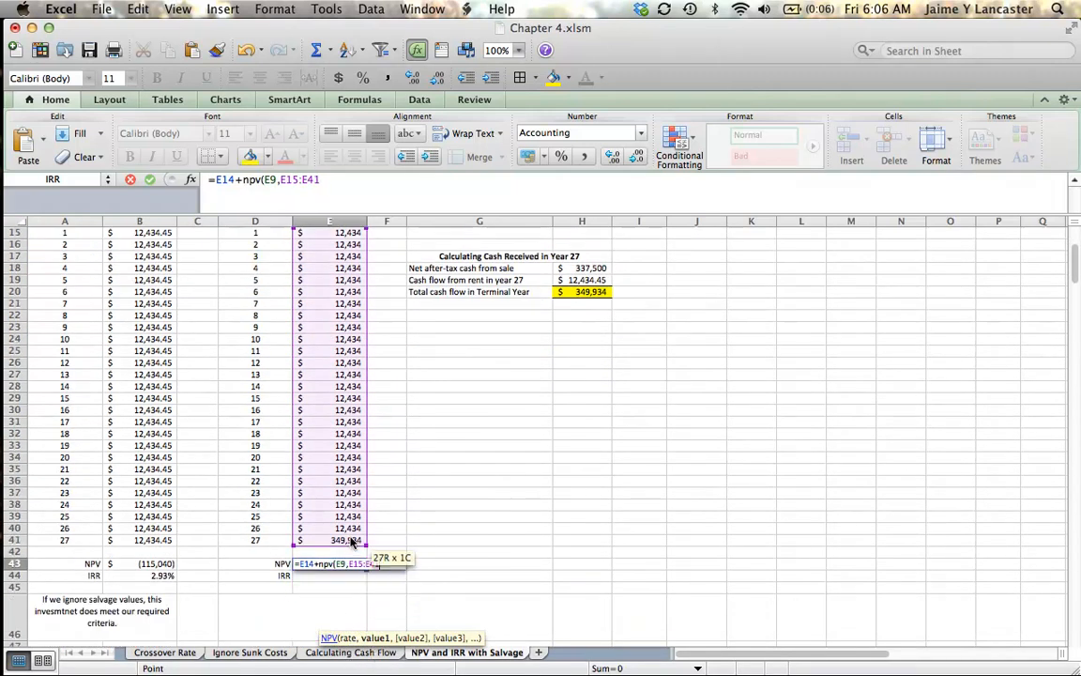
key("Return")
type("=")
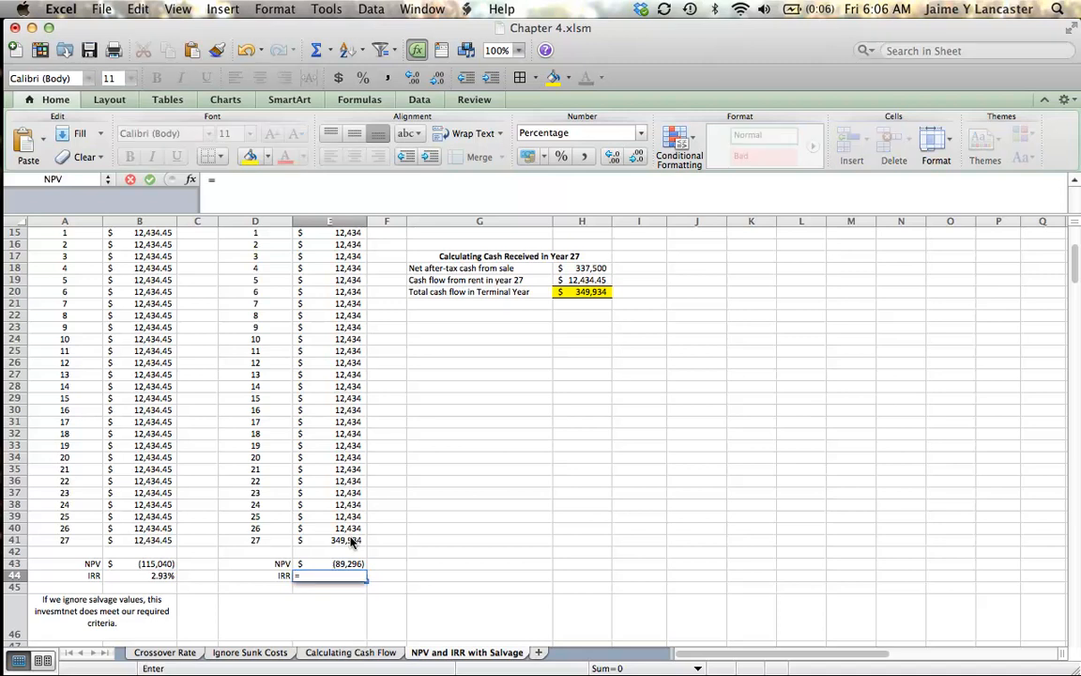
Compute the salvage-inclusive IRR as =IRR(E14:E41), giving 6.13%.
type("irr(E14:E41")
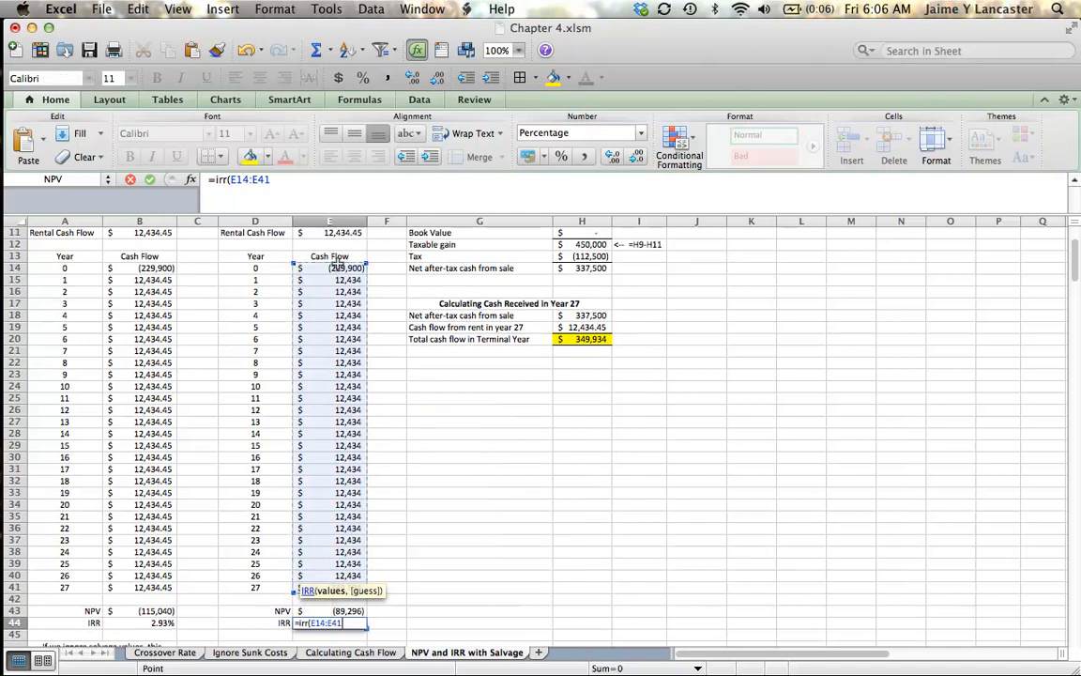
key("Return")
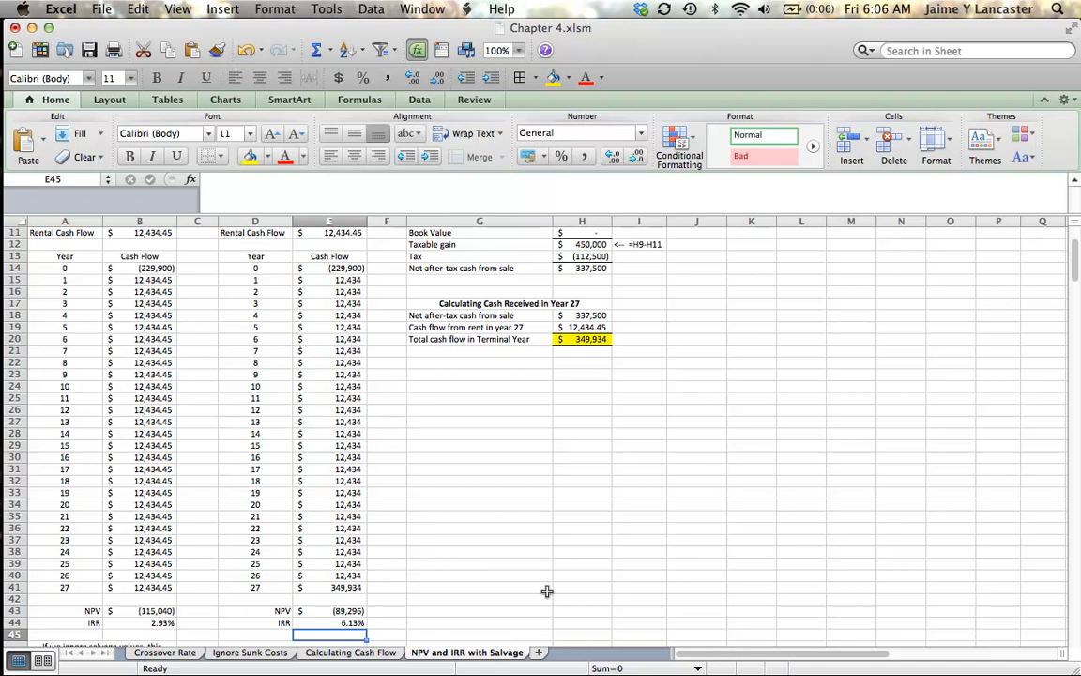
scroll("down", 3)
type("Even")
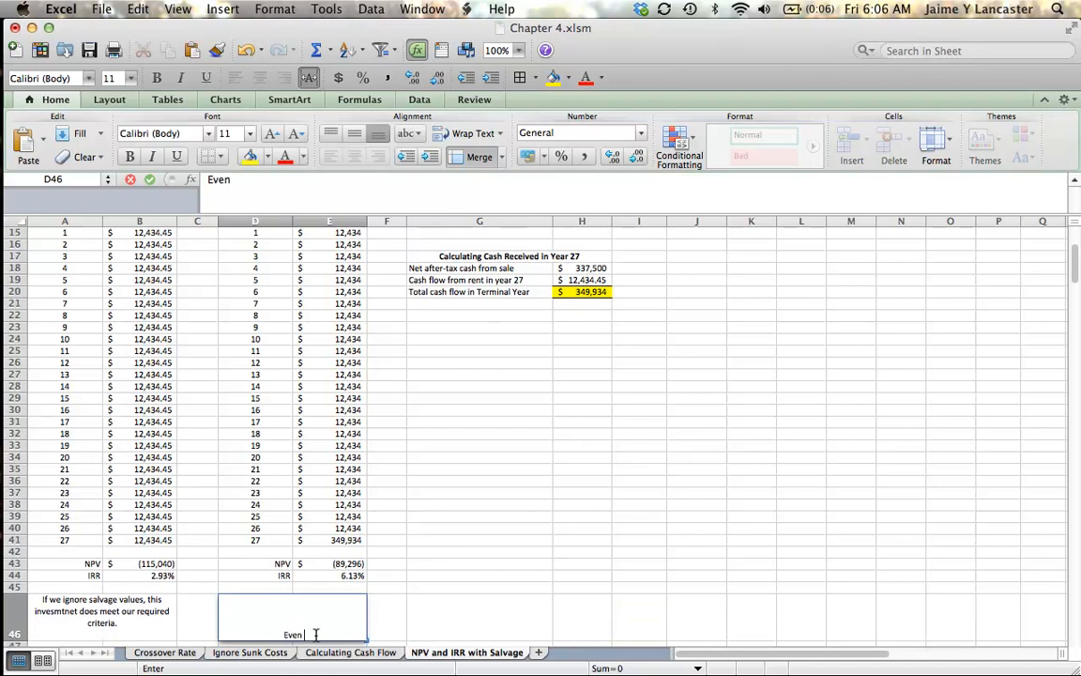
Type 'Even when including the salvage value, this house is not a good investment.' in D46.
type("when")
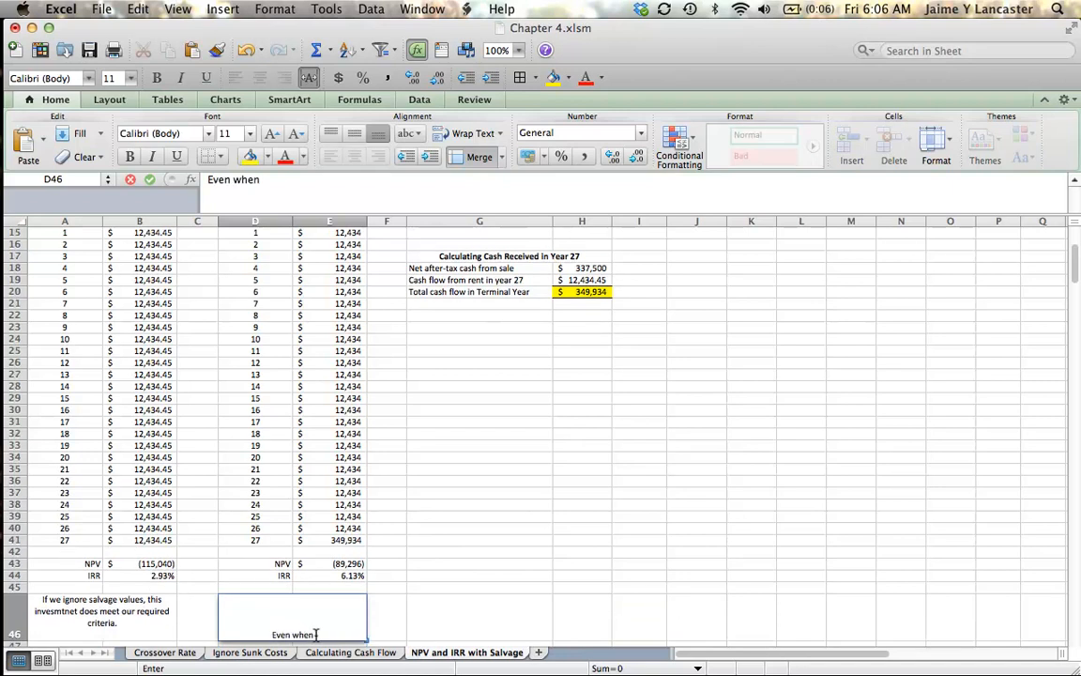
type("including the salvage")
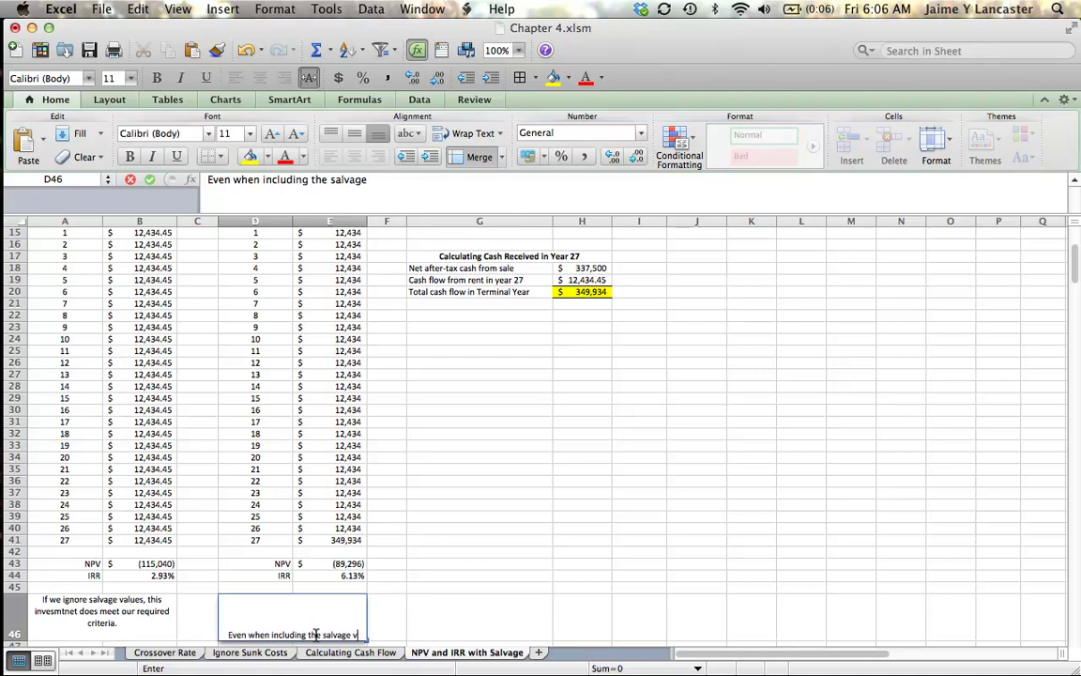
type("value, this hou")
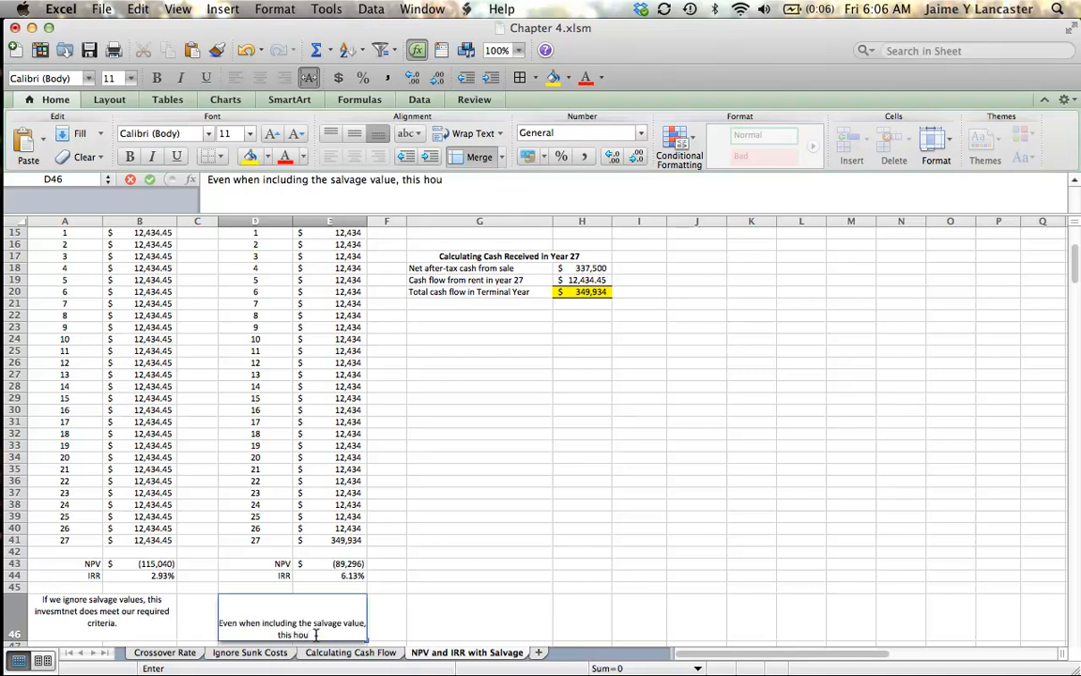
type("house is not a g")
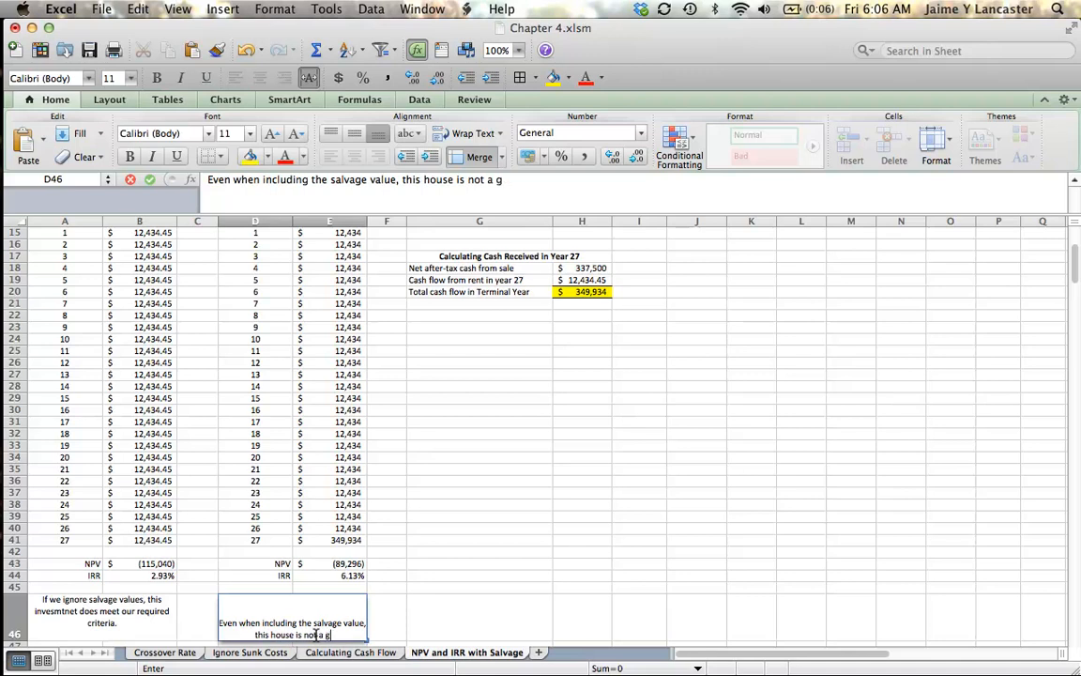
type("ood investment.")
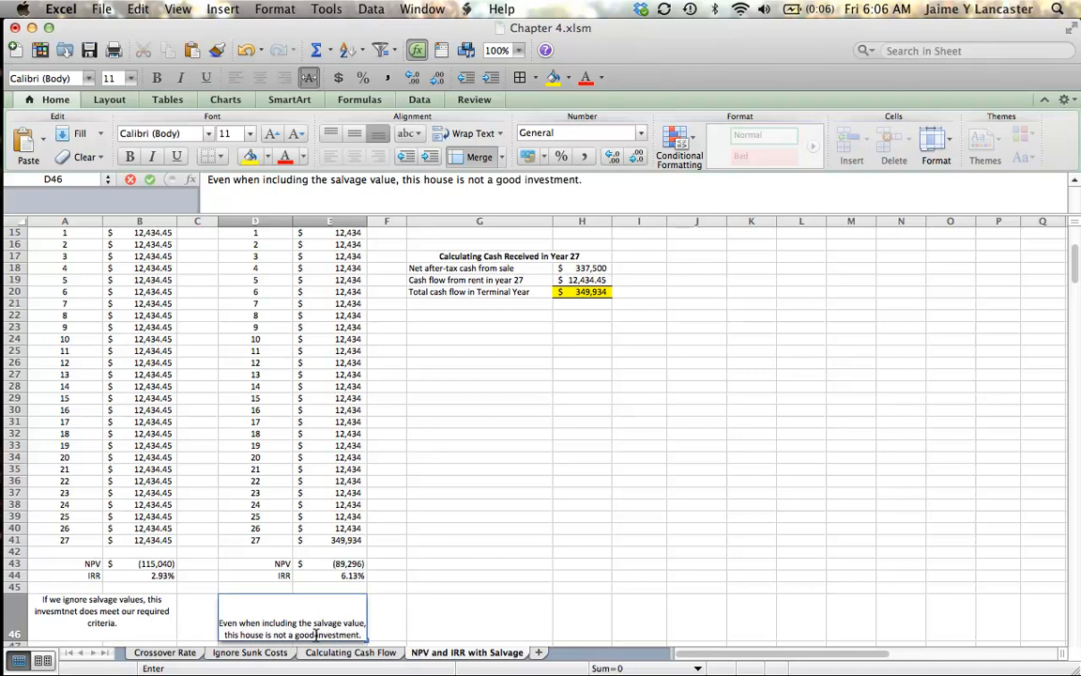